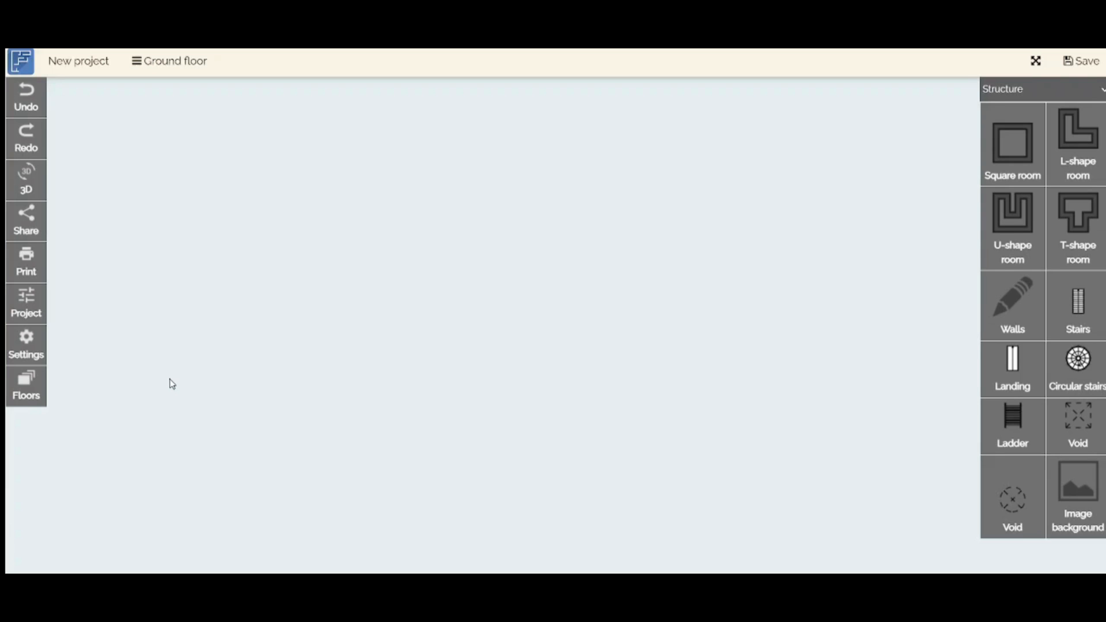
mouse_move(671, 300)
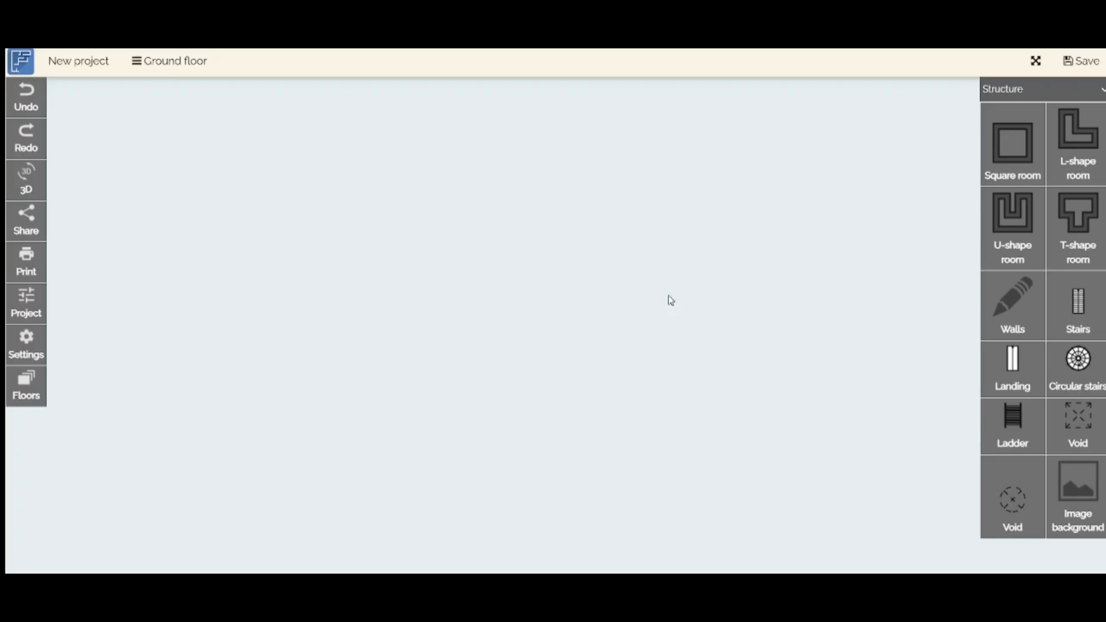
mouse_move(1079, 416)
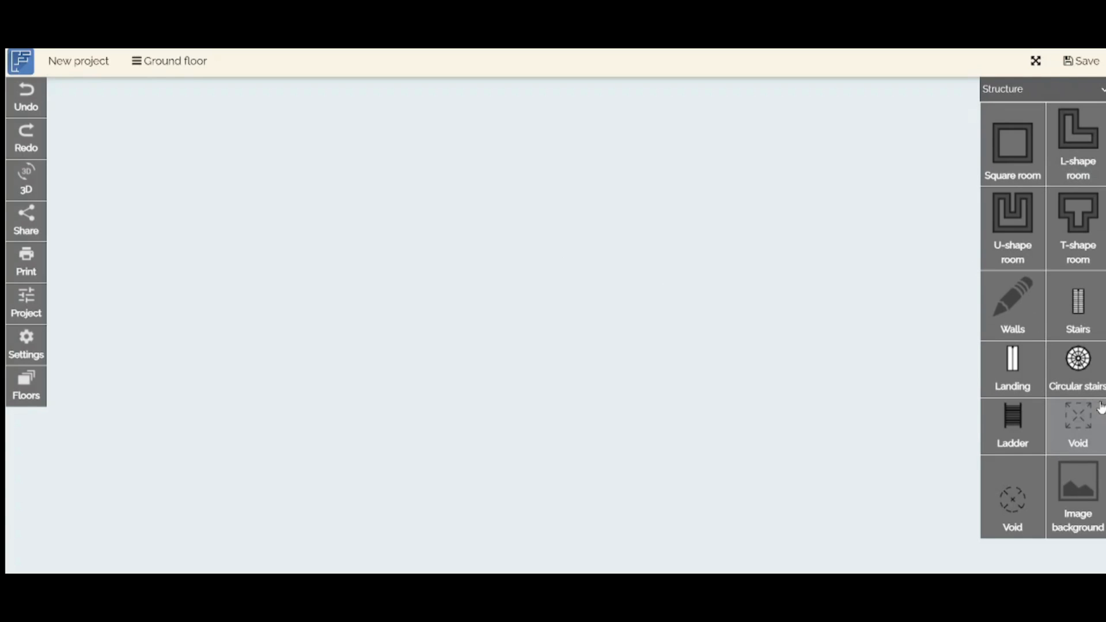
mouse_move(1023, 102)
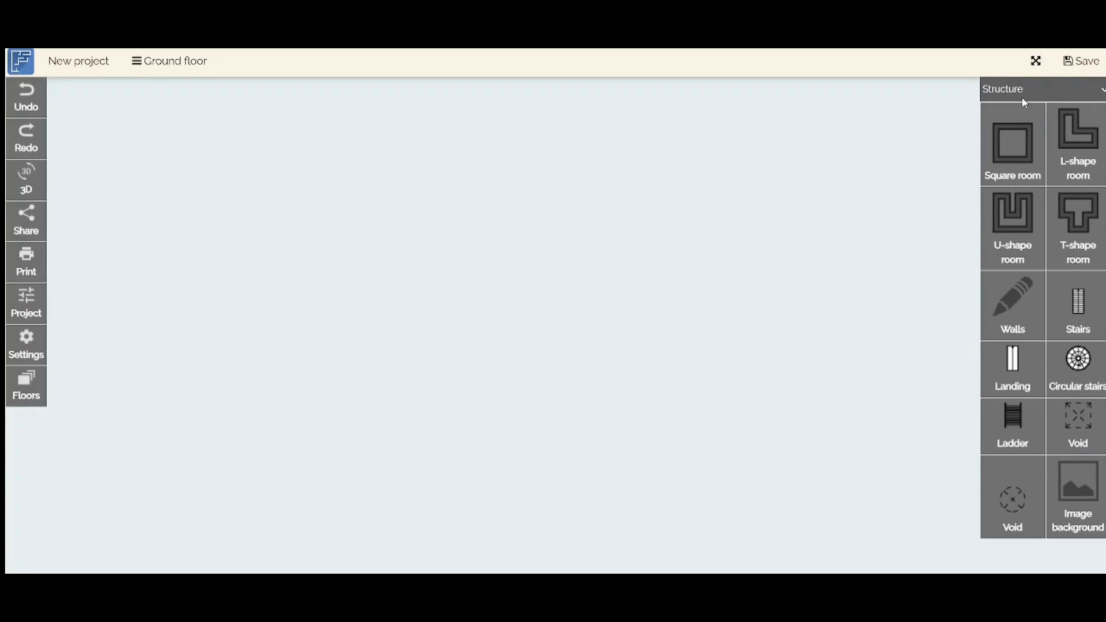
mouse_move(1073, 97)
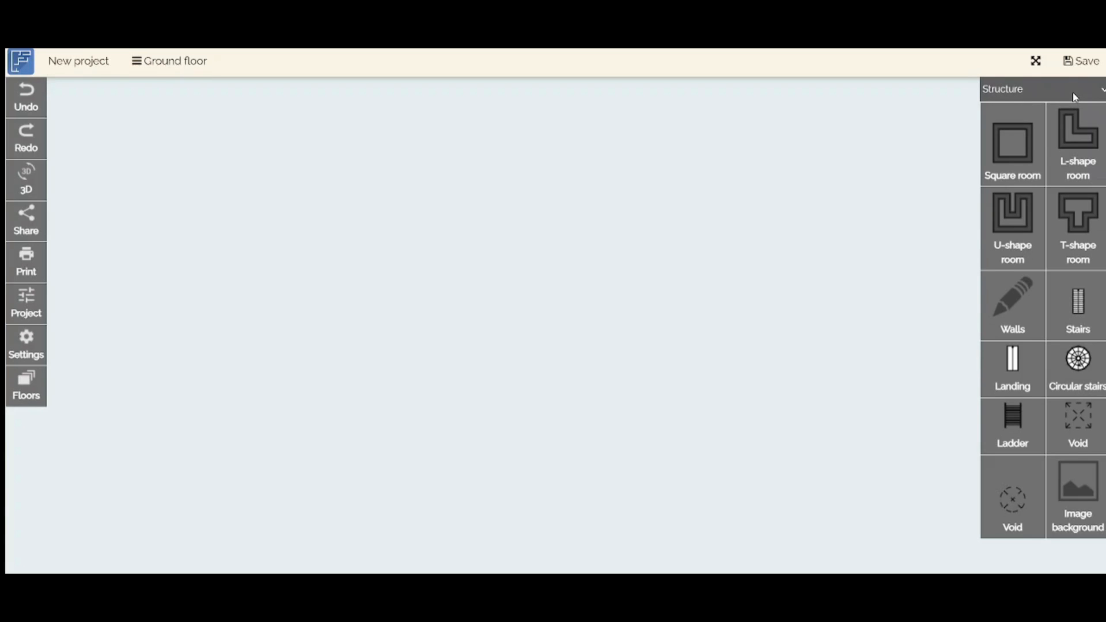
mouse_move(1039, 189)
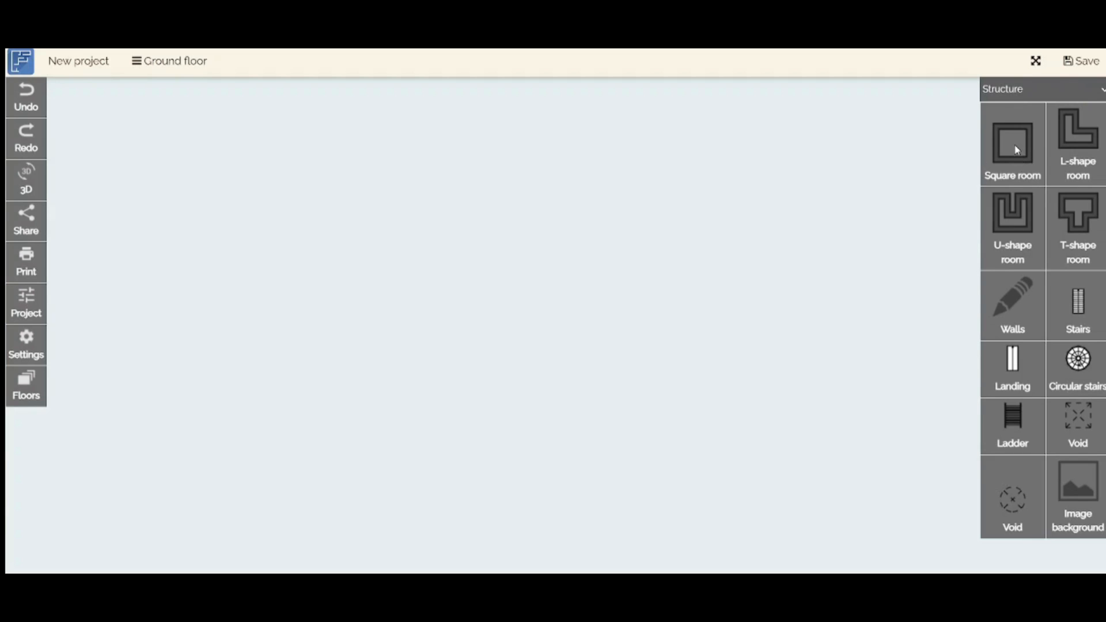
mouse_move(26, 262)
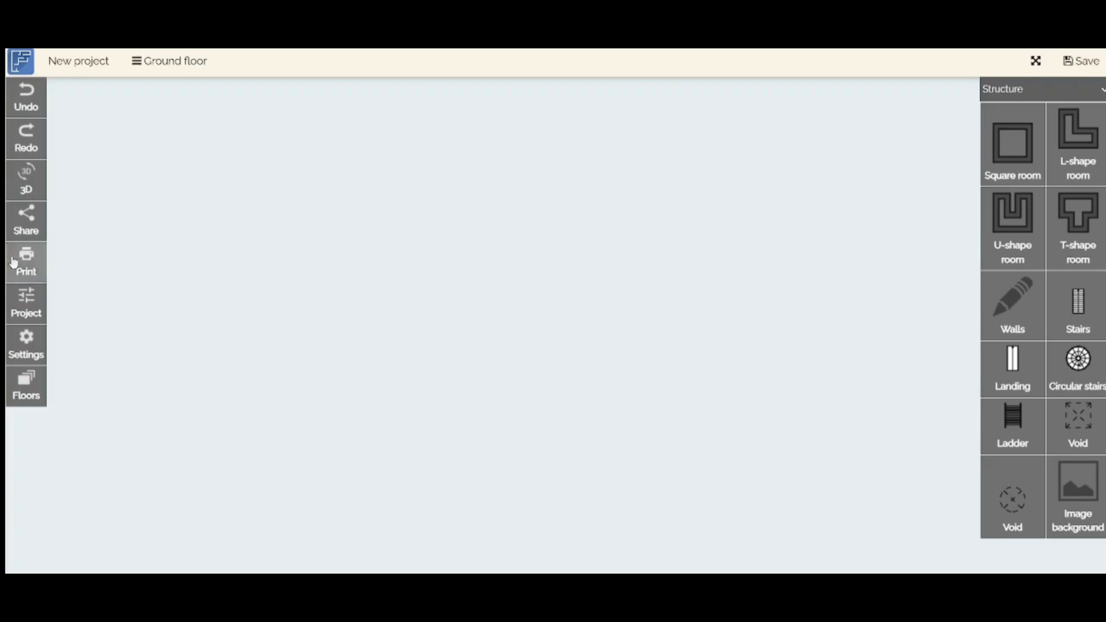
mouse_move(464, 275)
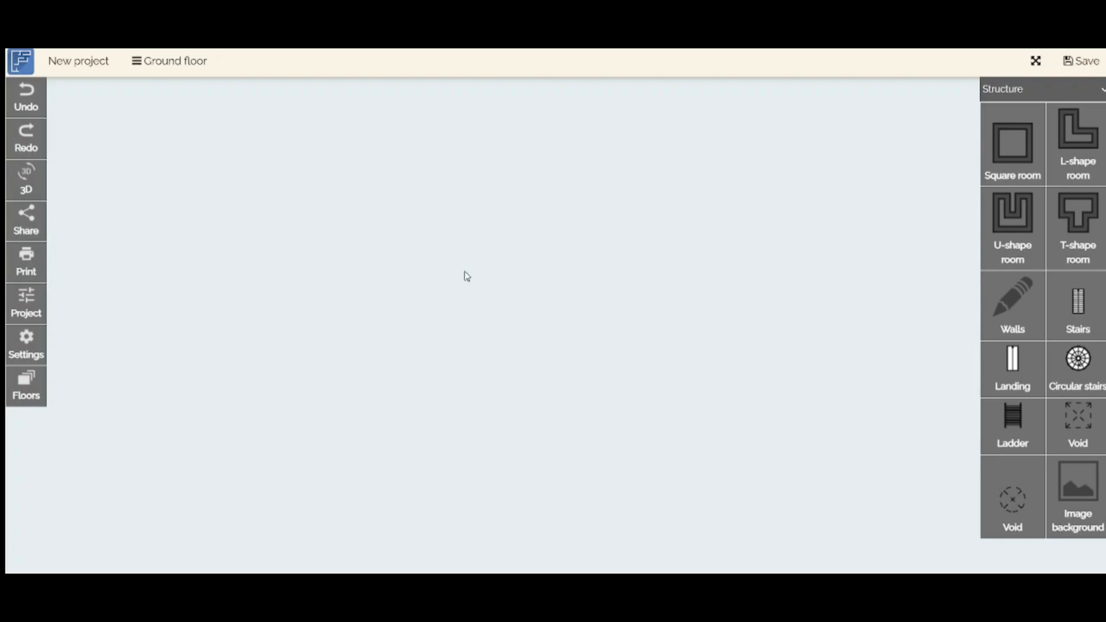
mouse_move(471, 278)
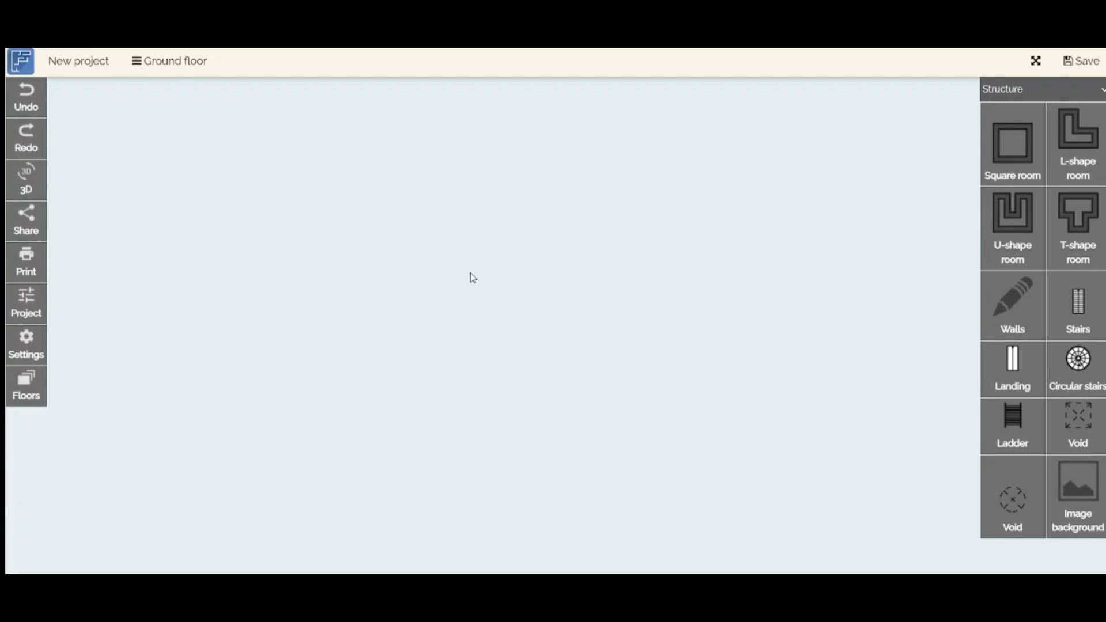
mouse_move(1013, 140)
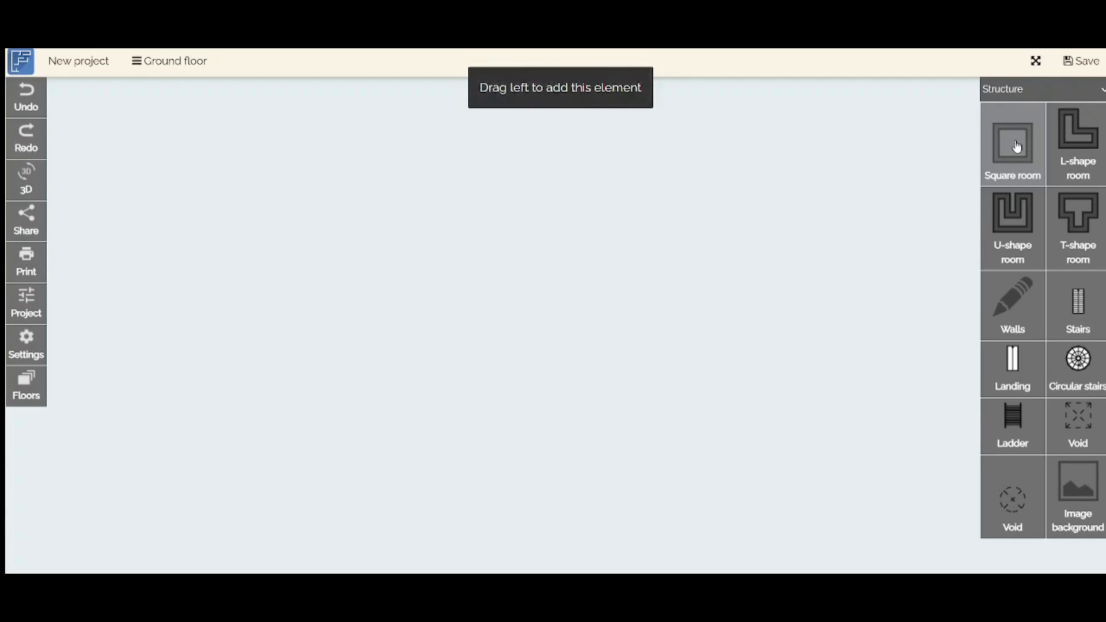
Step: Place a square 400 by 400 room of 16 m² in the centre of the ground-floor plan
drag(1011, 141, 543, 346)
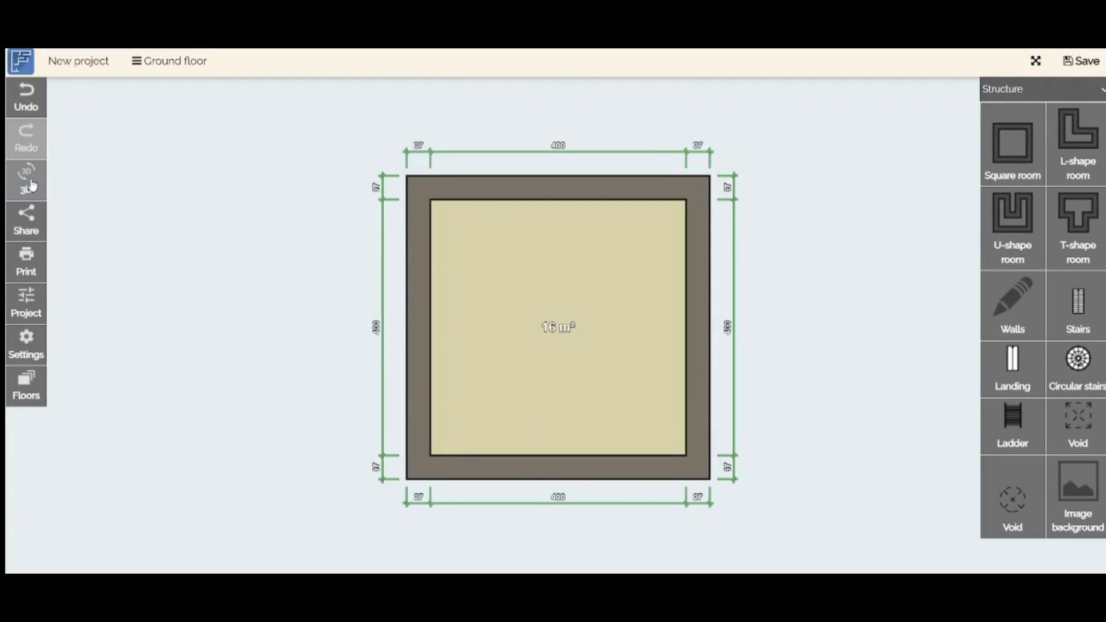
click(27, 180)
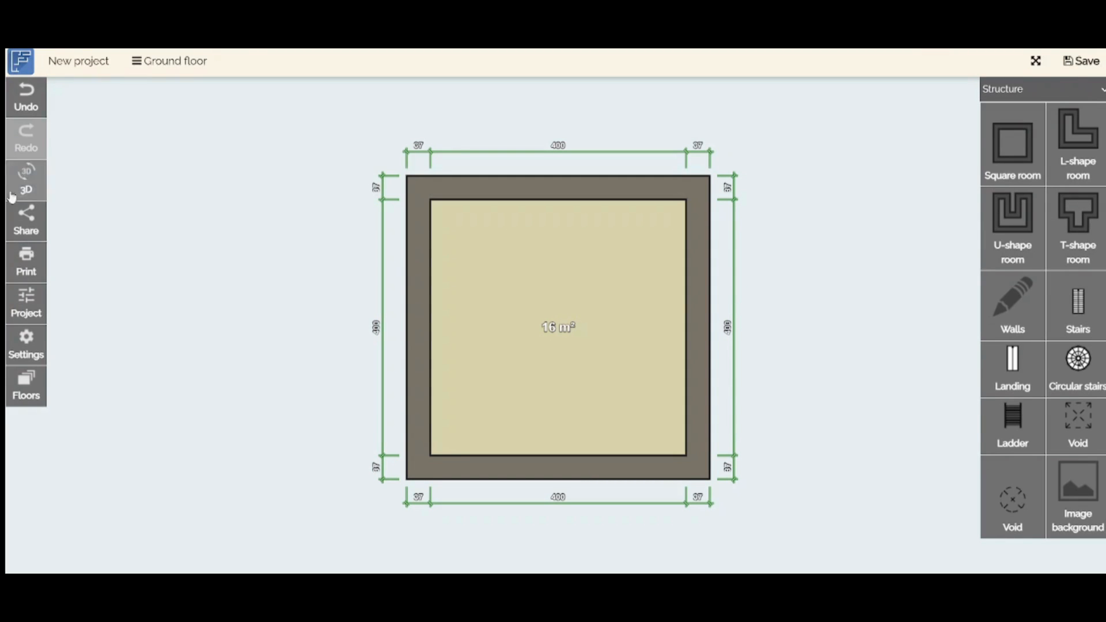
mouse_move(26, 272)
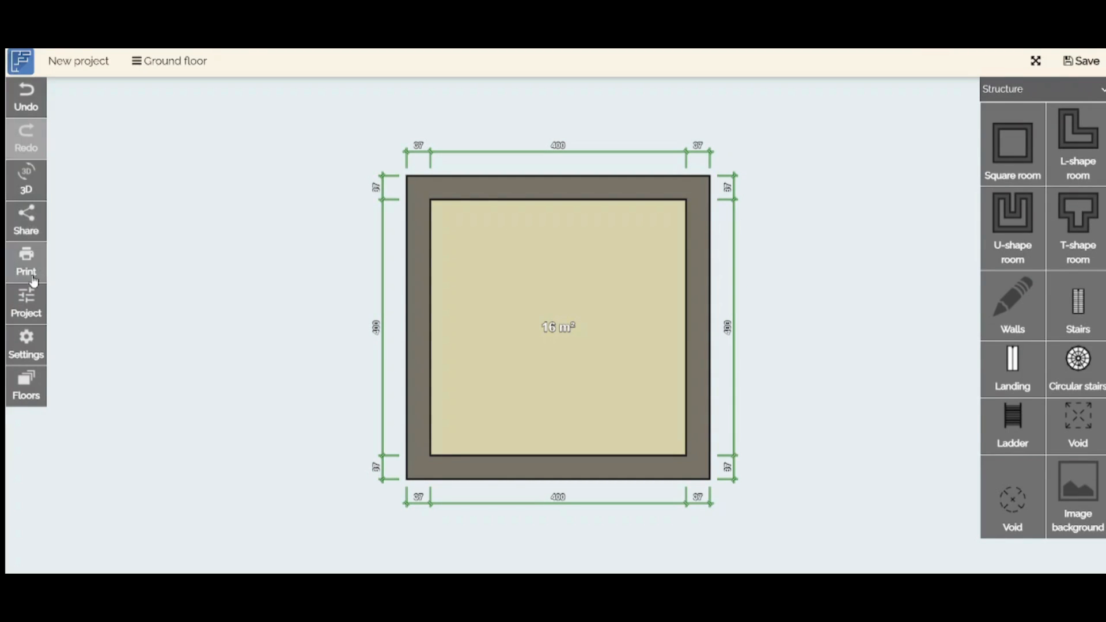
mouse_move(27, 346)
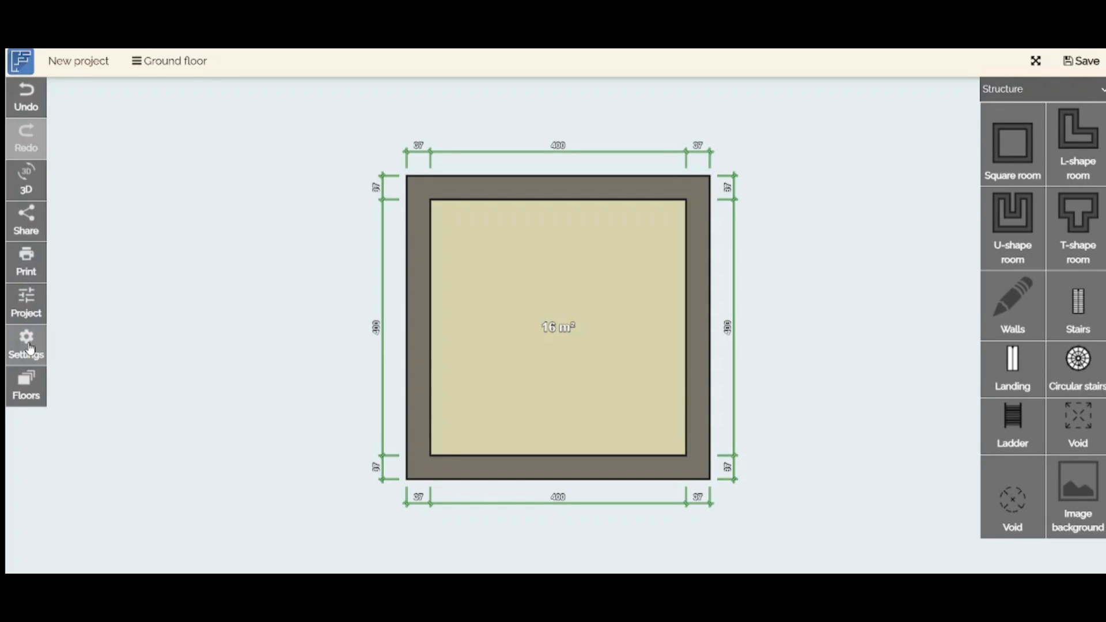
click(174, 61)
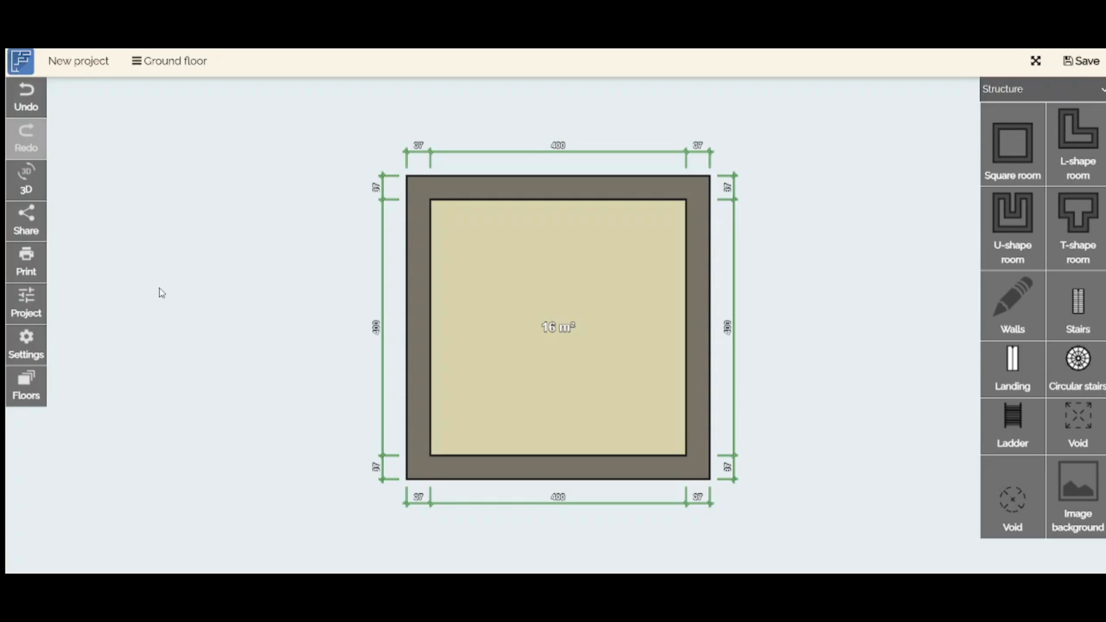
mouse_move(289, 178)
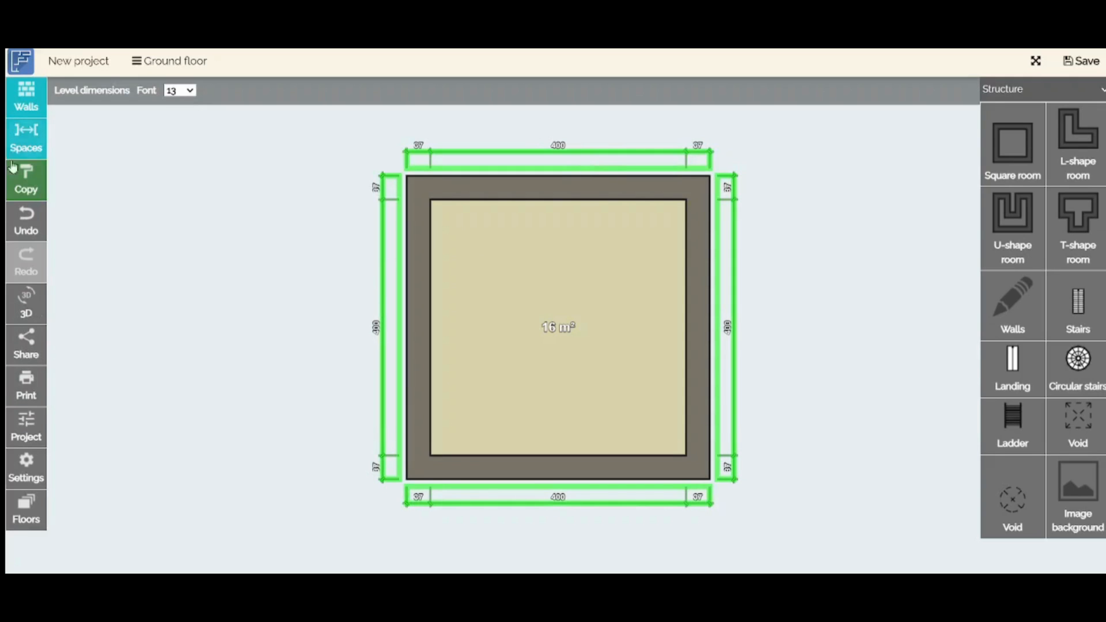
Step: Select the 16 m² square room's floor and delete it, leaving the plan empty
click(557, 326)
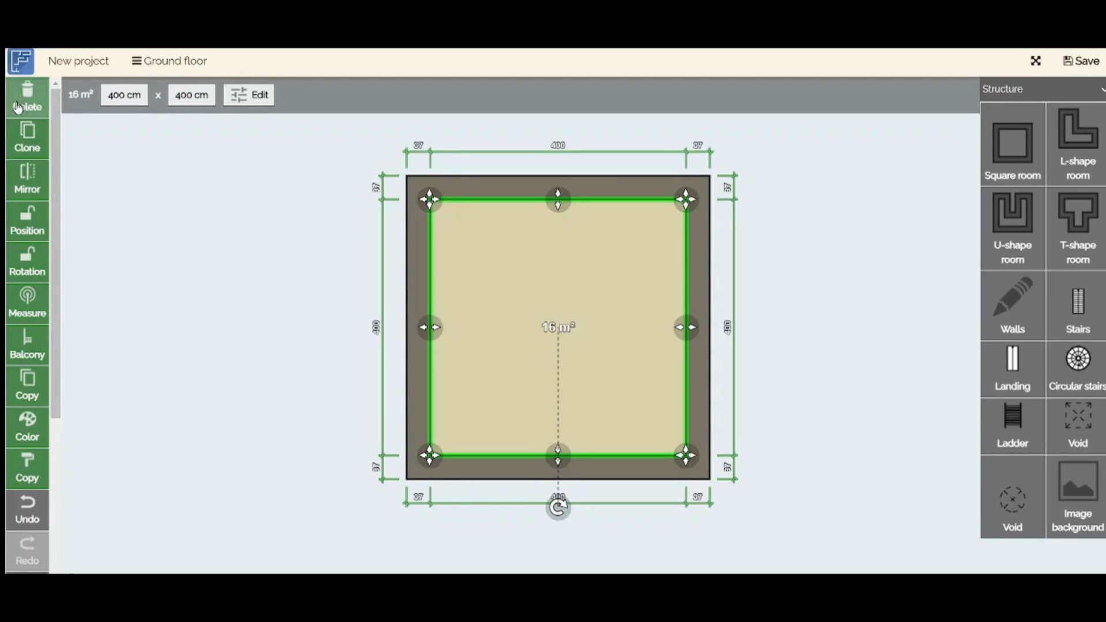
mouse_move(27, 223)
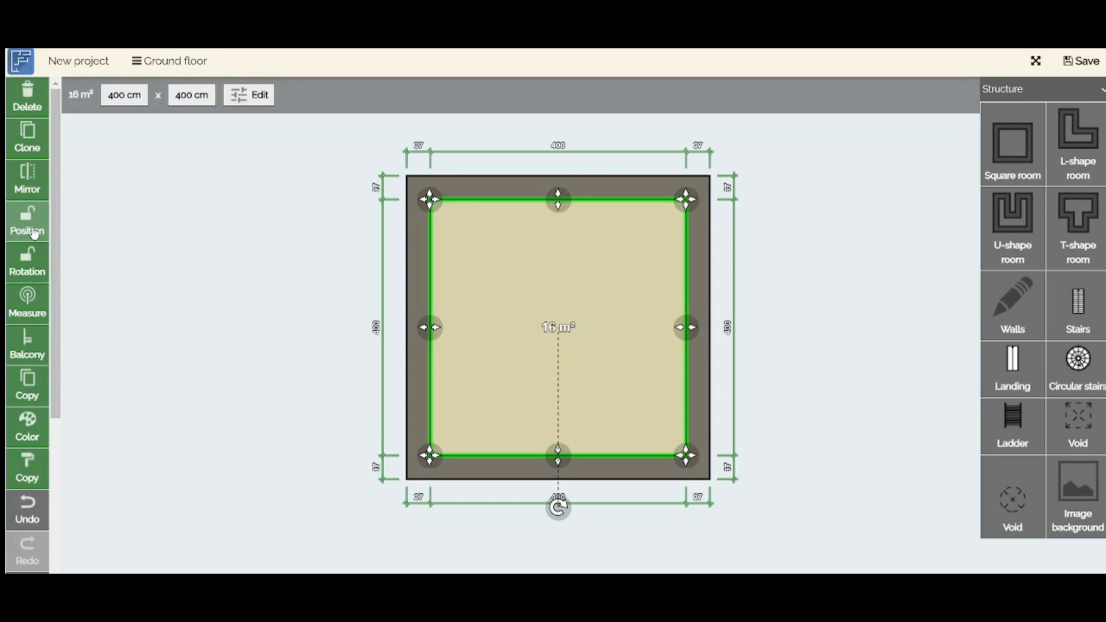
mouse_move(26, 468)
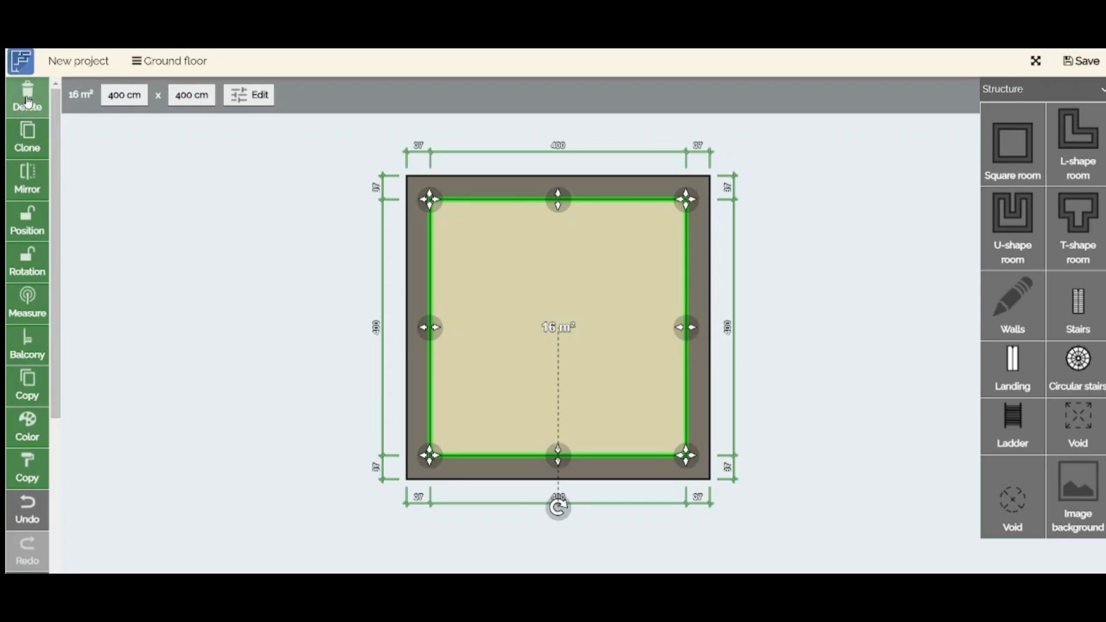
click(27, 97)
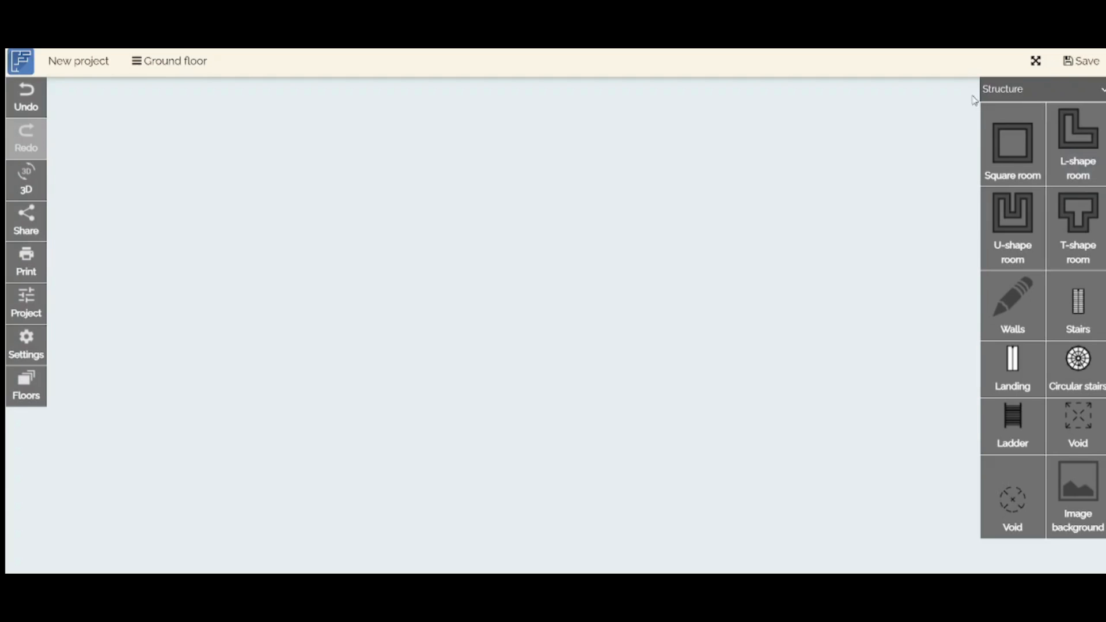
mouse_move(1078, 137)
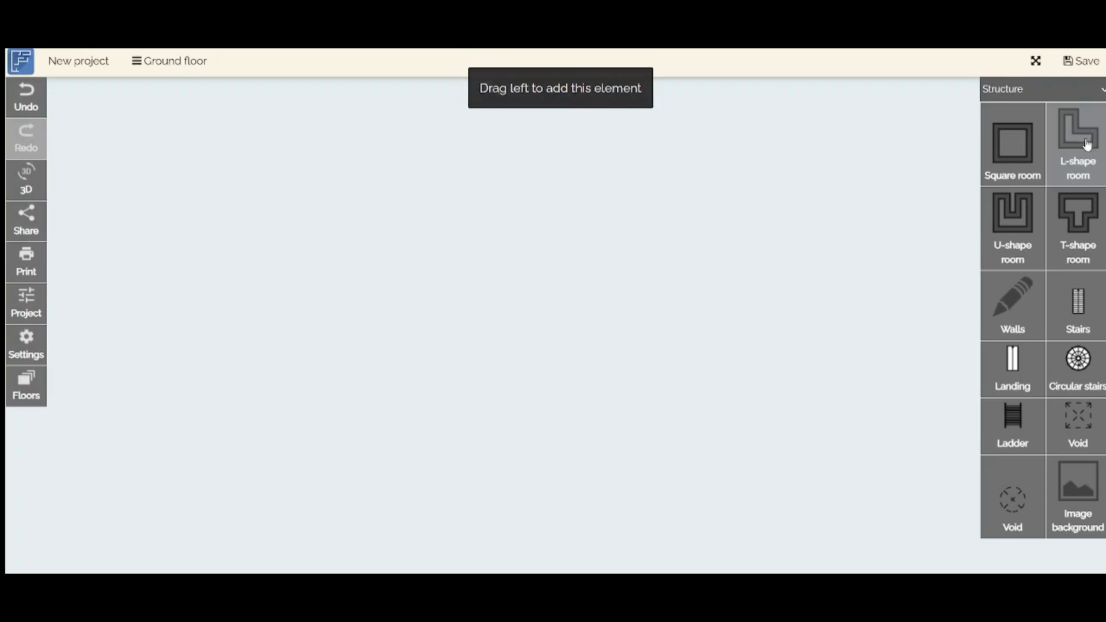
Step: Place an L-shaped 12 m² room in the plan centre and switch to the Walls tool
drag(1078, 137, 494, 331)
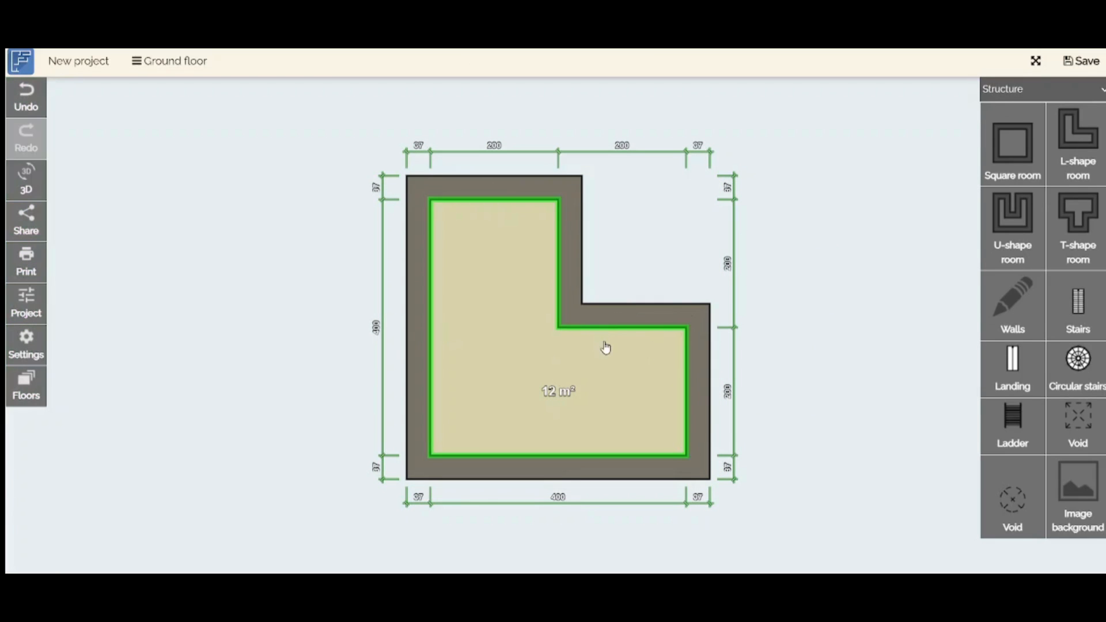
mouse_move(554, 342)
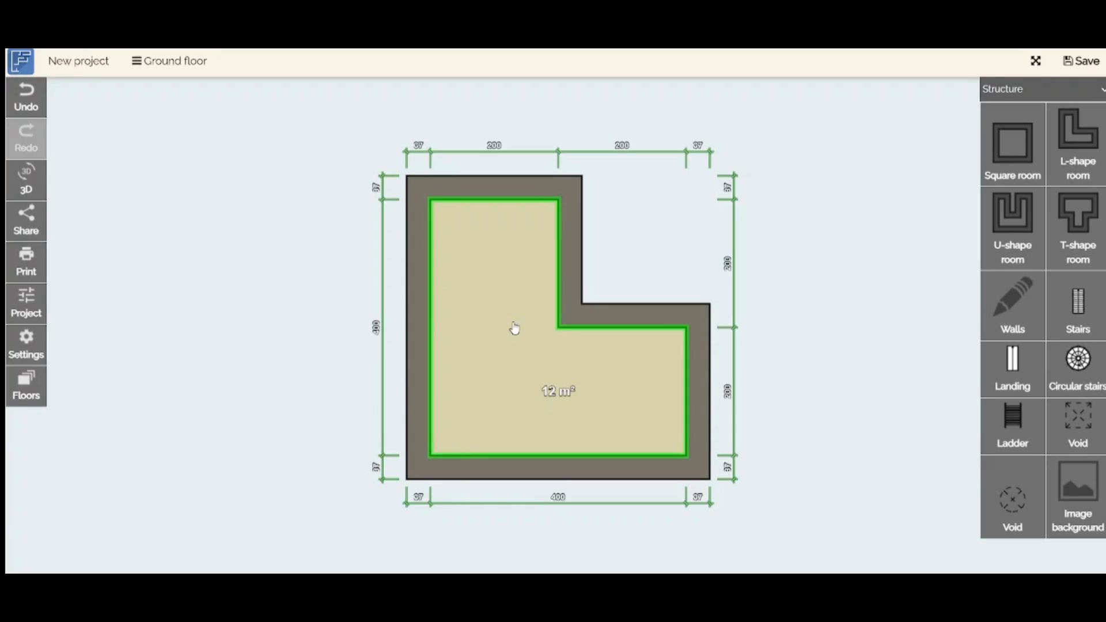
mouse_move(548, 343)
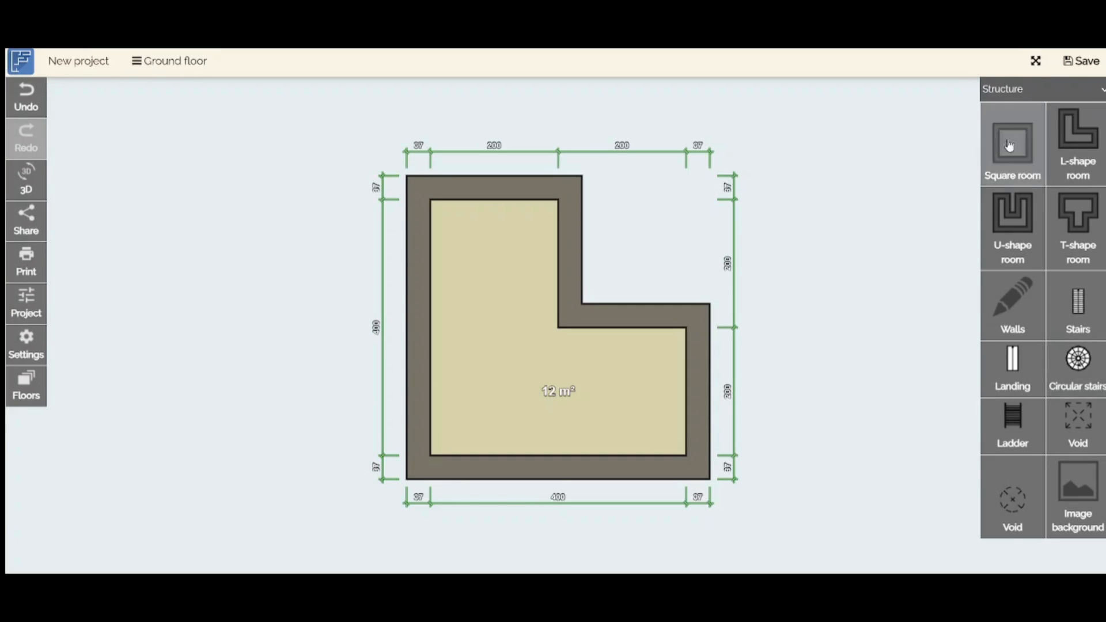
mouse_move(1013, 363)
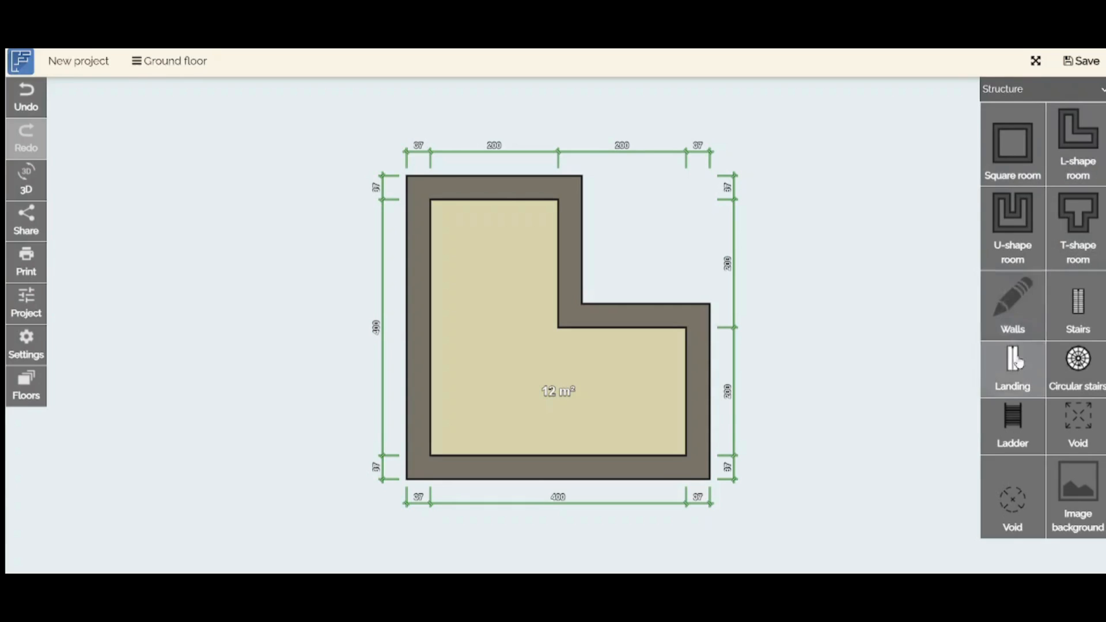
click(1012, 306)
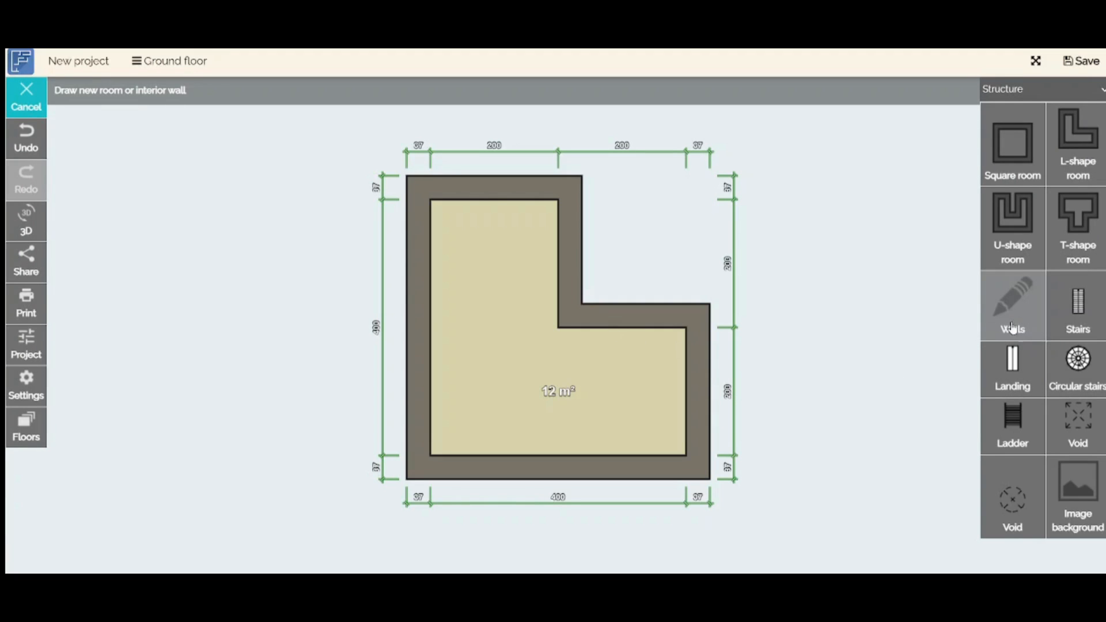
Step: Trim the 300 cm interior wall to 200 cm so it spans the narrow arm
click(1012, 307)
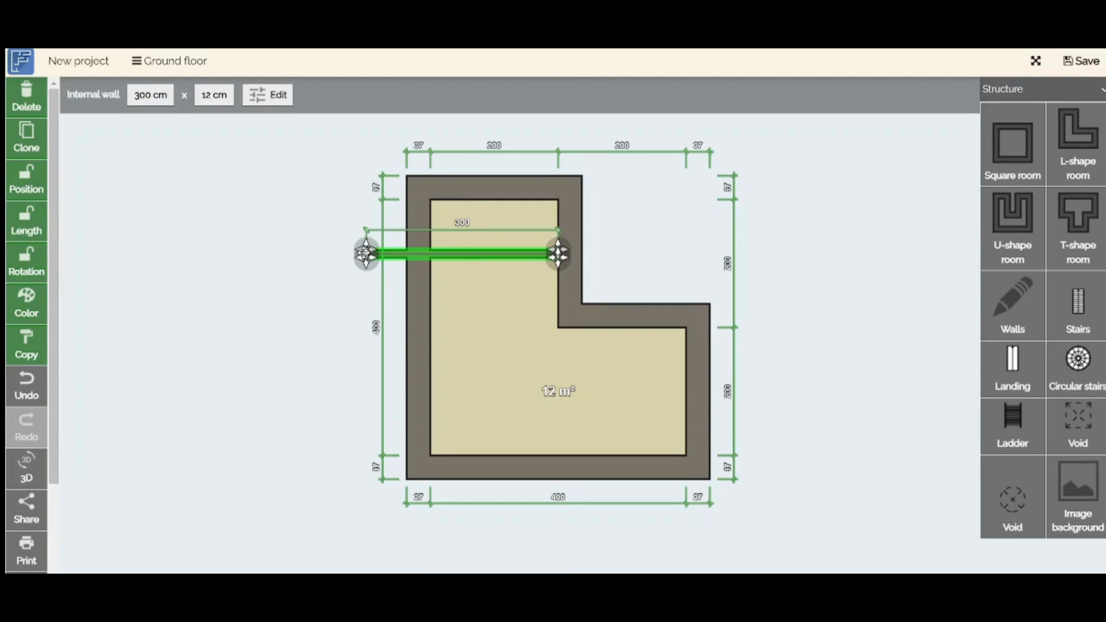
drag(366, 253, 430, 253)
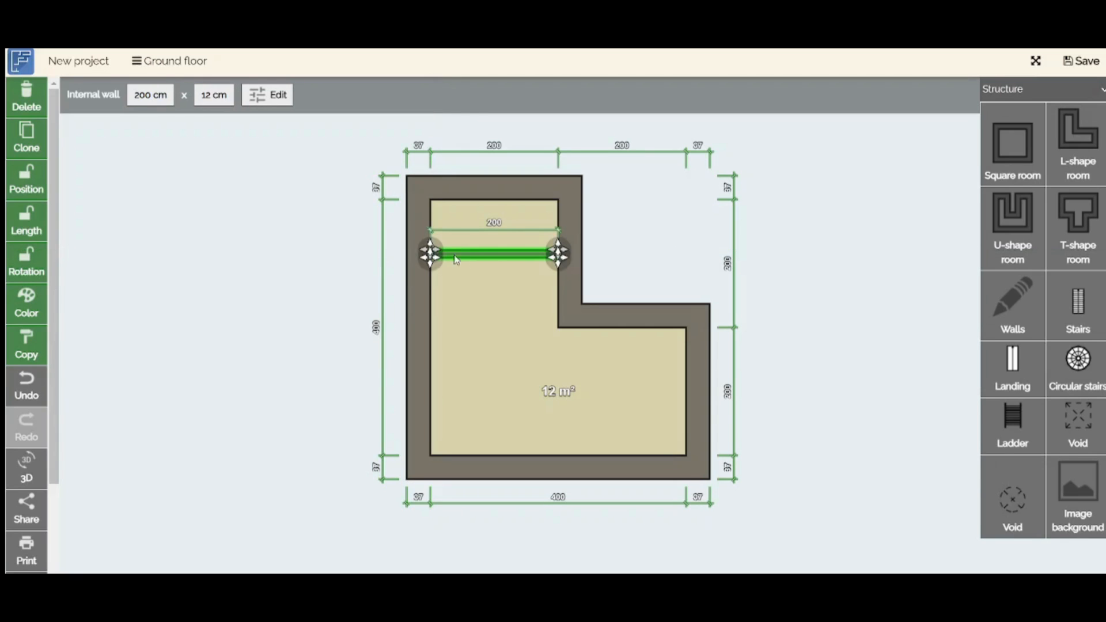
mouse_move(56, 392)
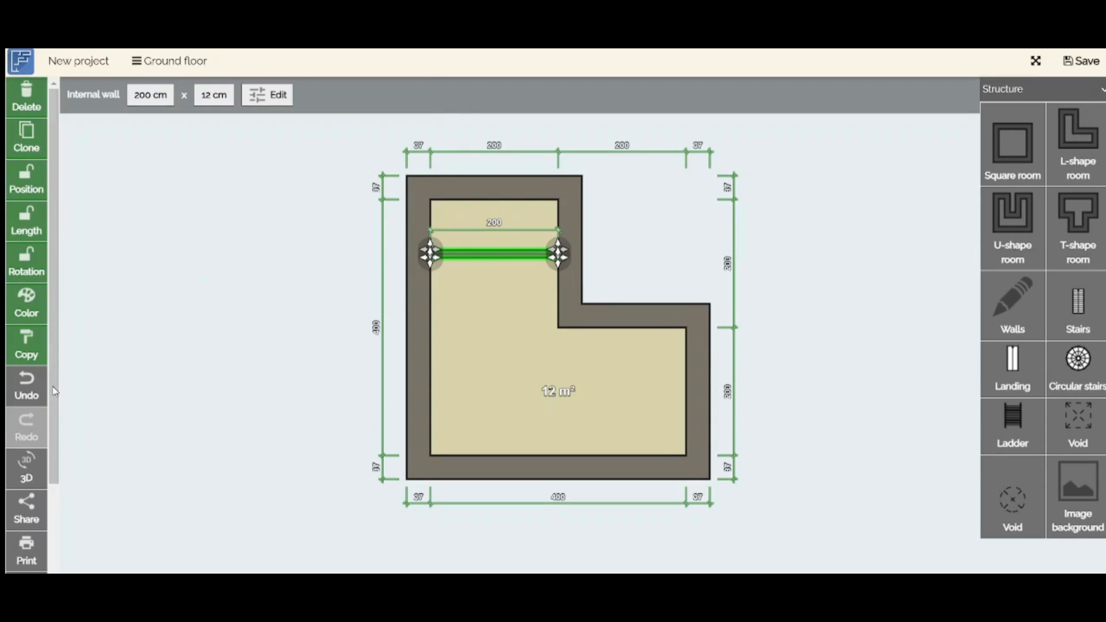
click(150, 94)
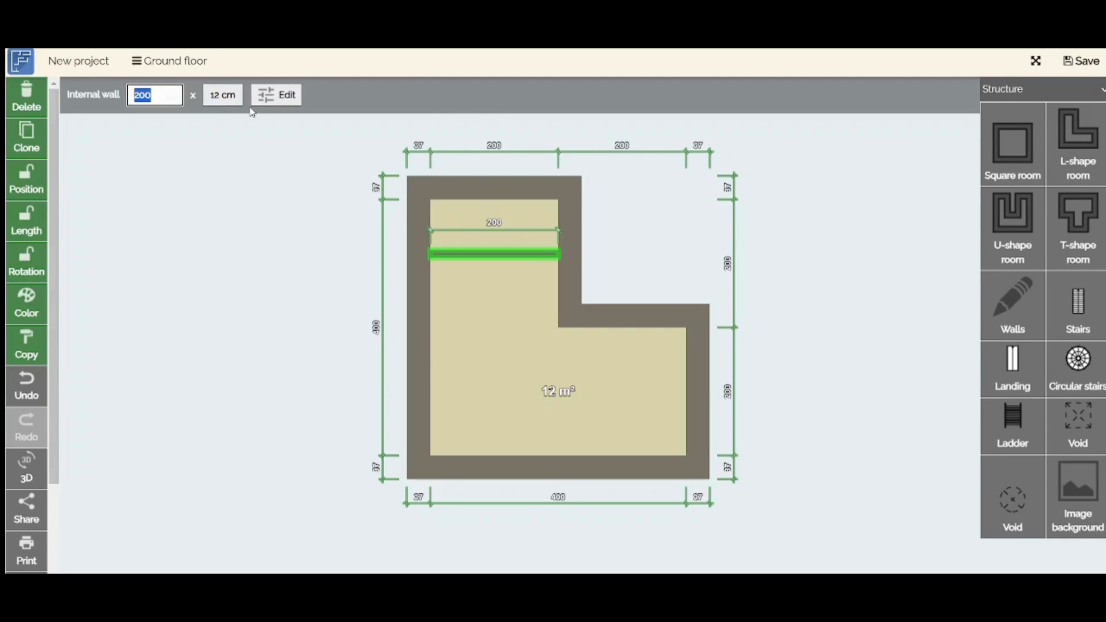
click(275, 94)
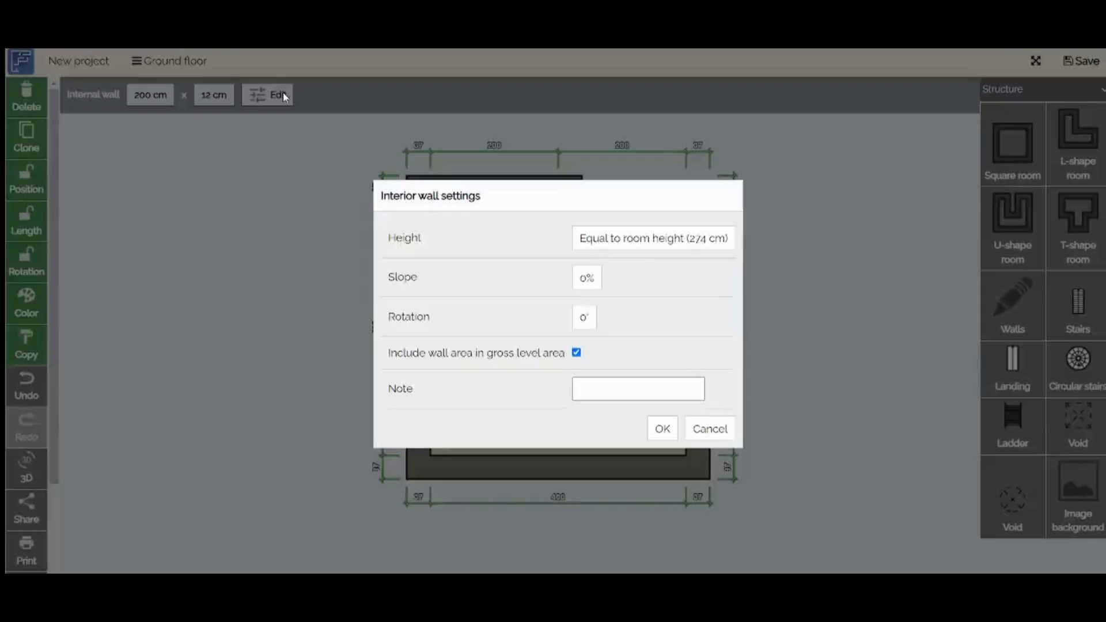
mouse_move(605, 283)
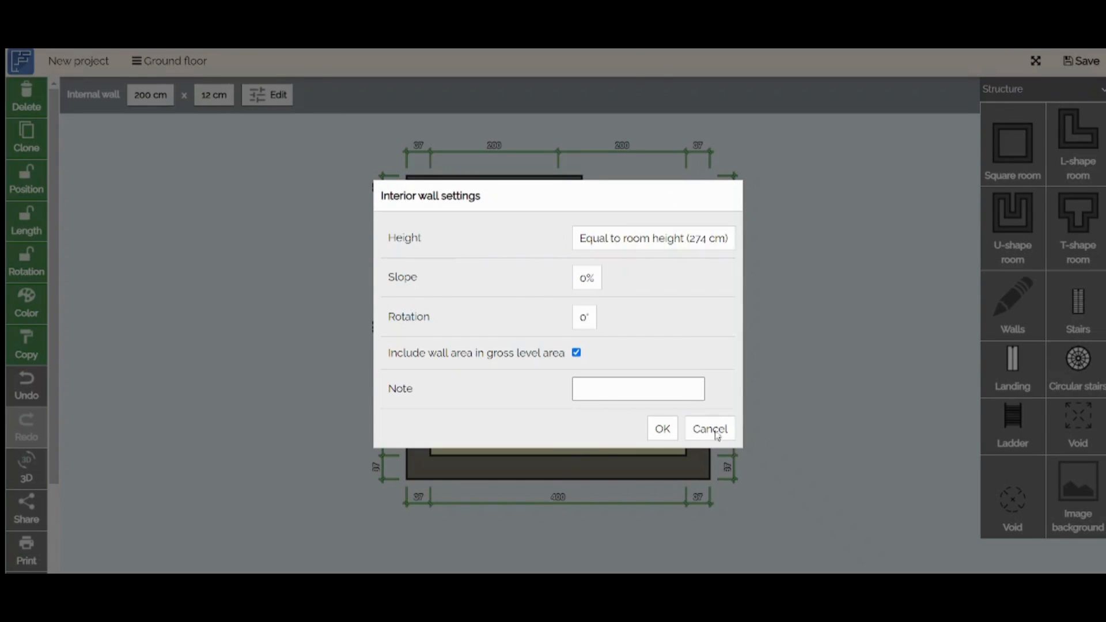
click(709, 429)
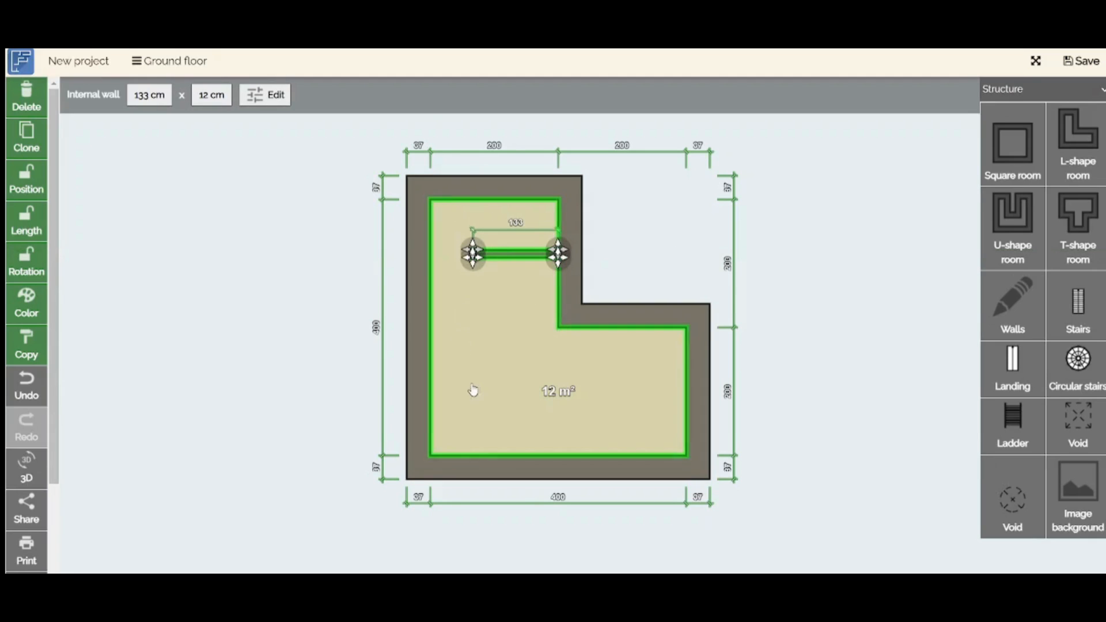
Step: Duplicate the 133 cm partition wall and place the copy at the L's inner corner
click(1012, 307)
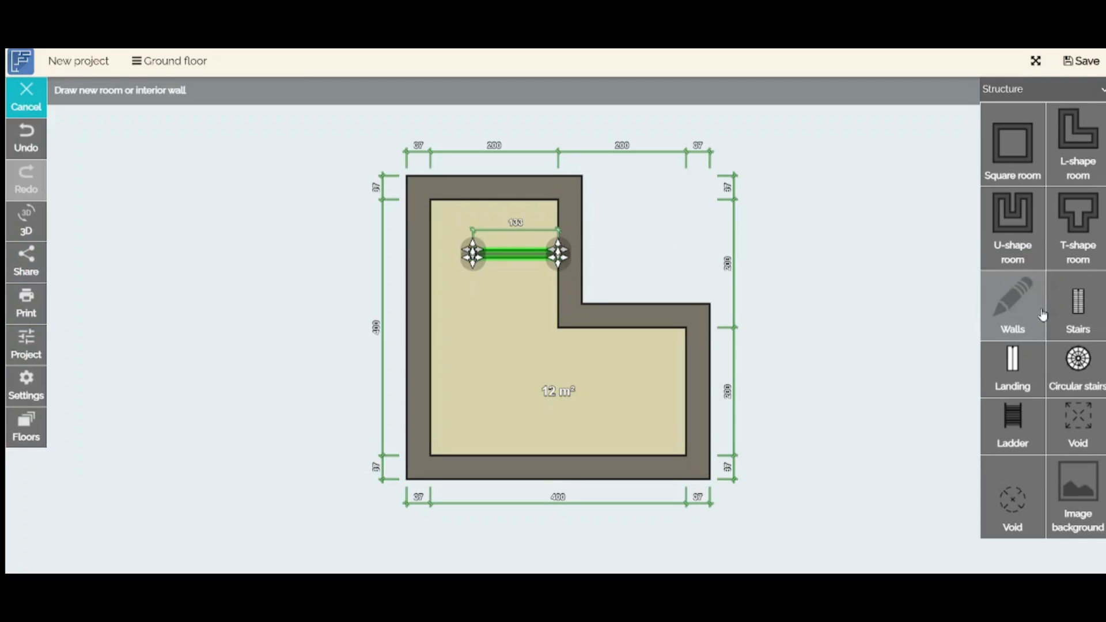
click(504, 257)
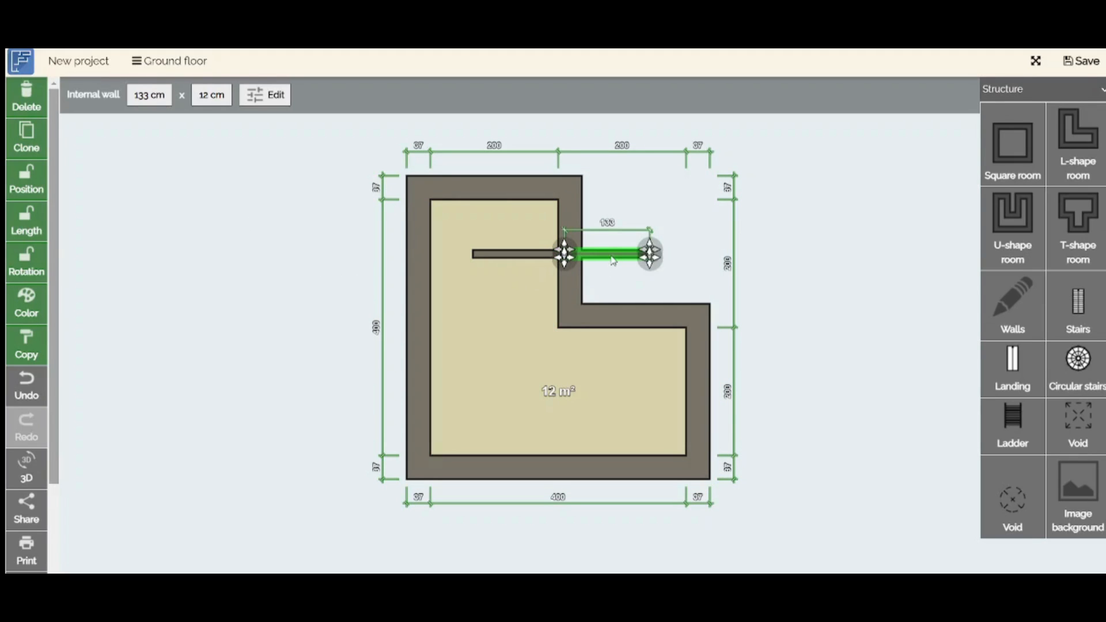
drag(611, 256, 521, 325)
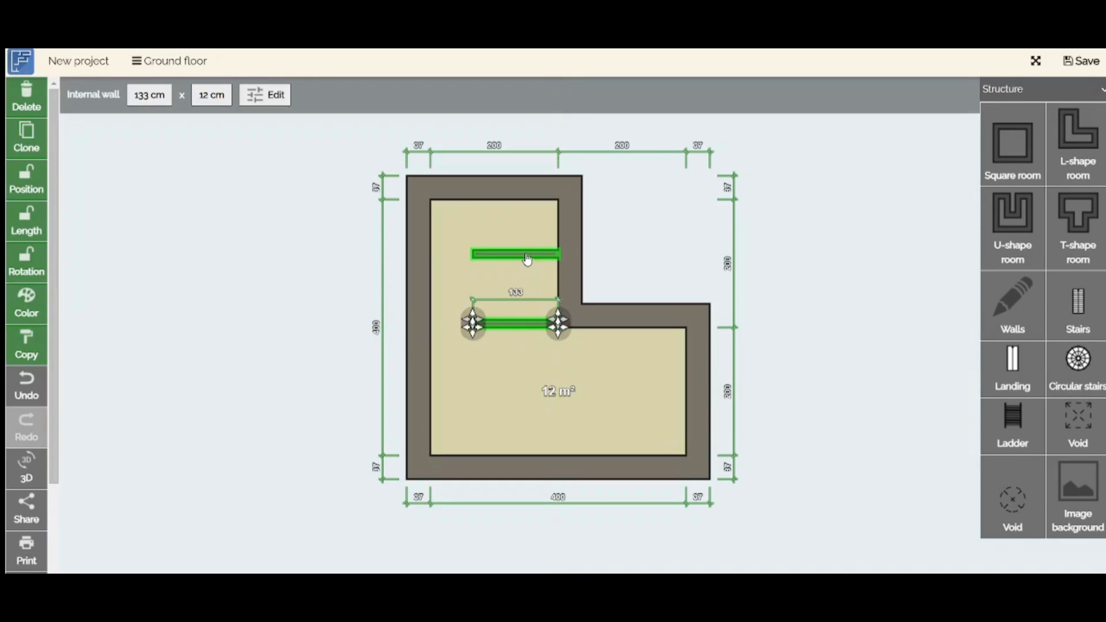
drag(515, 323, 515, 259)
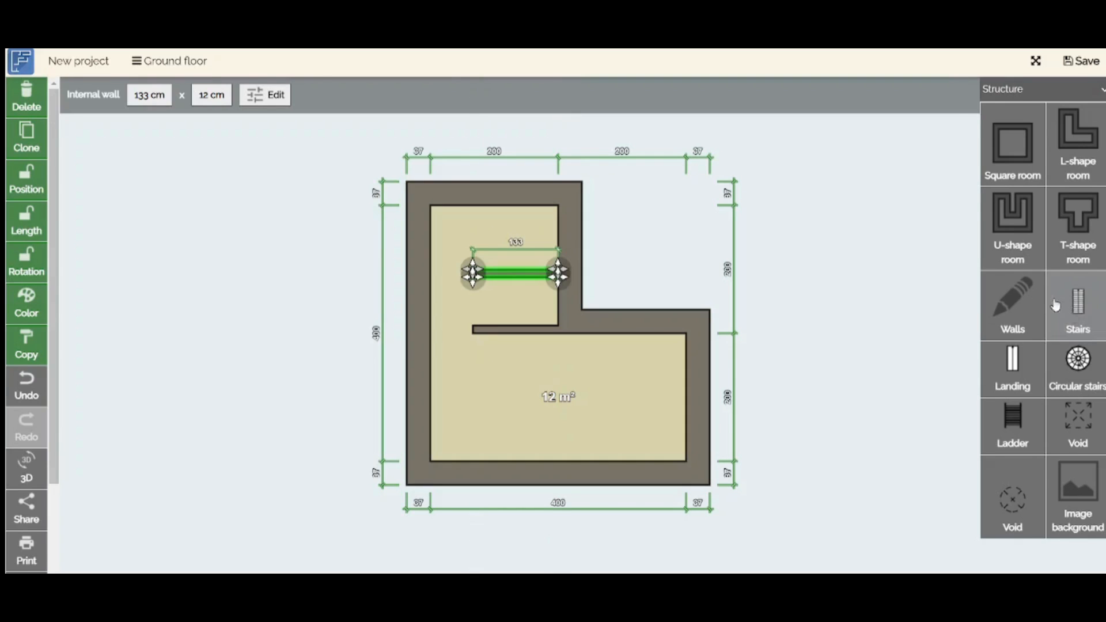
Step: Add a 300 cm wall near the top and widen the lower arm to 620 cm
click(1012, 307)
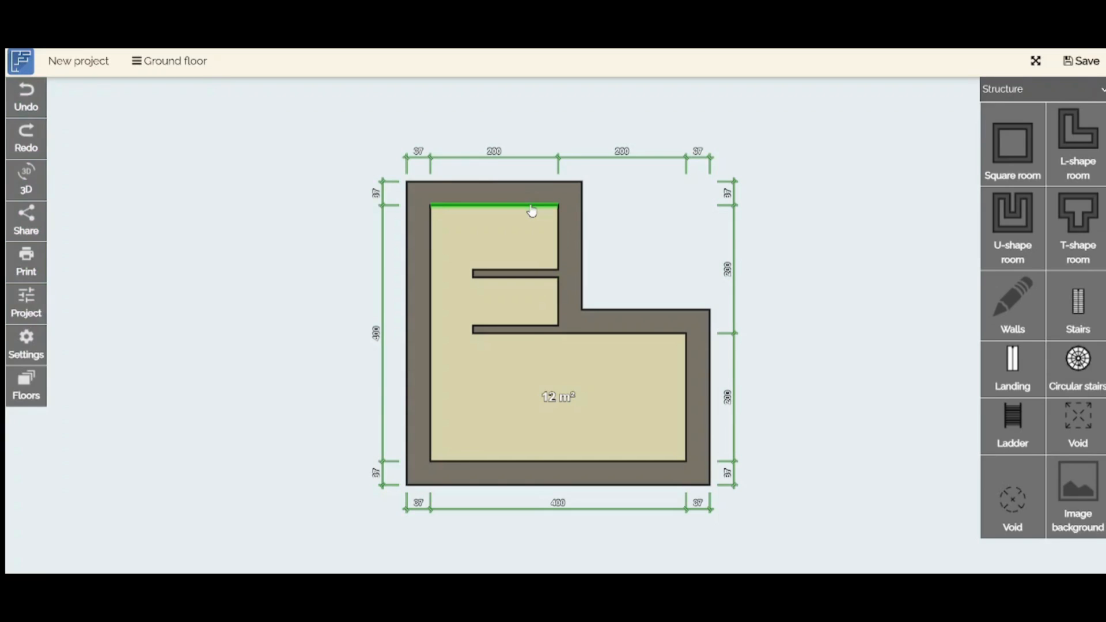
click(528, 205)
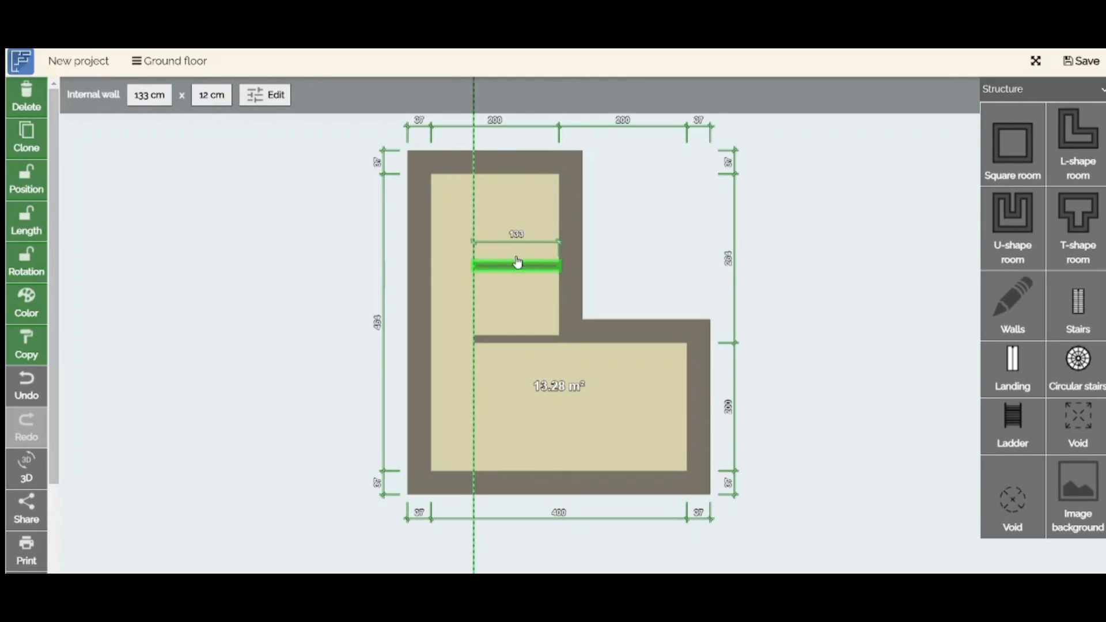
click(517, 265)
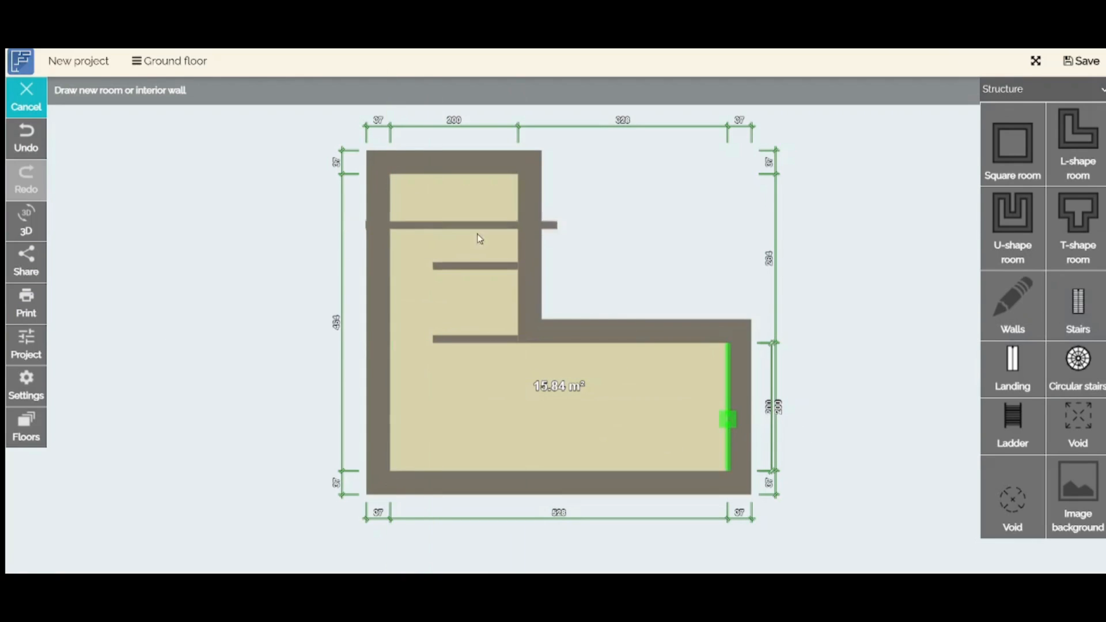
Step: Swing the 300 cm top wall into a vertical wall and move it inside the narrow arm
click(465, 225)
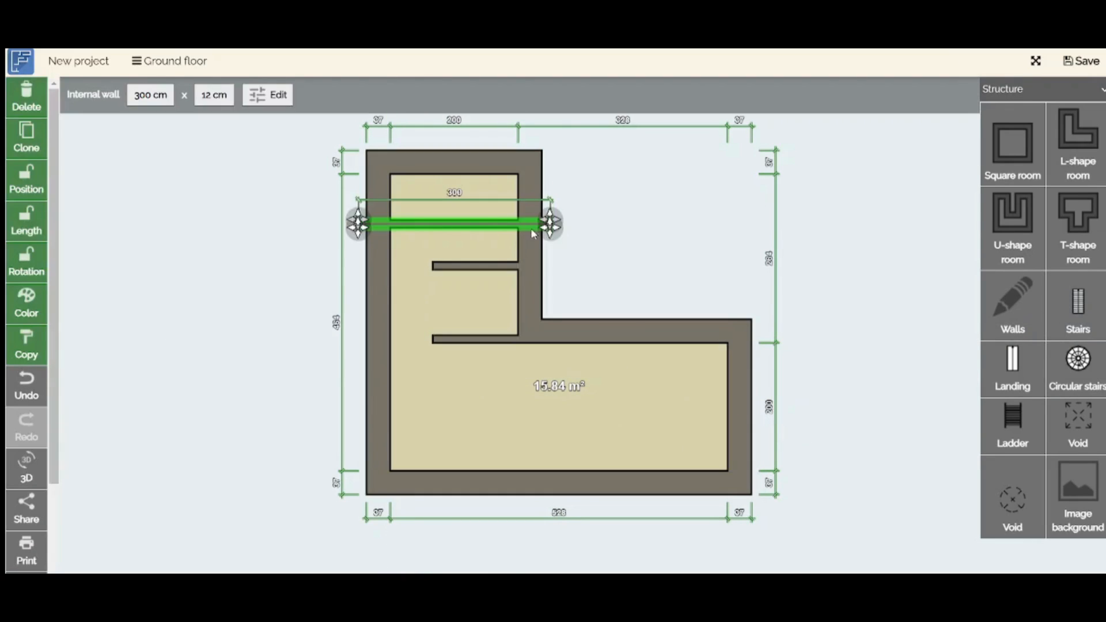
mouse_move(180, 394)
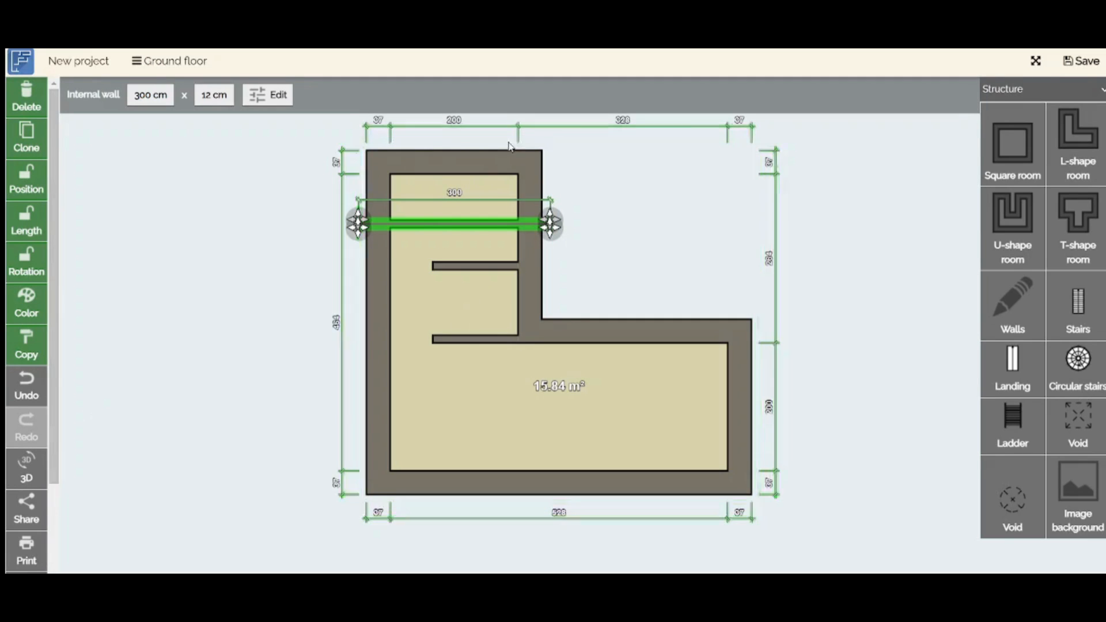
drag(551, 224, 538, 257)
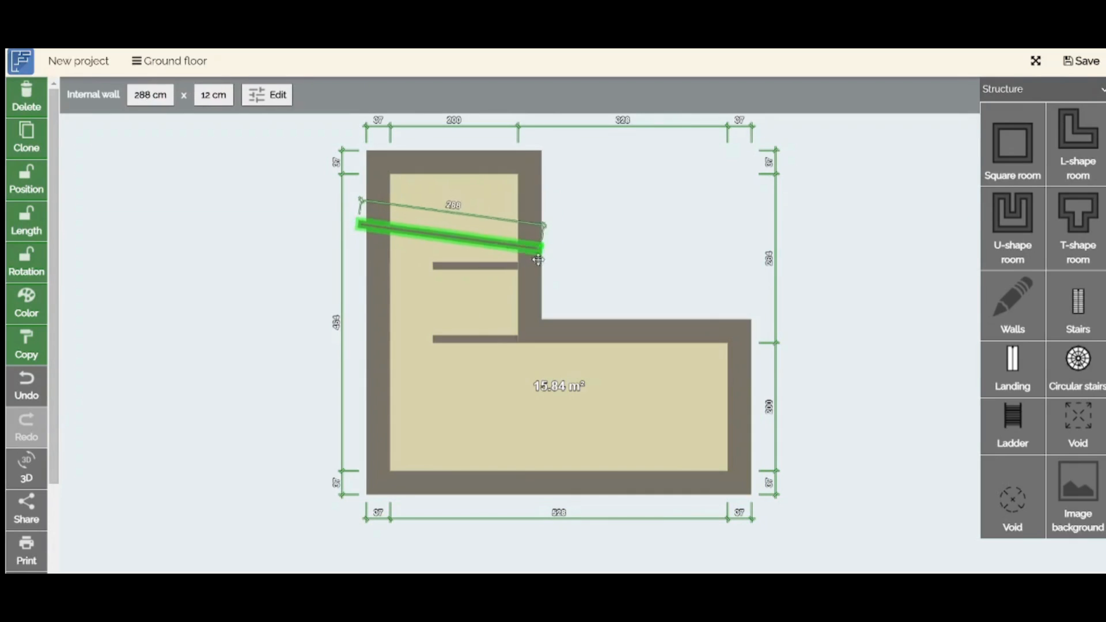
drag(536, 257, 353, 325)
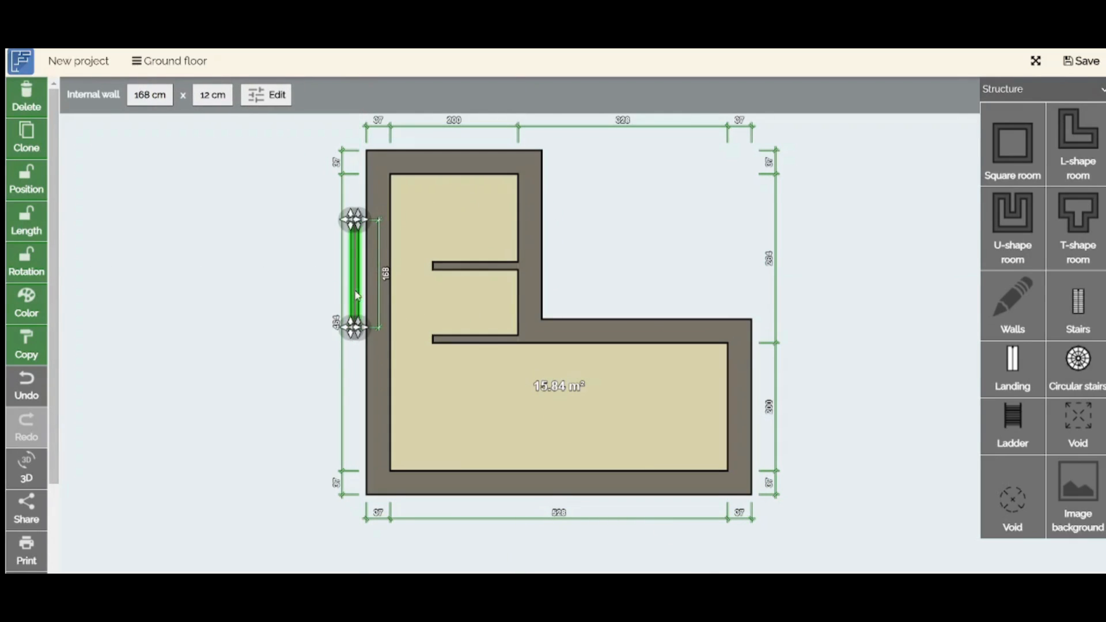
drag(354, 272, 423, 289)
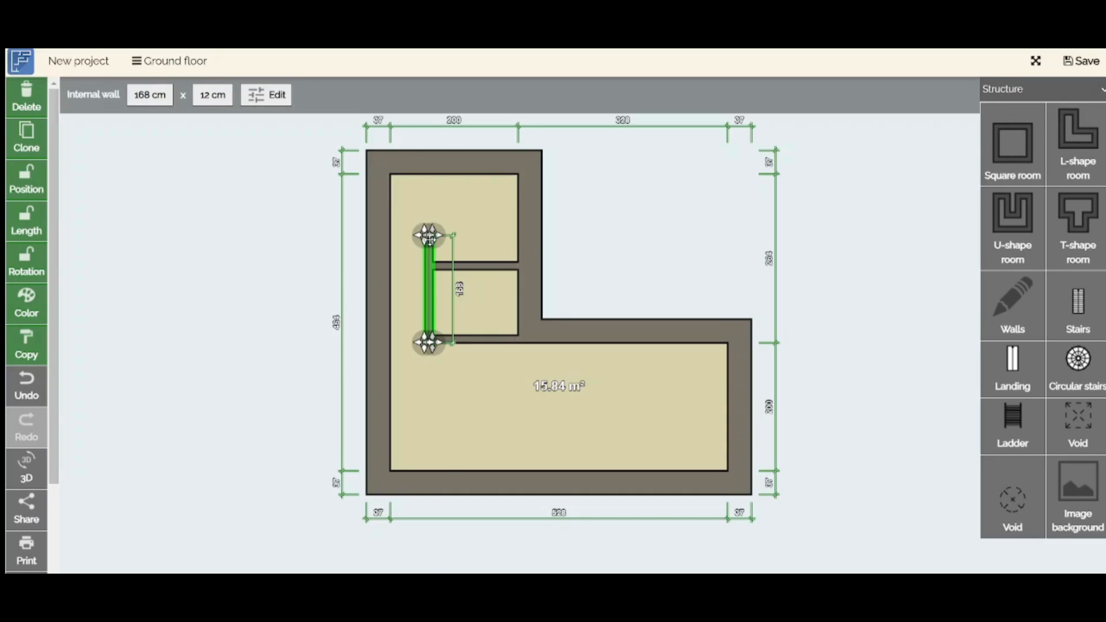
Step: Resize the vertical wall to 126 cm ending at the partition, with a 52 cm stub to the outer wall
drag(428, 235, 429, 216)
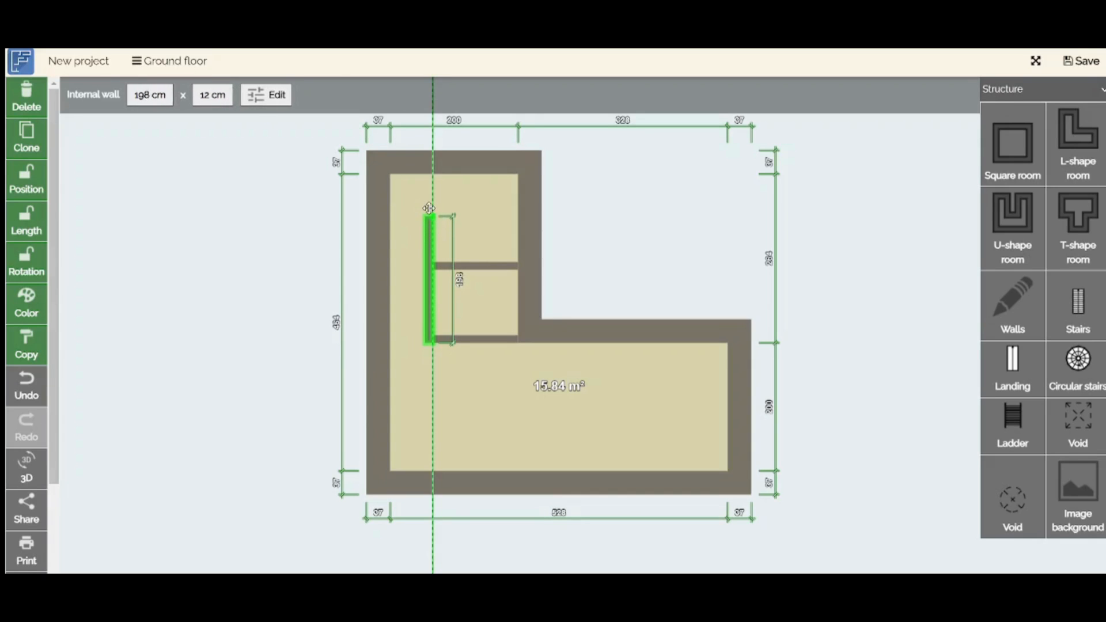
drag(428, 208, 438, 257)
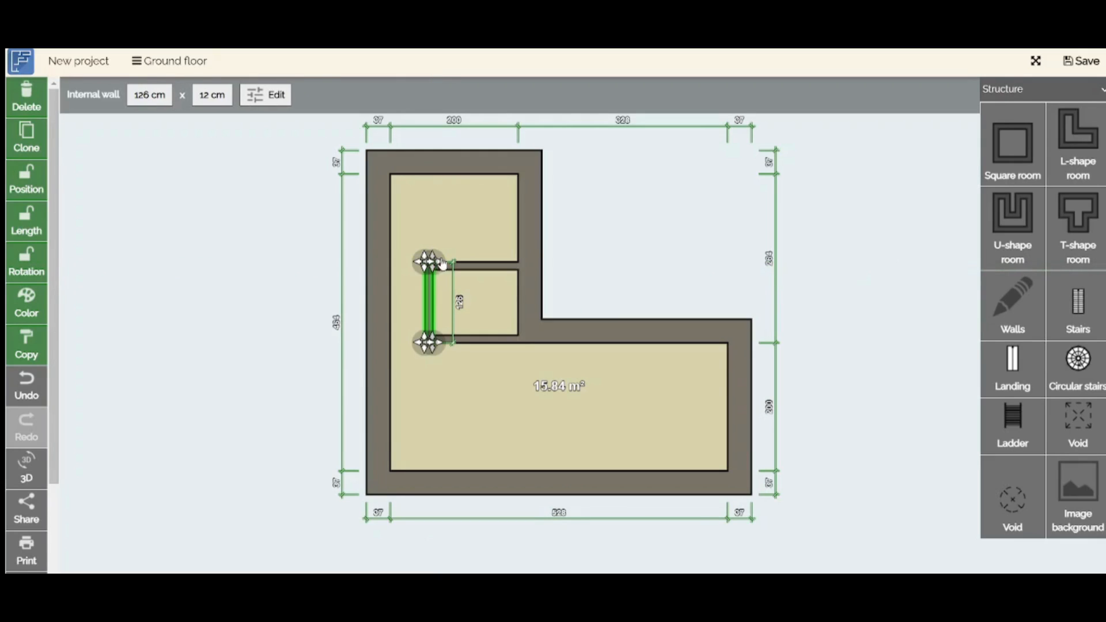
mouse_move(1043, 204)
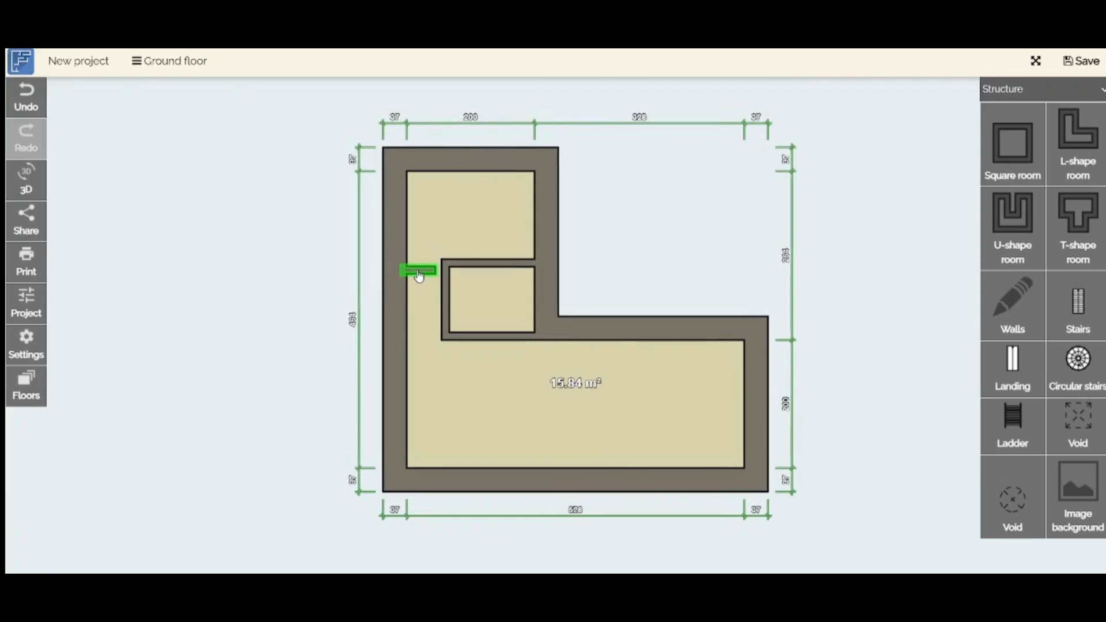
click(419, 269)
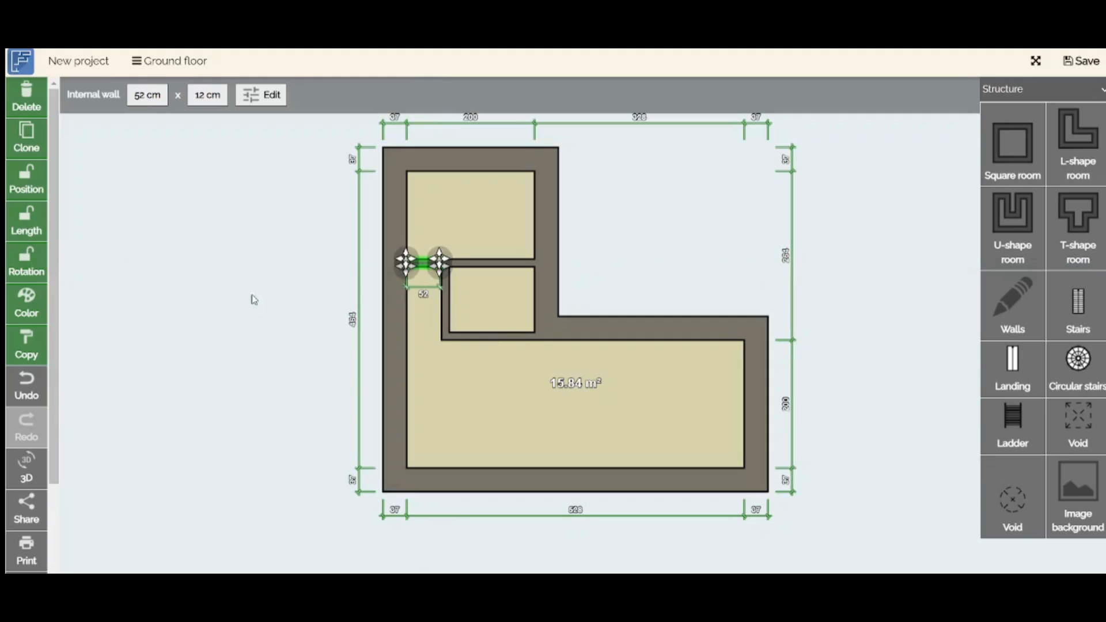
click(253, 300)
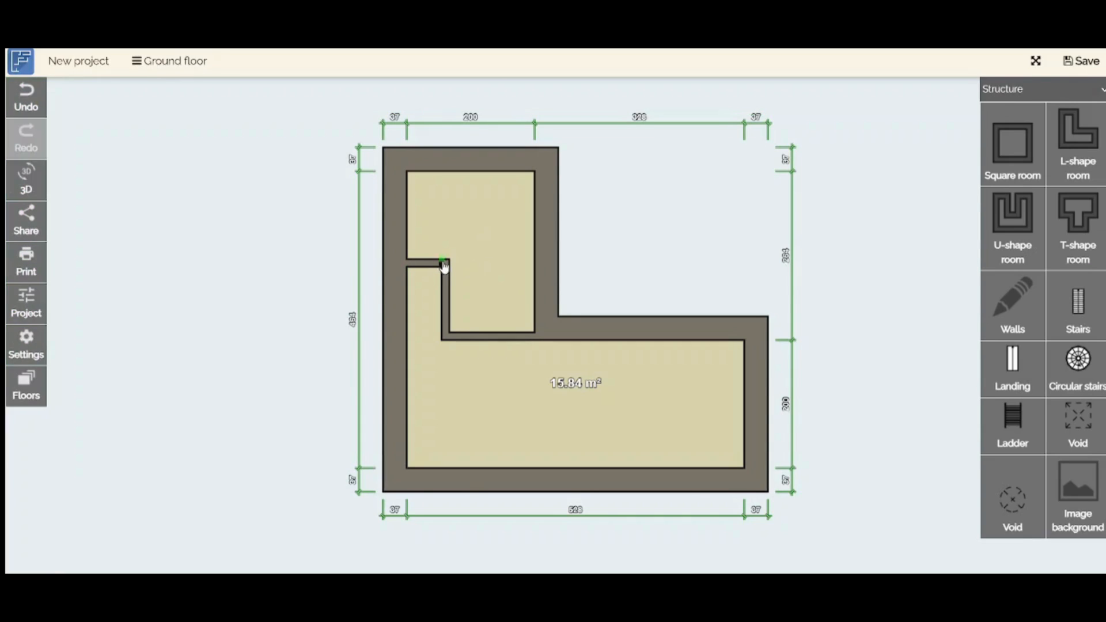
Step: Add an interior wall across the full width of the narrow arm, closing off the top room
click(423, 266)
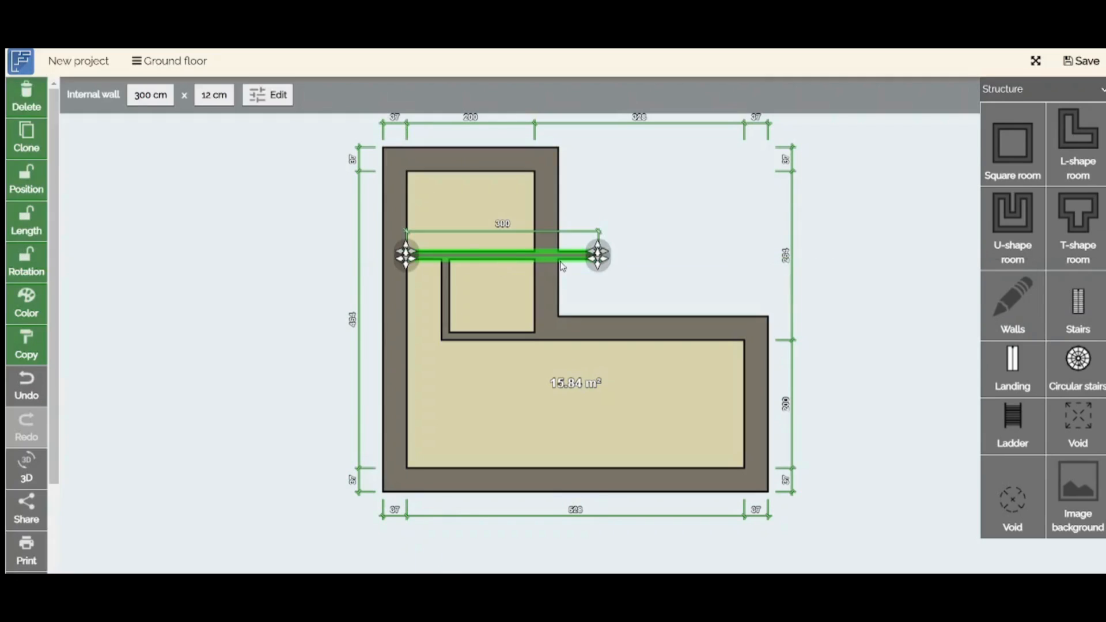
drag(598, 254, 536, 254)
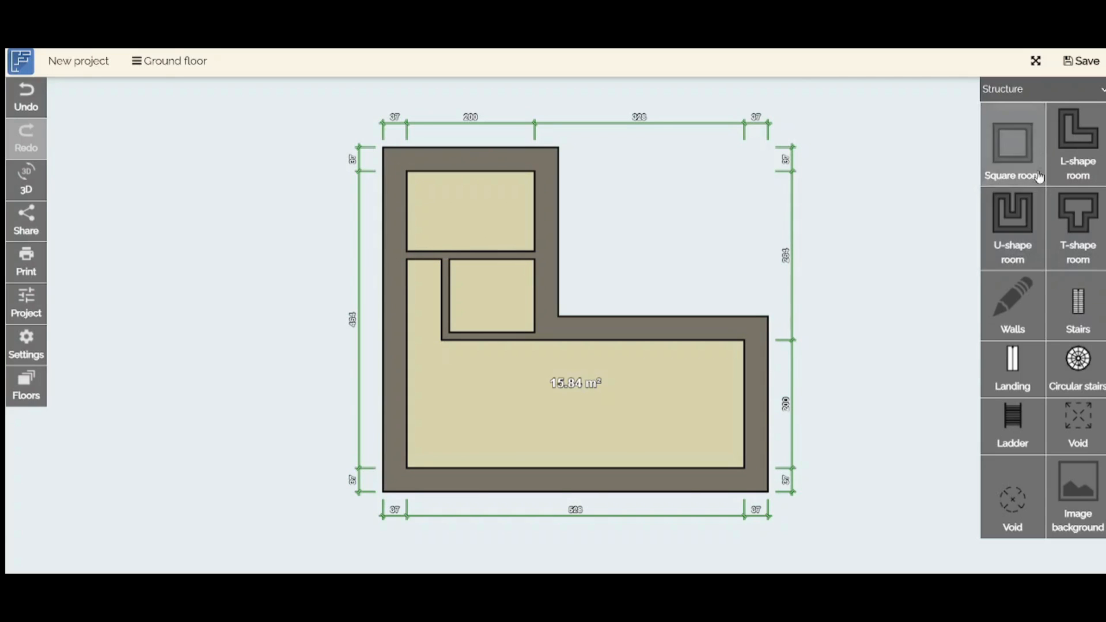
Step: Draw a vertical interior wall down through the top-left room, dividing it in two
click(1012, 141)
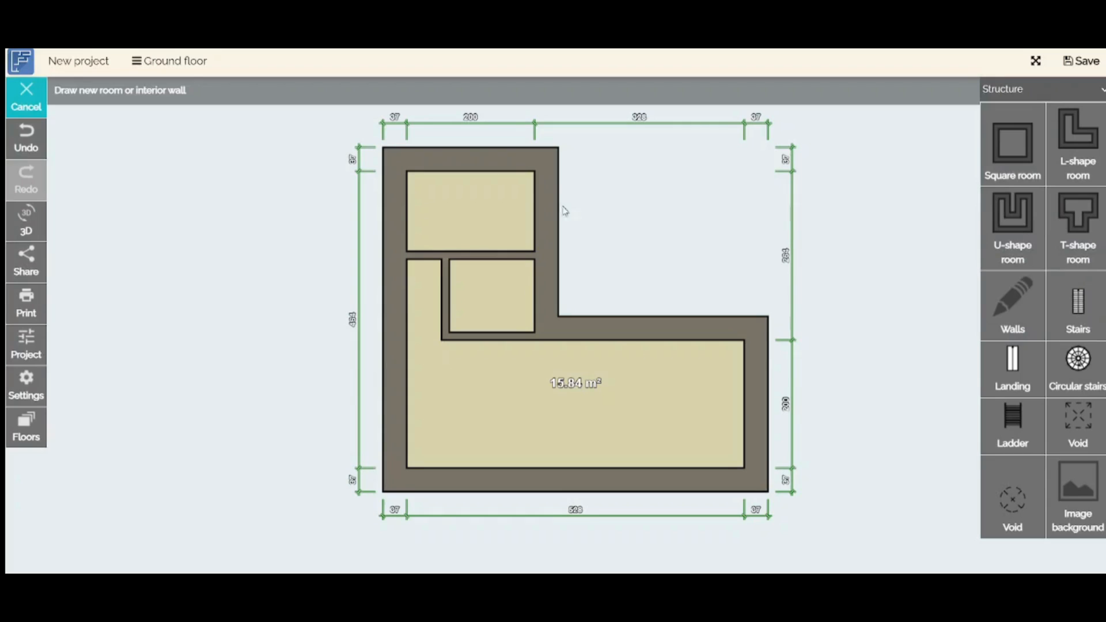
mouse_move(483, 176)
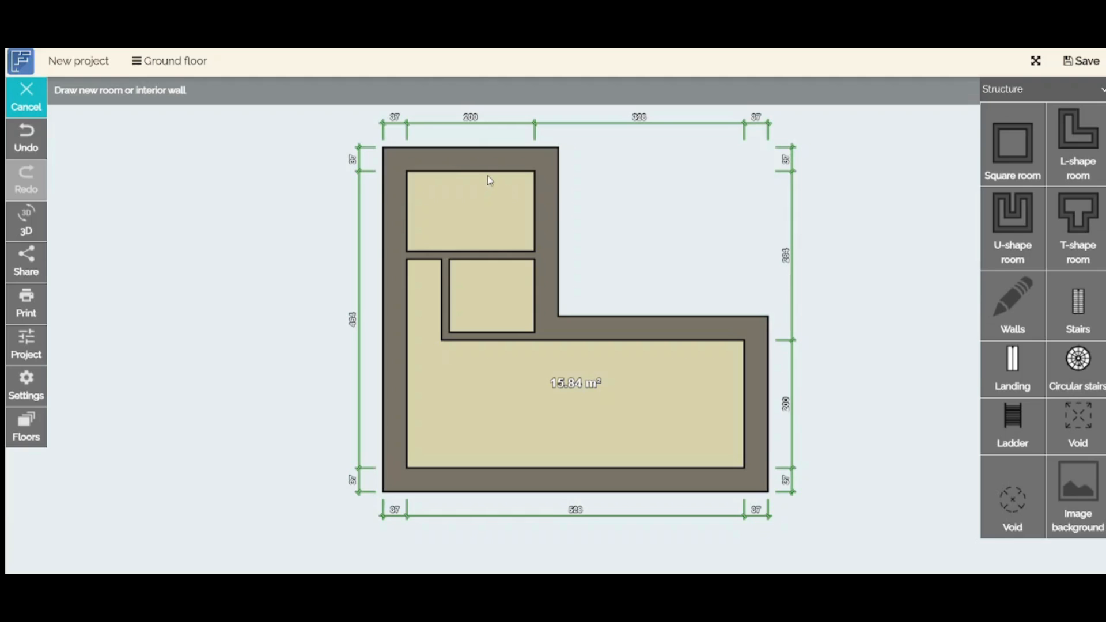
drag(482, 173, 482, 265)
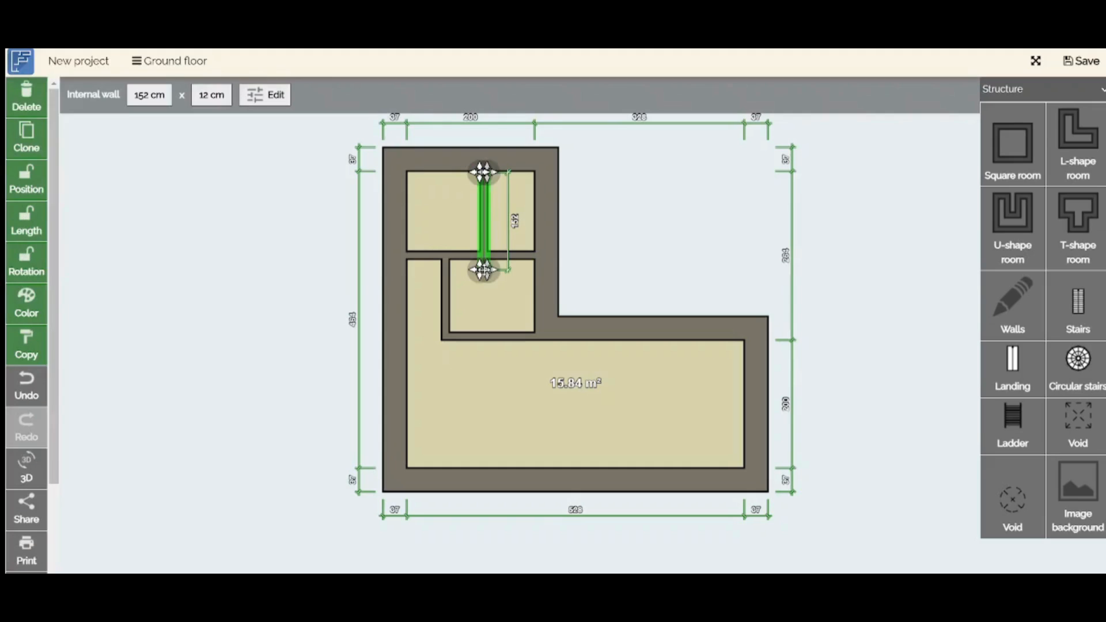
drag(484, 269, 484, 262)
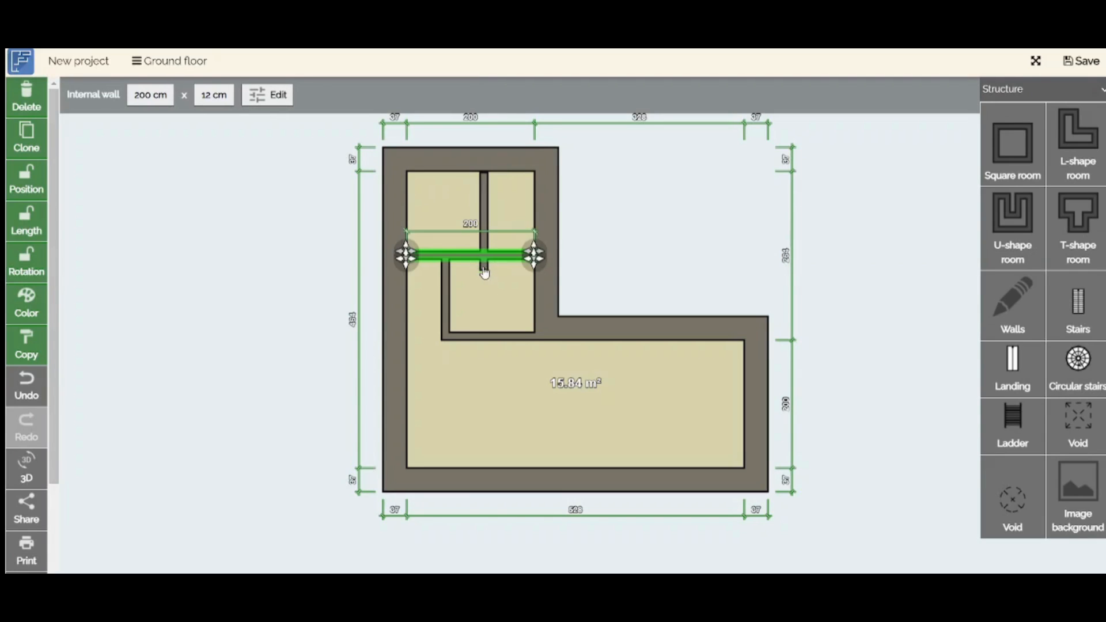
mouse_move(479, 146)
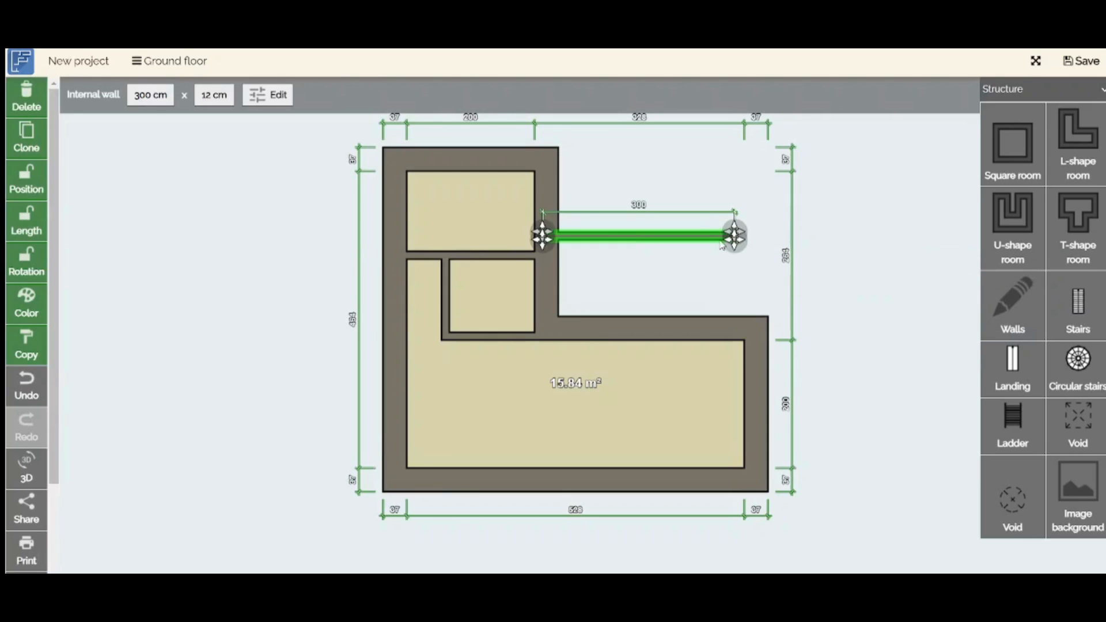
drag(734, 236, 542, 359)
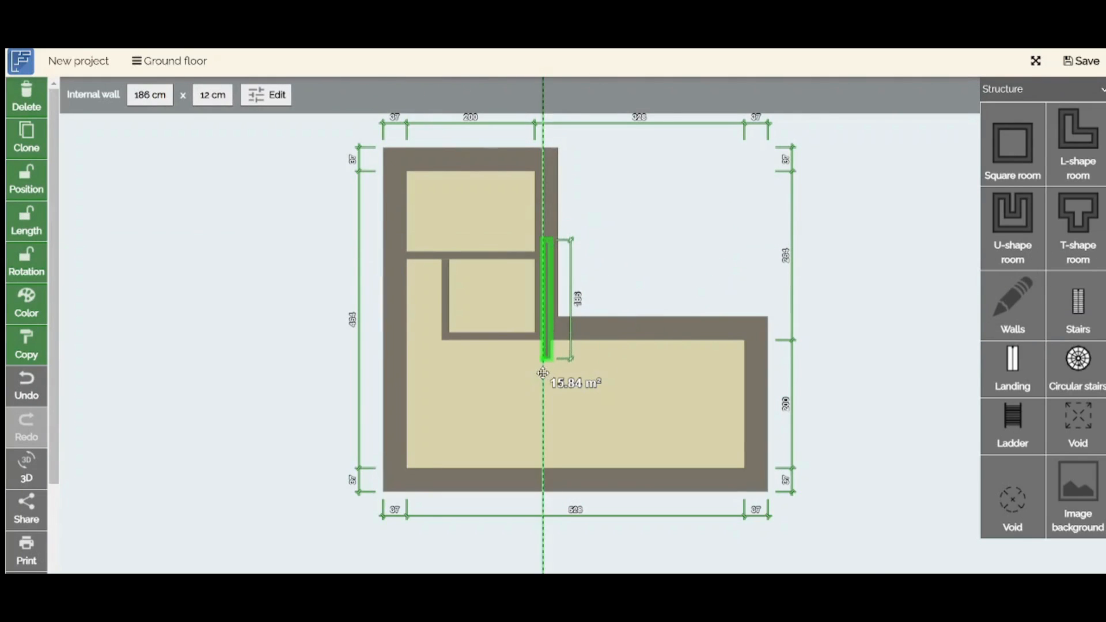
drag(546, 299, 488, 233)
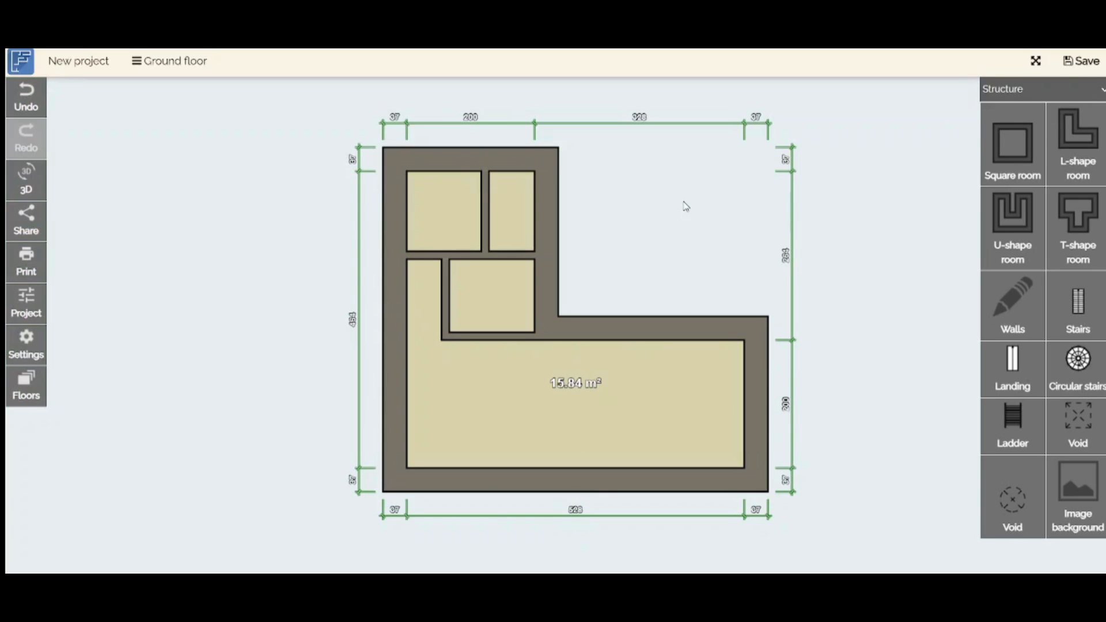
mouse_move(1012, 303)
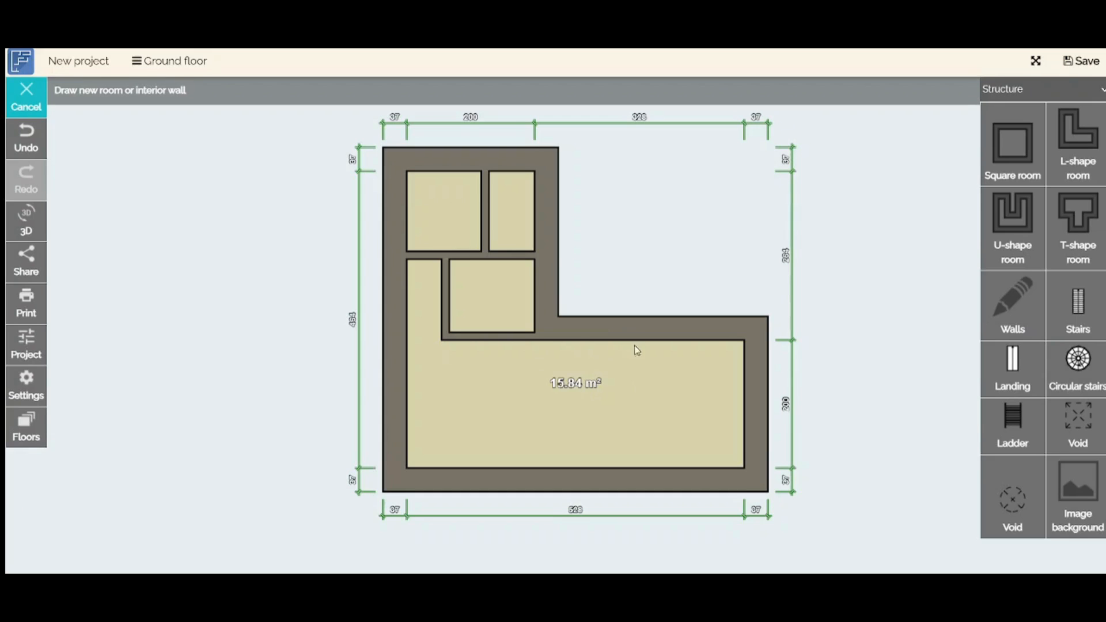
mouse_move(1013, 307)
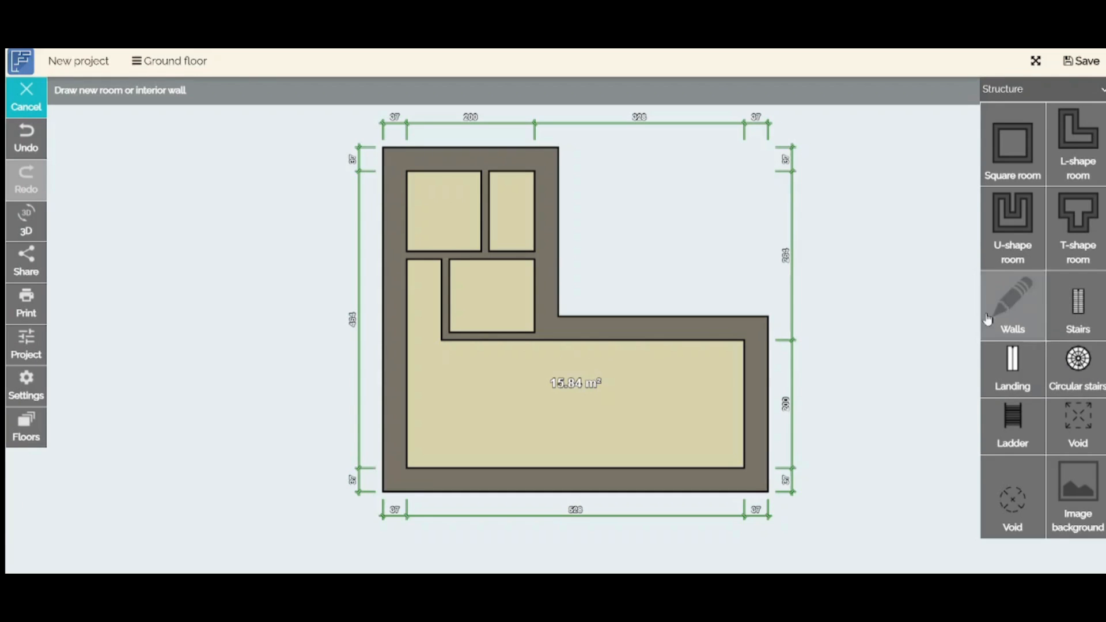
mouse_move(797, 417)
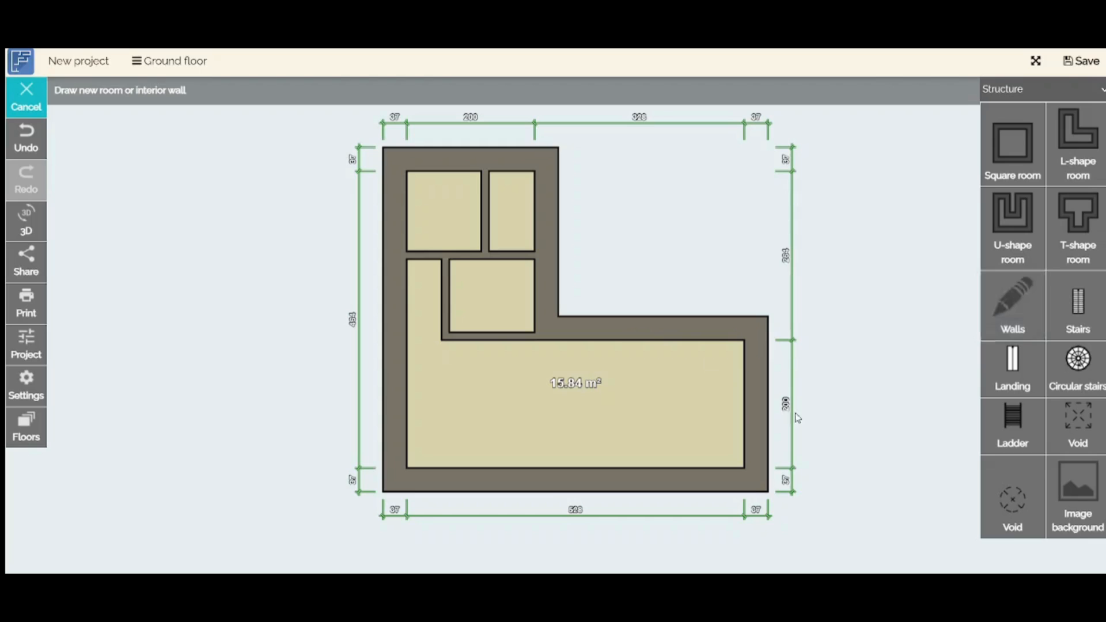
mouse_move(590, 405)
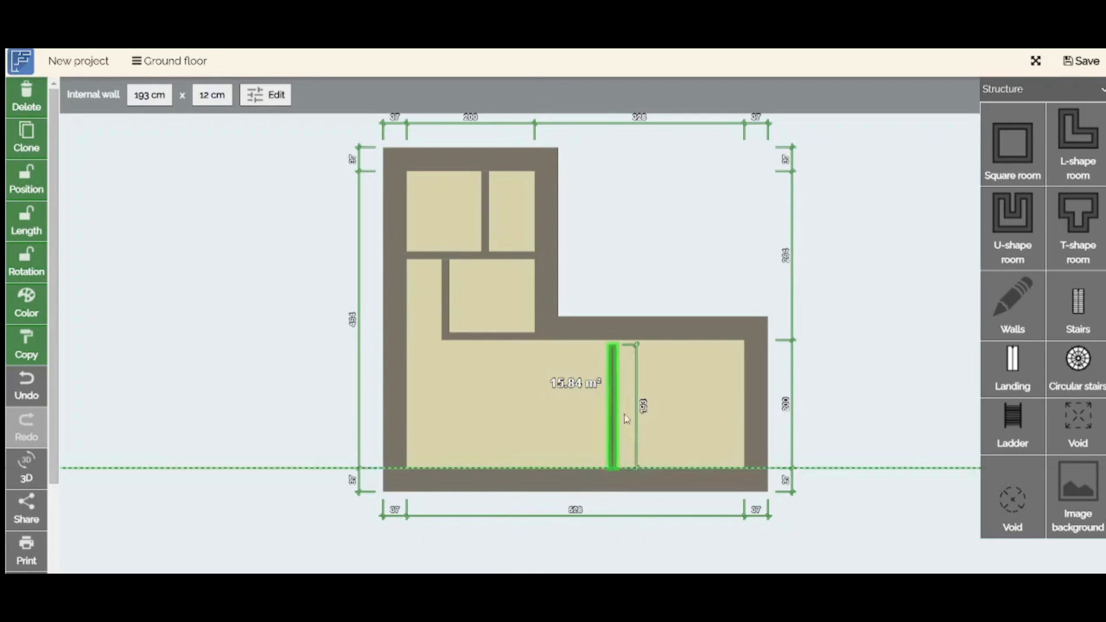
Step: Draw a vertical wall near the right side of the large room to wall off a separate room
drag(612, 406, 638, 405)
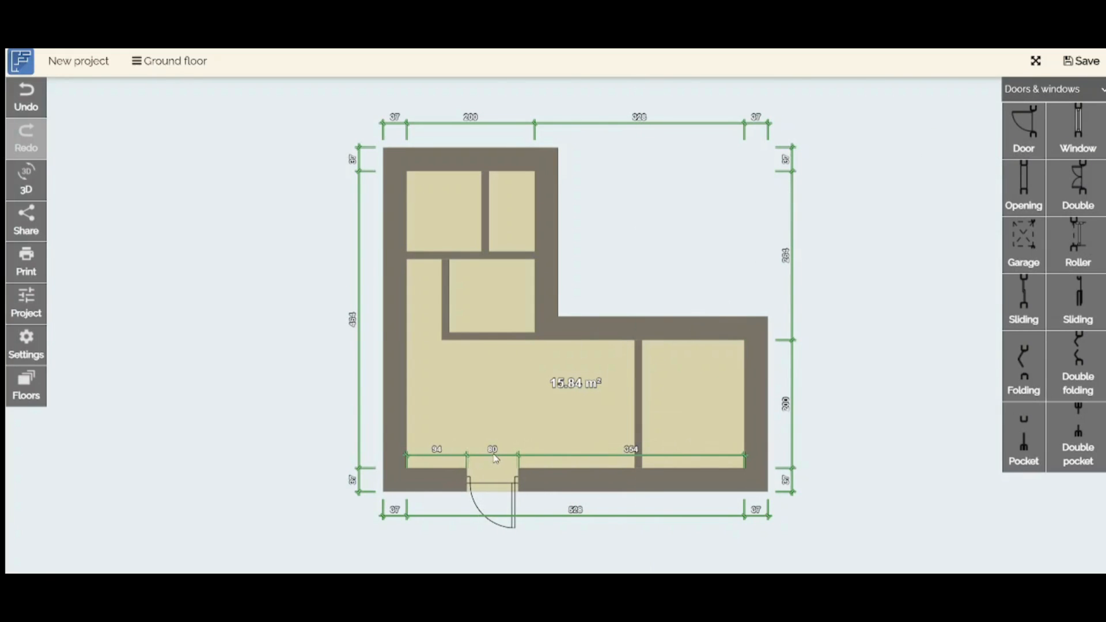
Step: Place an entrance door in the bottom wall and doors into the top-right and top-left rooms
click(494, 459)
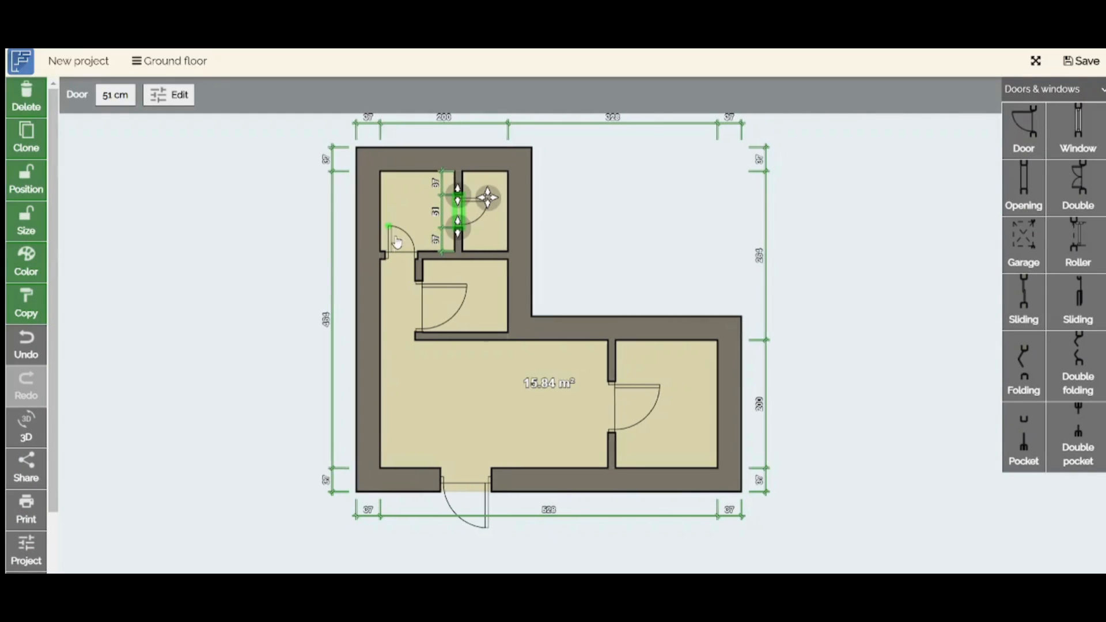
drag(458, 205, 399, 254)
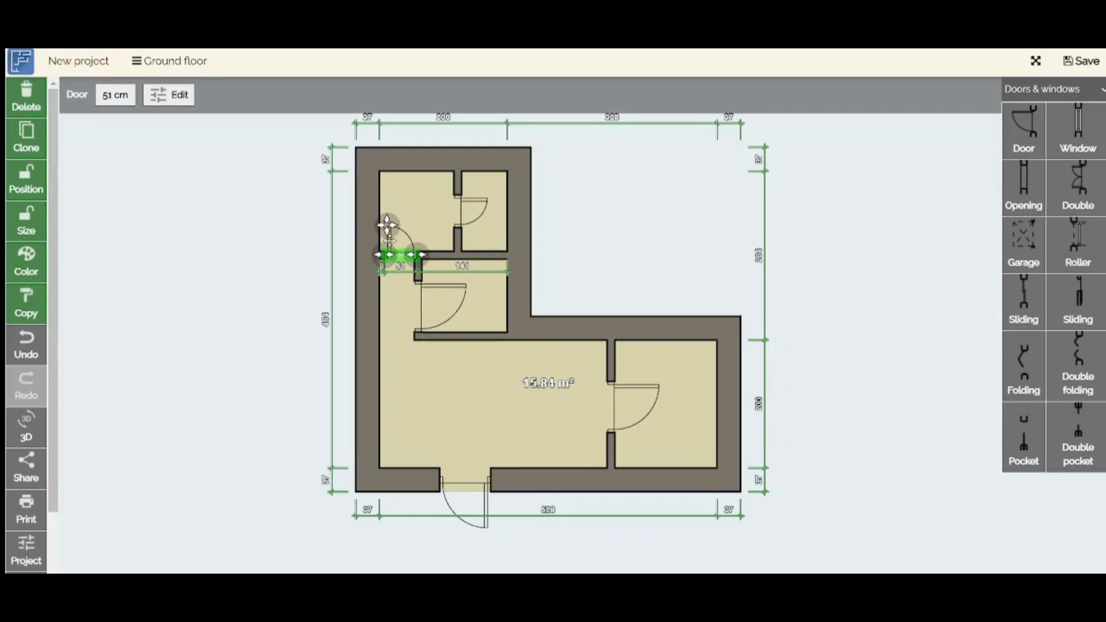
drag(387, 256, 395, 256)
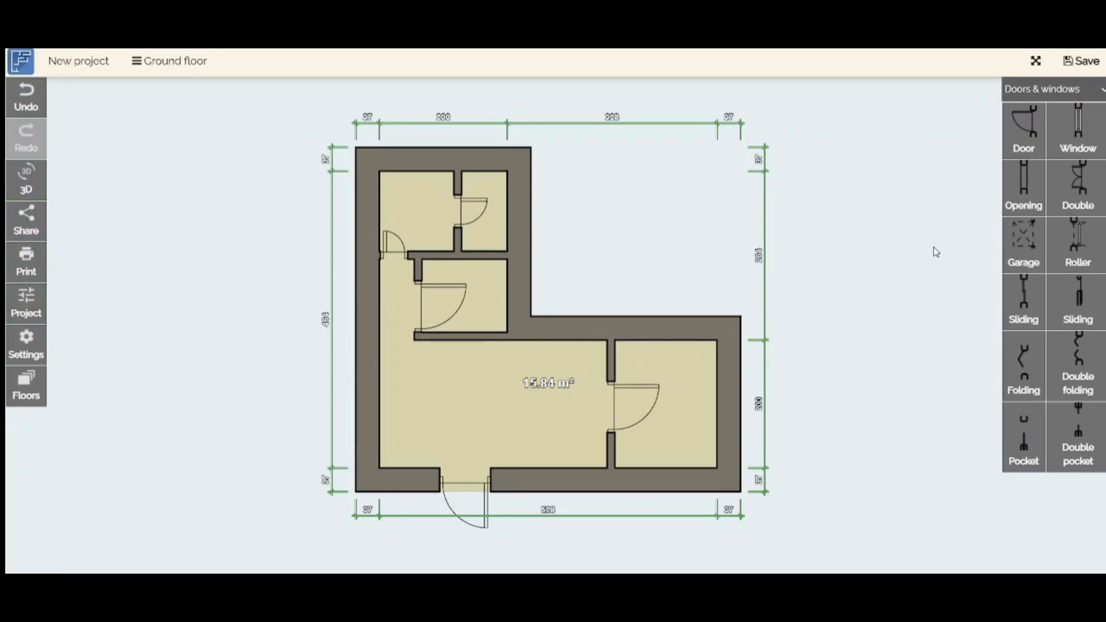
mouse_move(1078, 243)
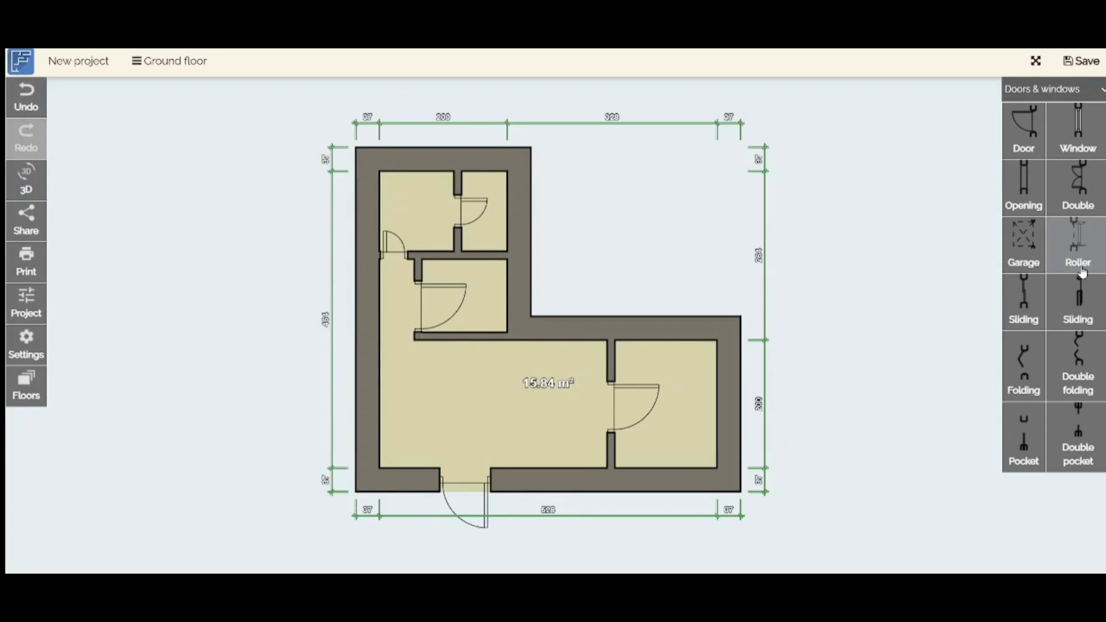
mouse_move(1079, 170)
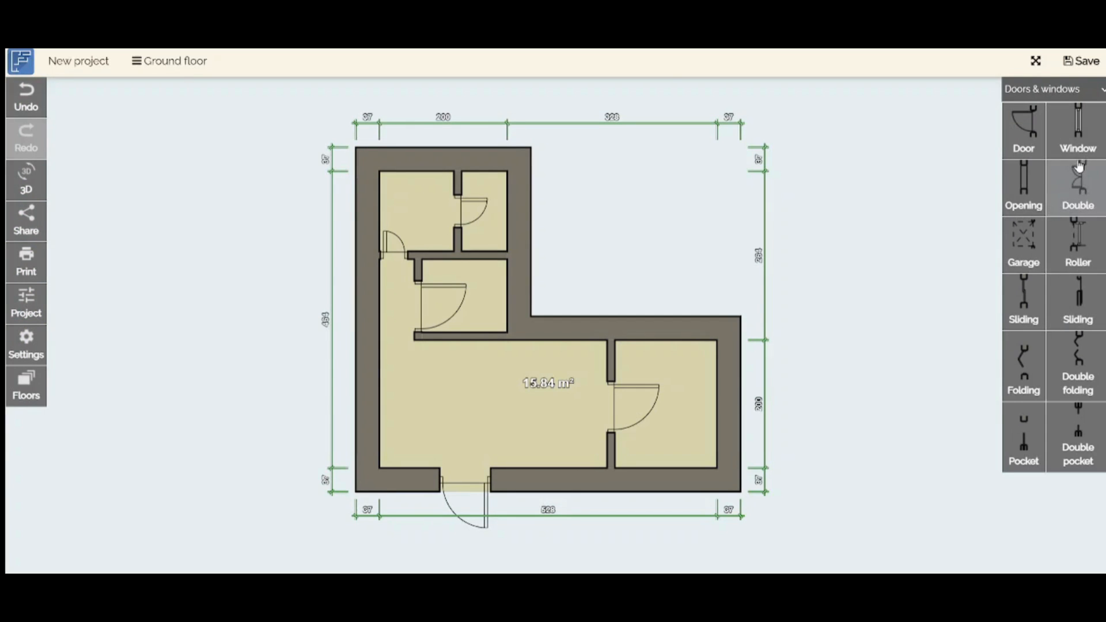
mouse_move(406, 179)
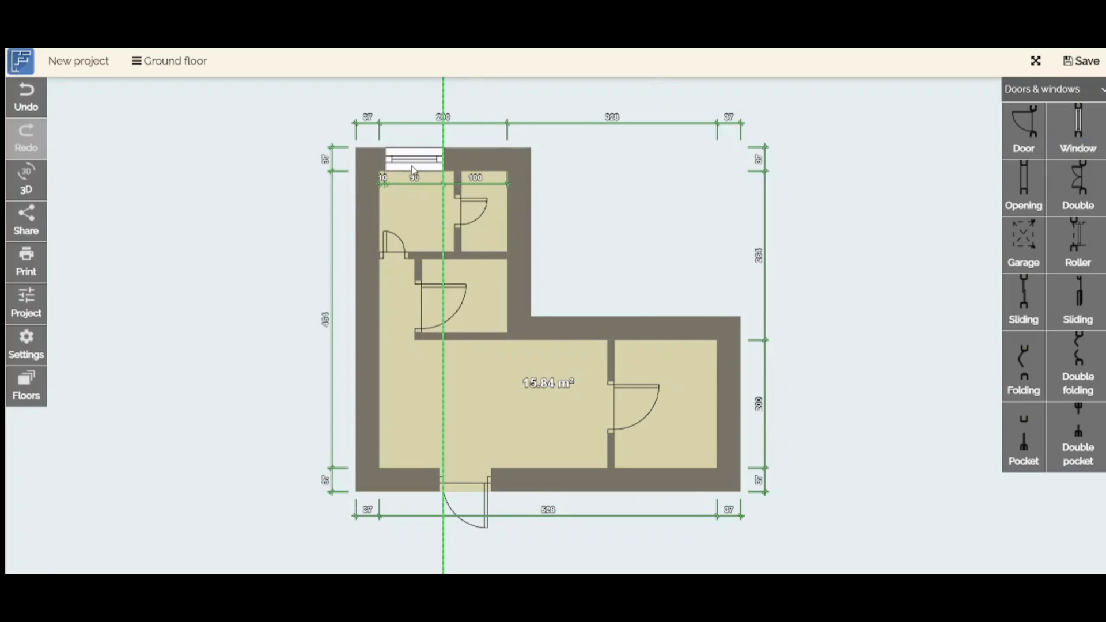
Step: Place a window in the outer wall of the top-left room
click(413, 158)
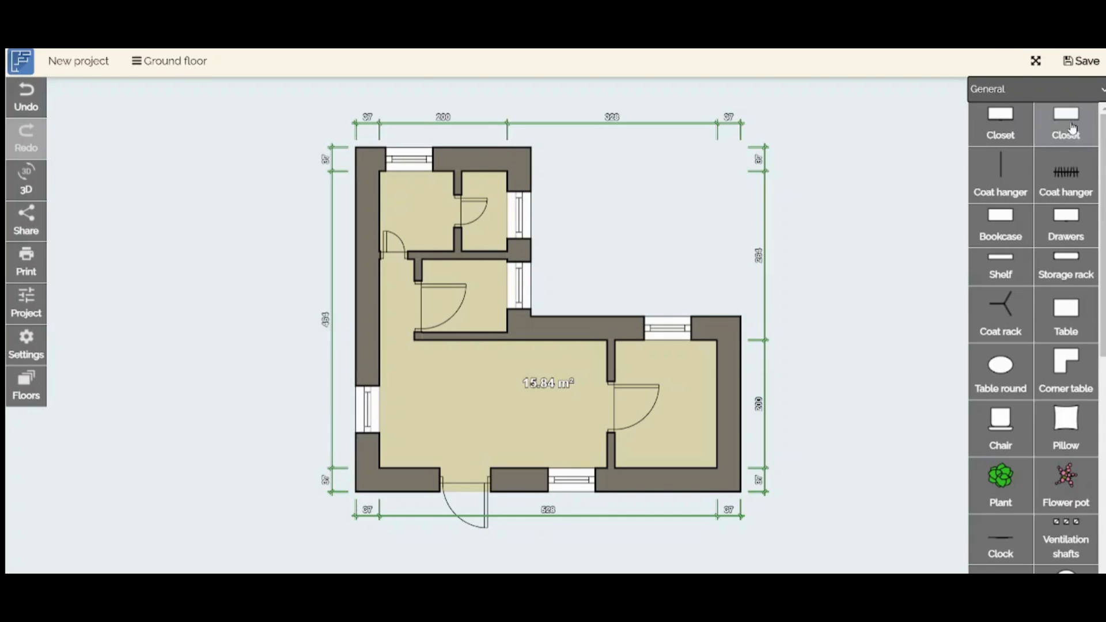
Step: Drag a Closet from the General category into the top-left room
drag(1066, 120, 423, 209)
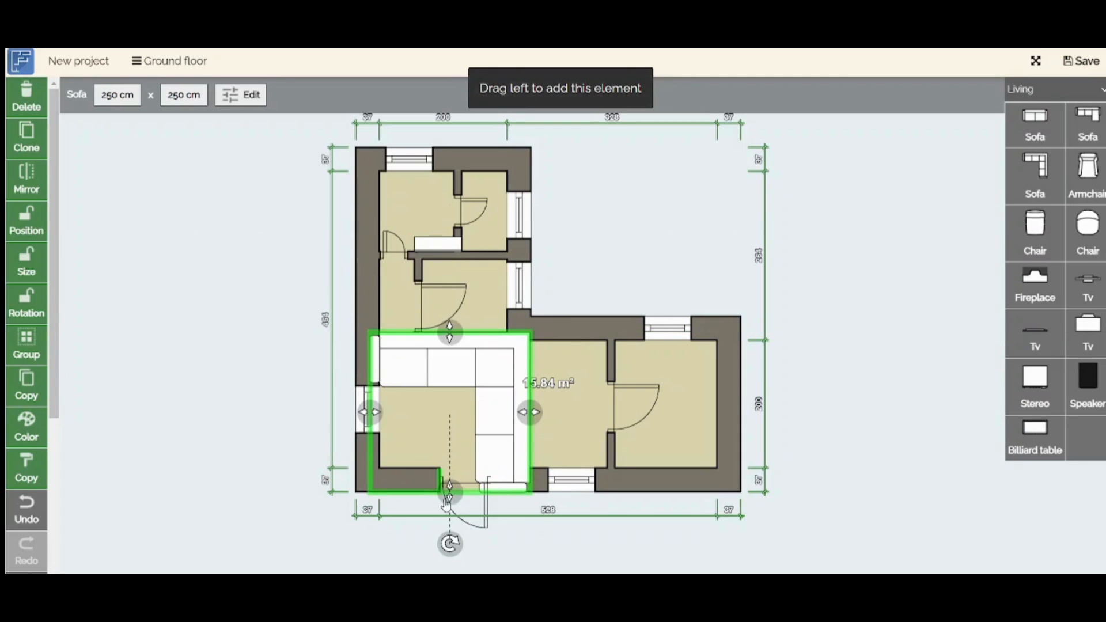
Step: Place a sofa rotated against the living room's upper wall and narrow it to 156 cm
drag(450, 485, 449, 426)
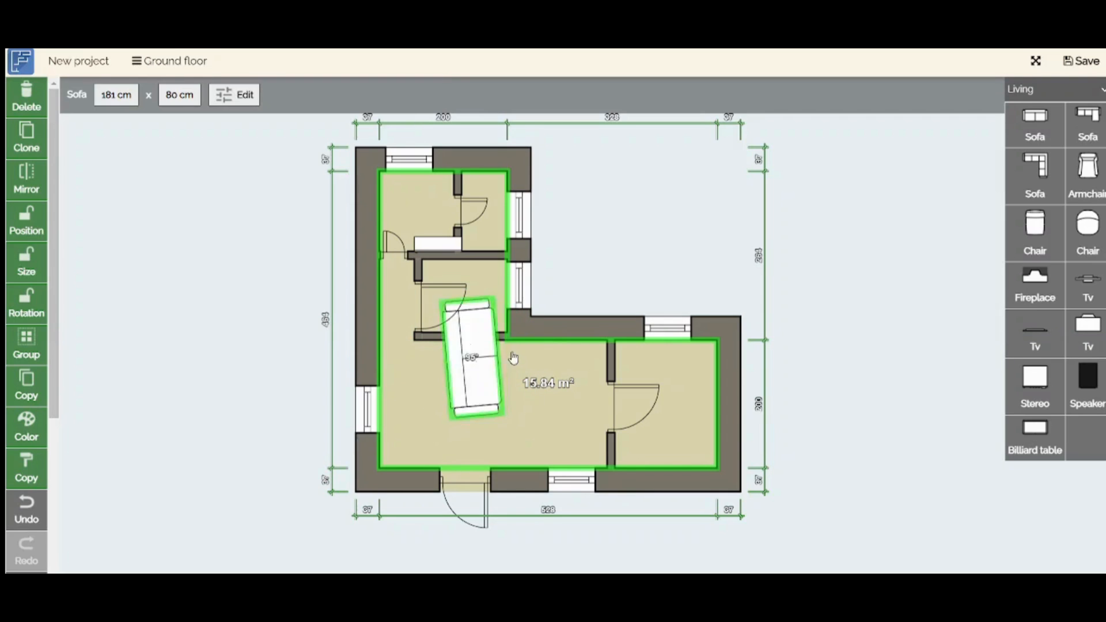
drag(469, 358, 479, 397)
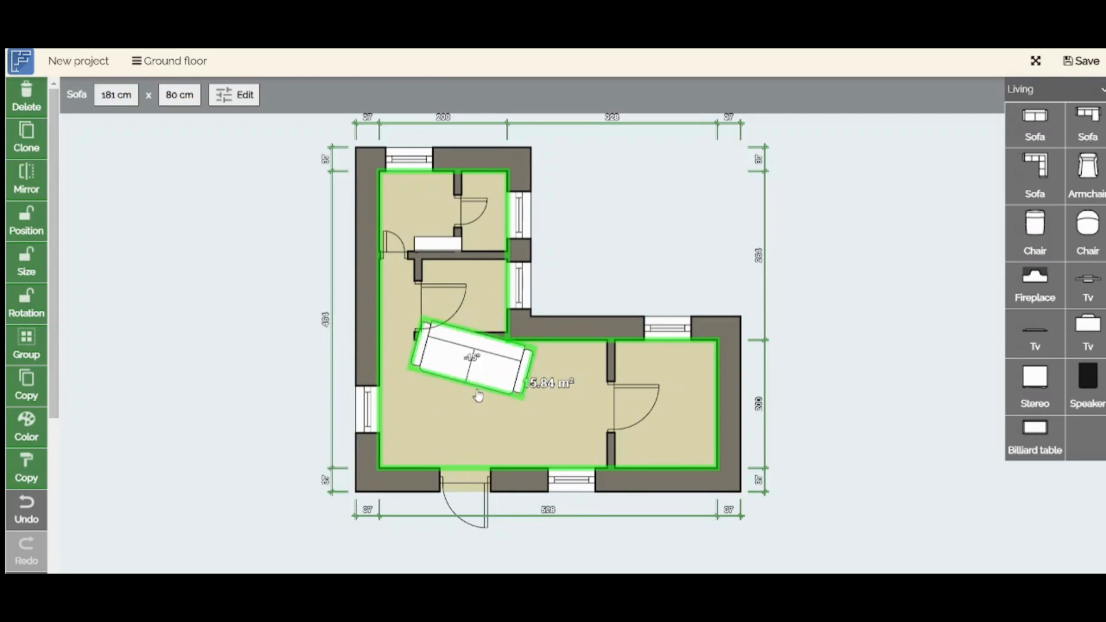
drag(479, 365, 516, 359)
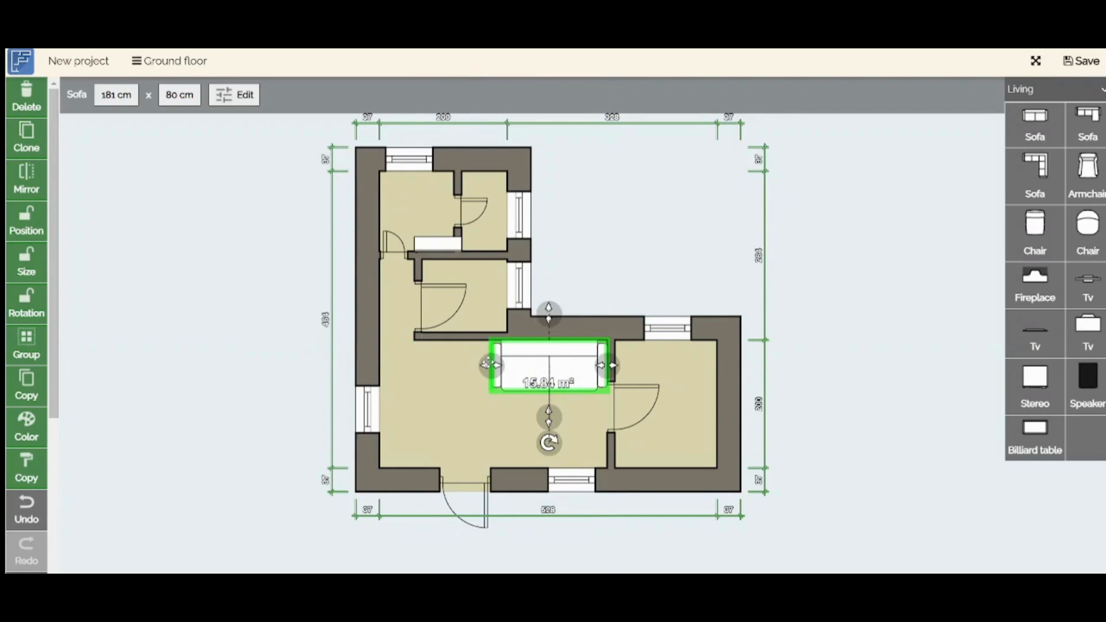
drag(486, 366, 502, 366)
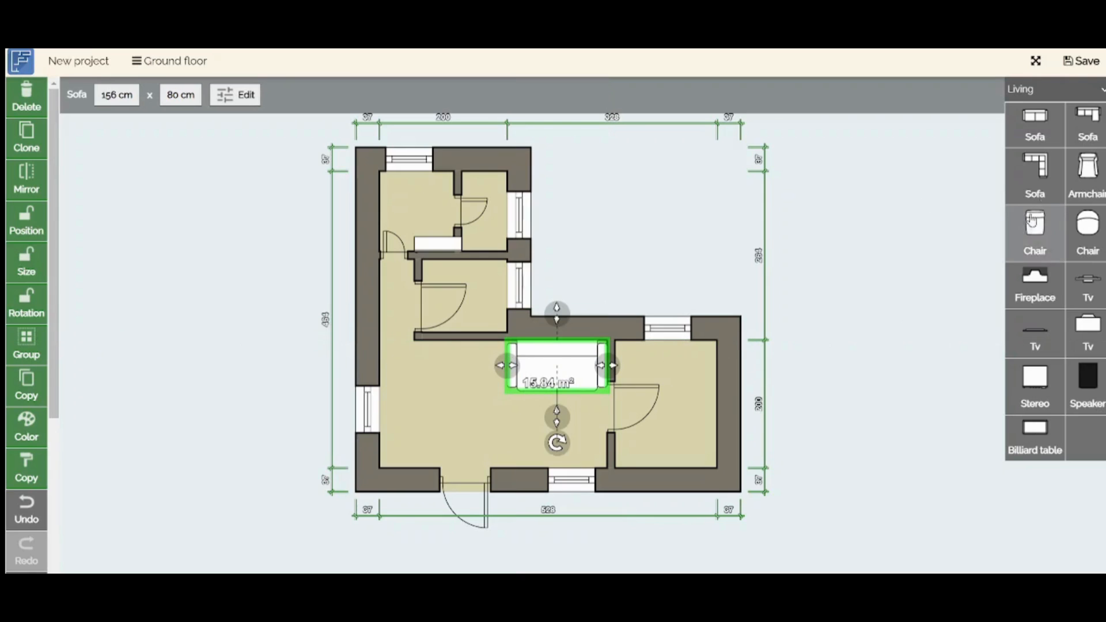
mouse_move(1058, 155)
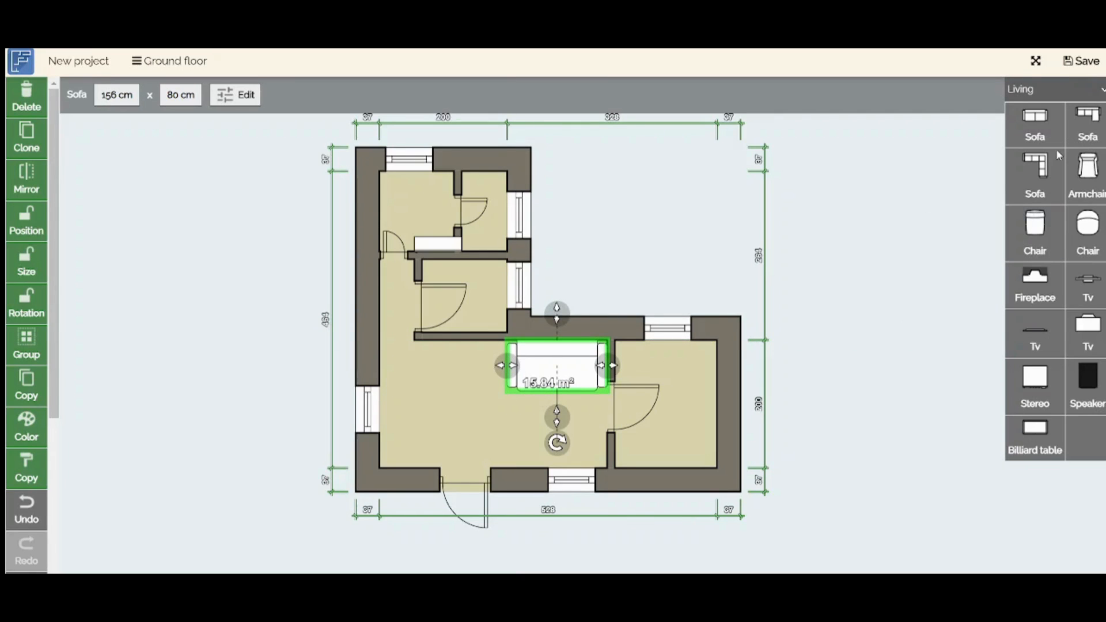
click(1056, 89)
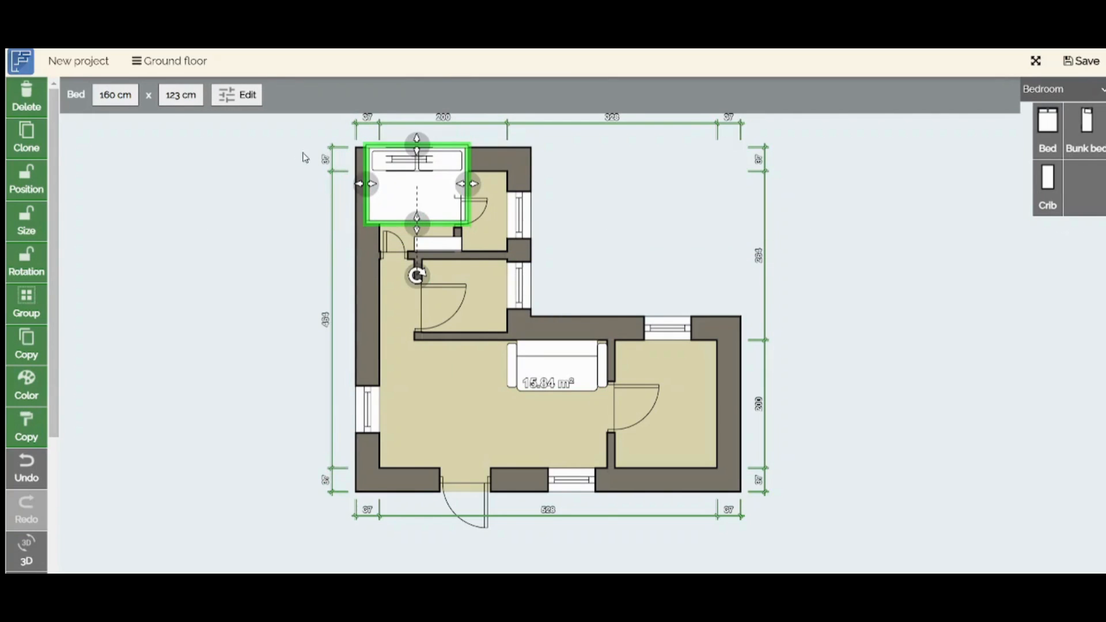
Step: Shrink the bed to 76 cm wide and move it into the small room's top-left corner
drag(363, 184, 409, 183)
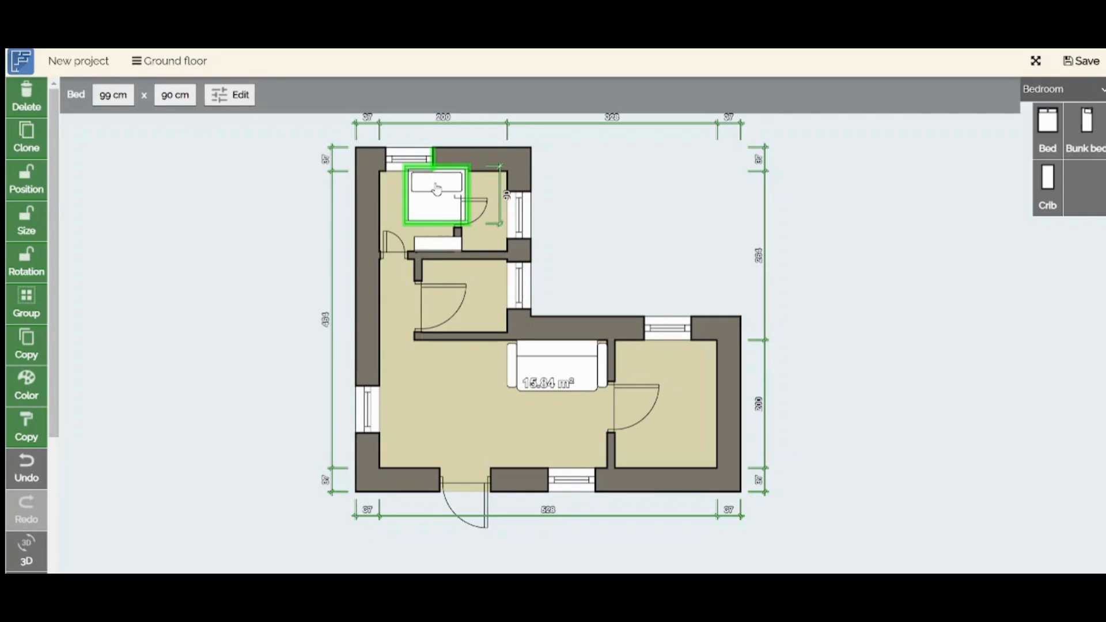
click(435, 190)
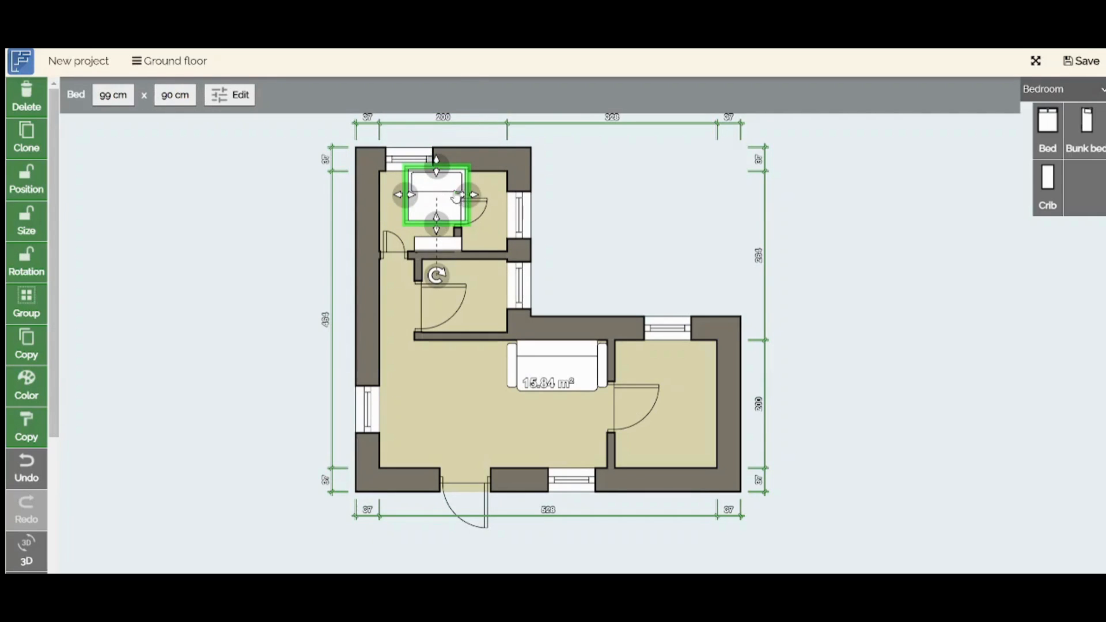
drag(472, 194, 452, 194)
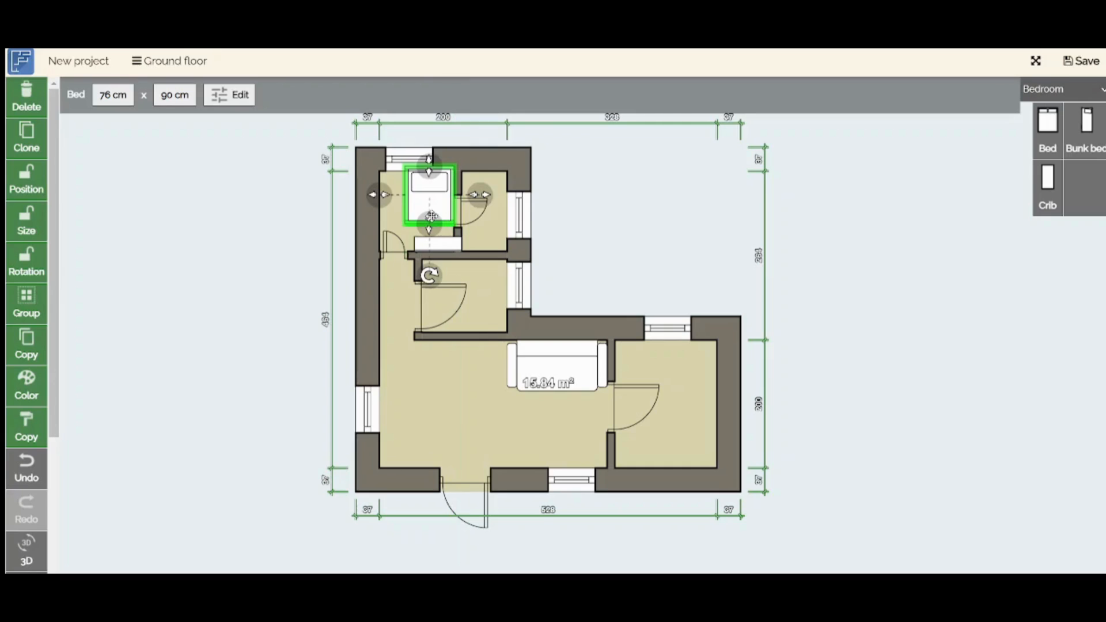
drag(428, 274, 456, 265)
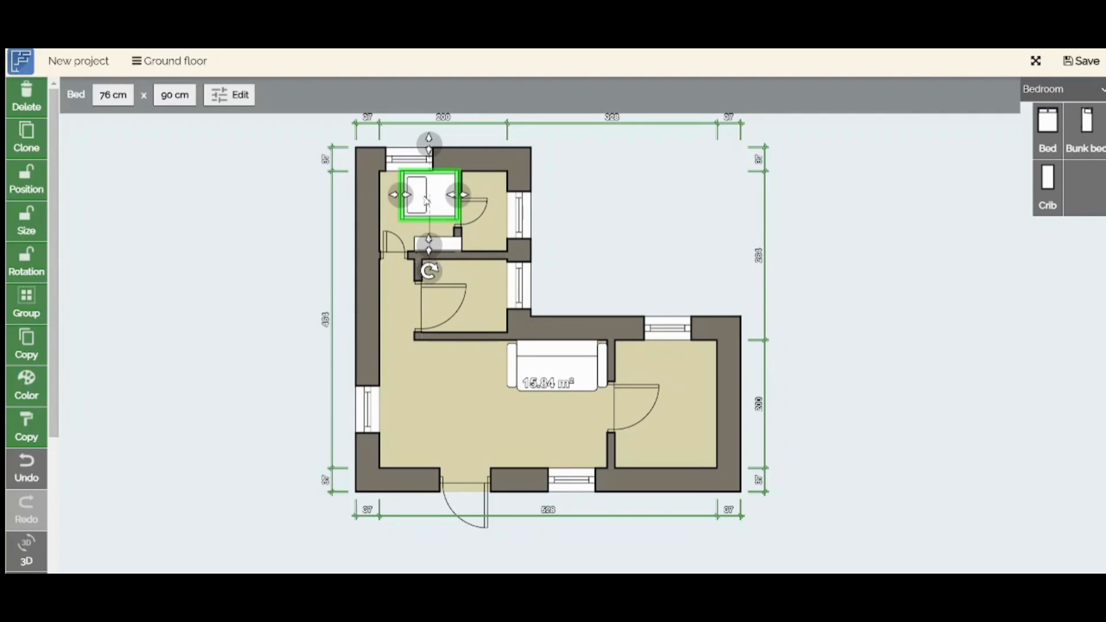
drag(426, 194, 407, 194)
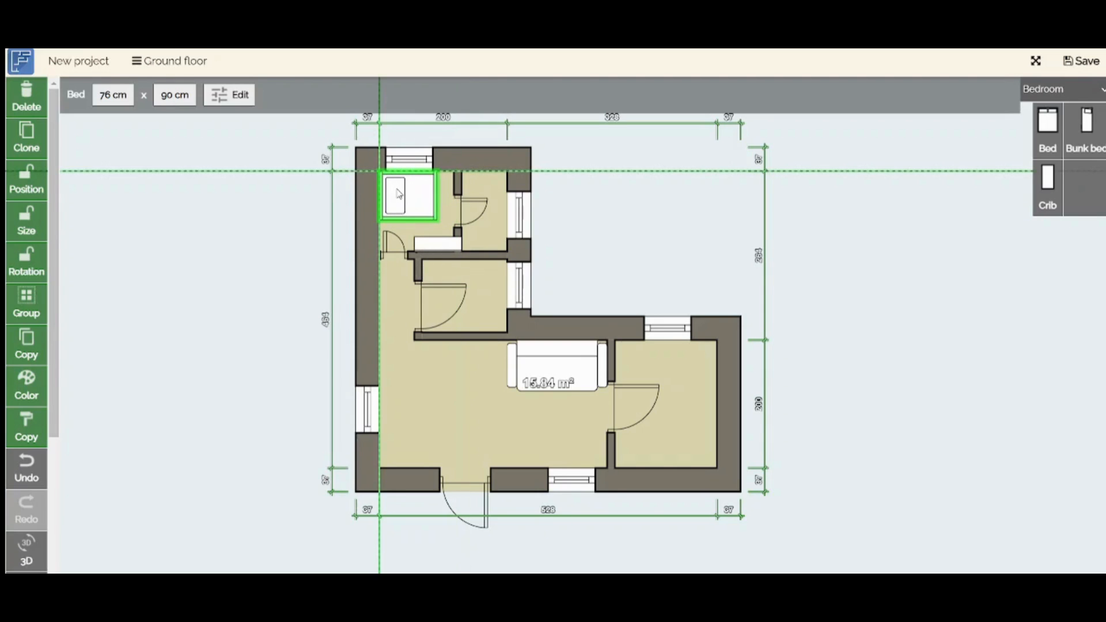
click(407, 196)
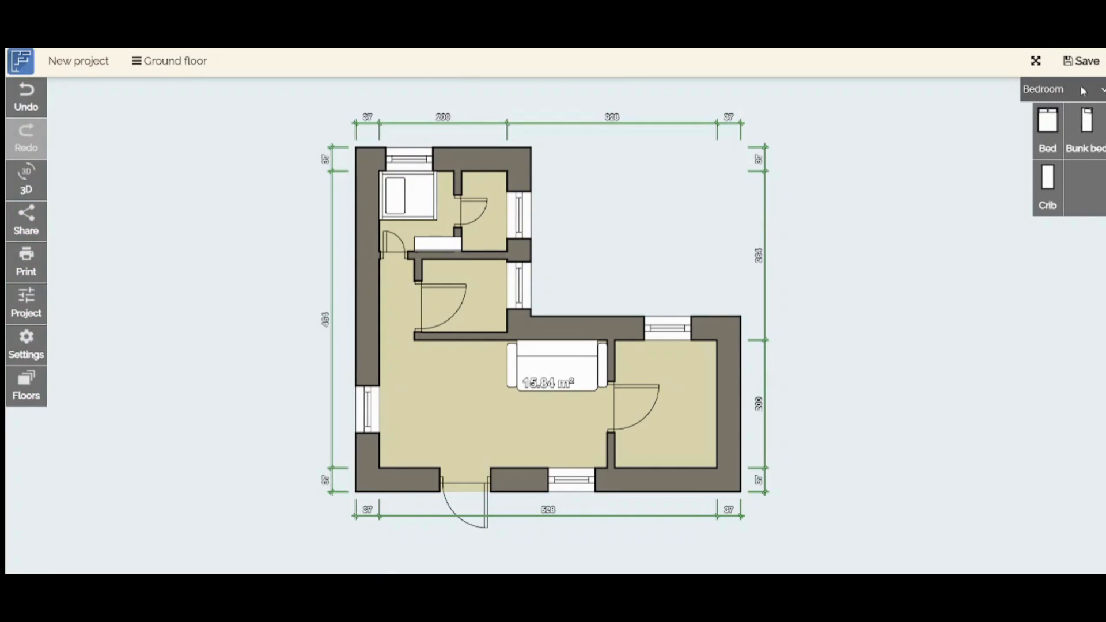
Step: Drop a 60 cm Kitchen stove in the middle room and a Bathroom toilet in the upper-right room
click(1044, 89)
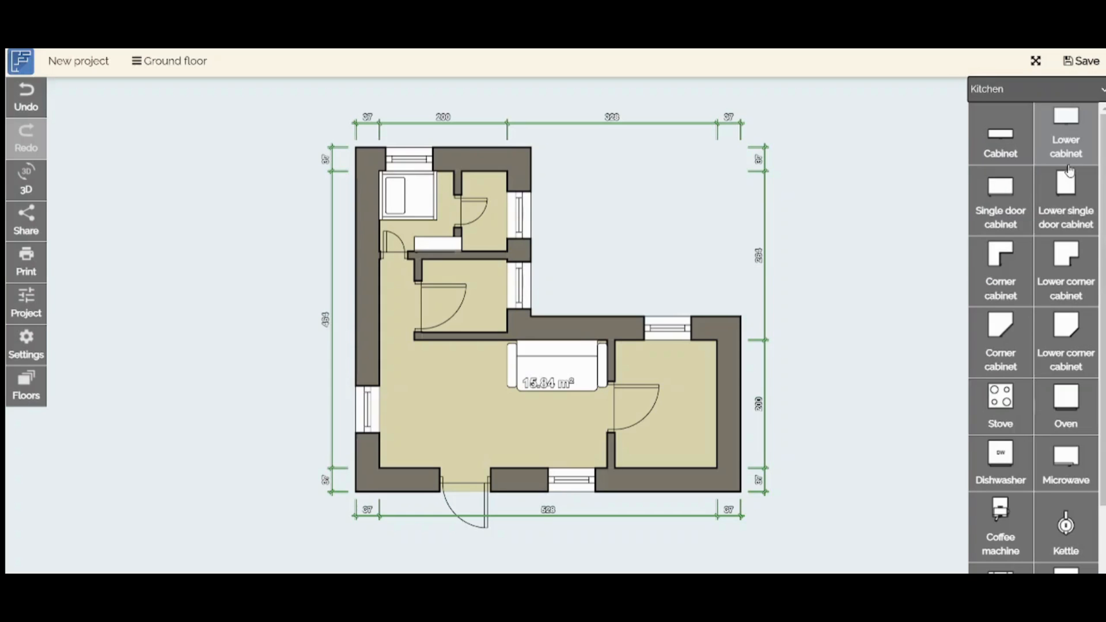
mouse_move(970, 359)
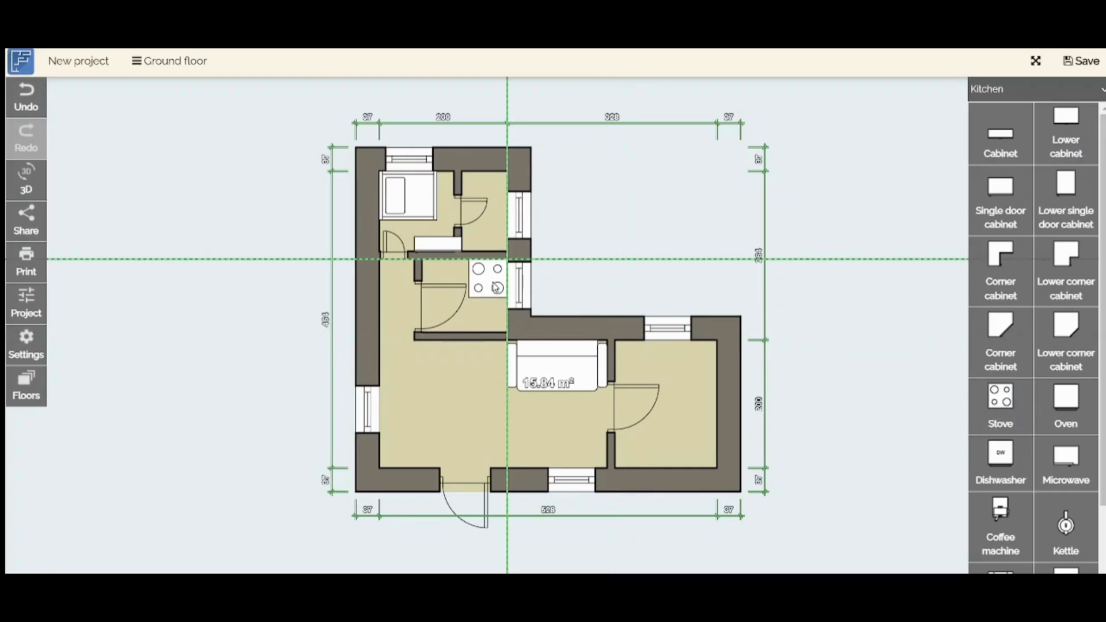
click(486, 287)
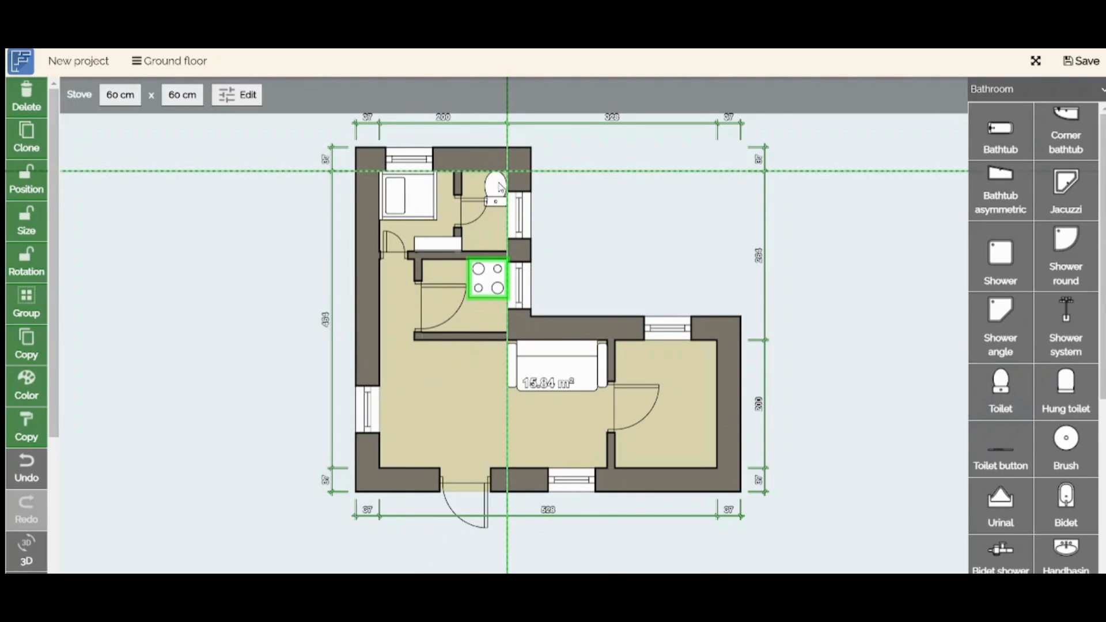
click(495, 189)
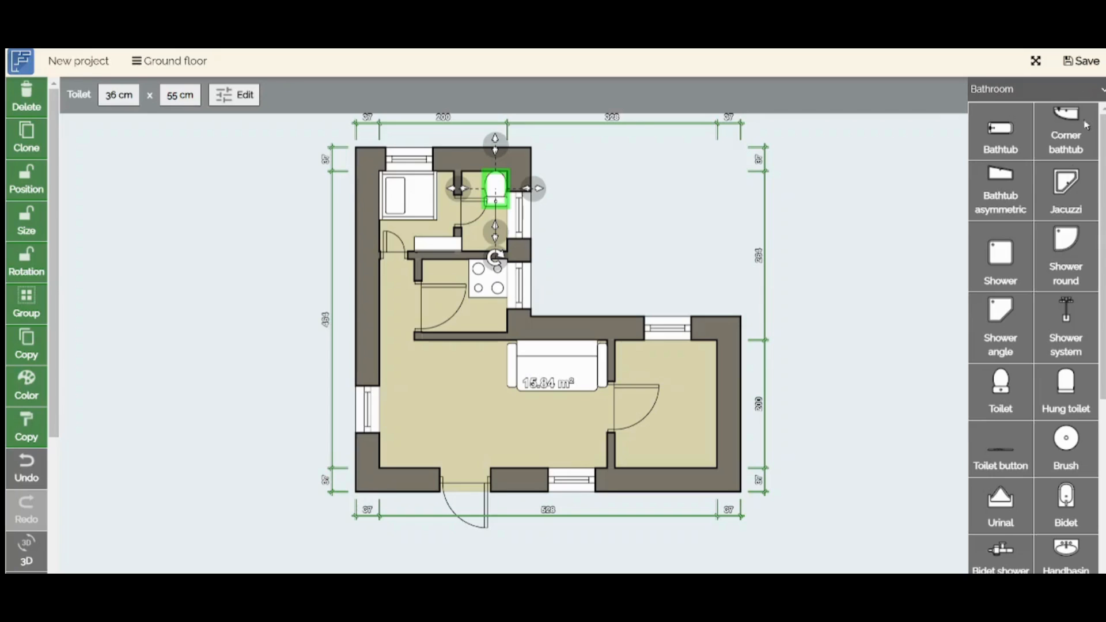
click(1045, 88)
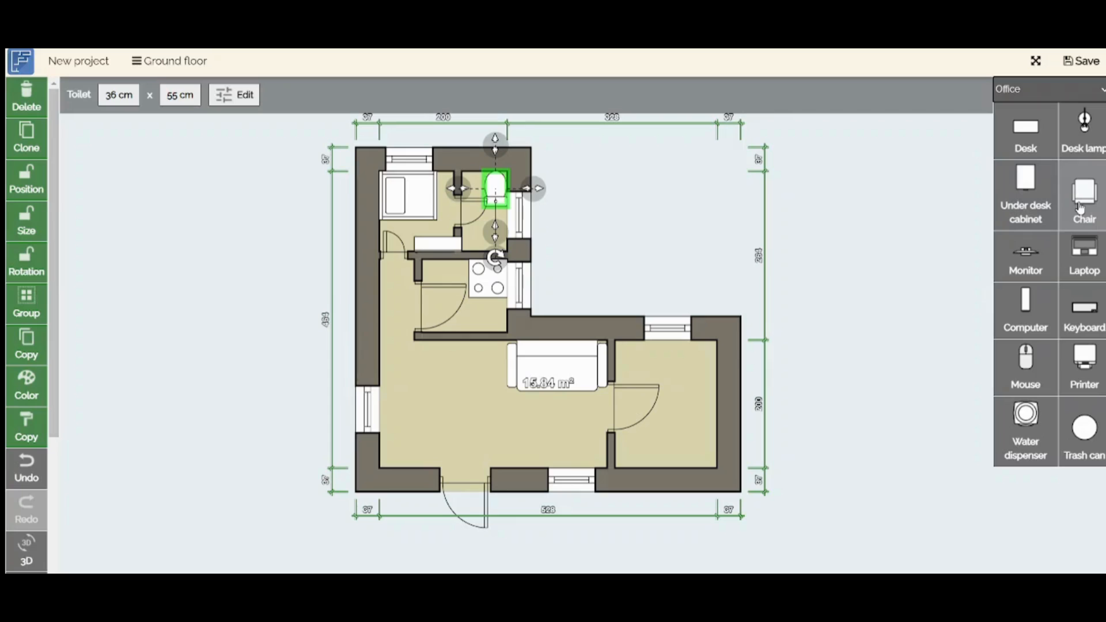
mouse_move(1026, 269)
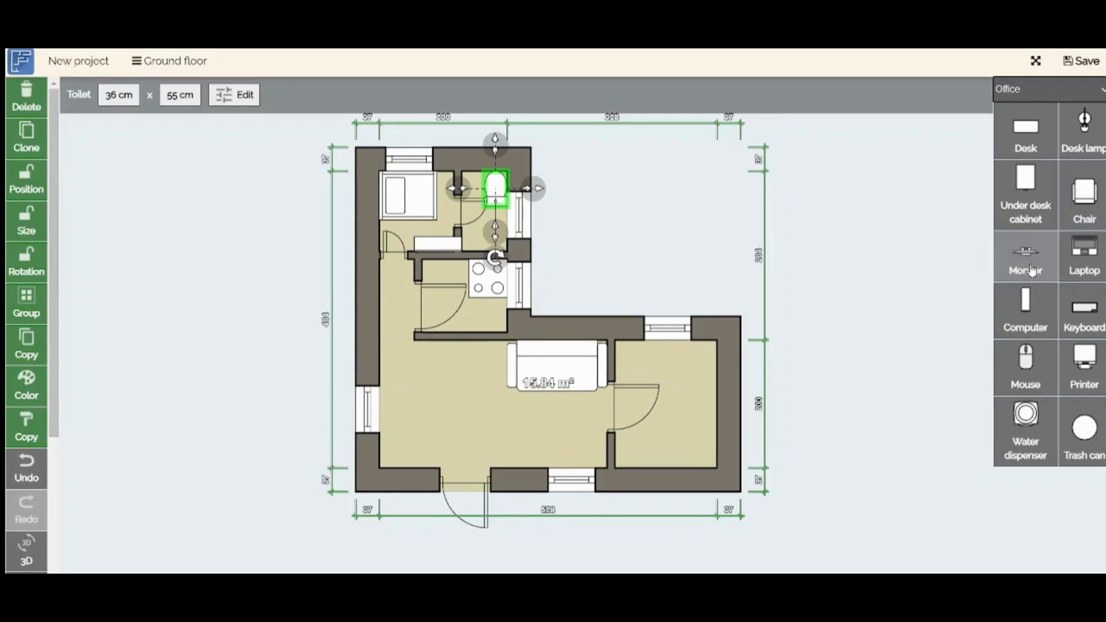
mouse_move(1085, 441)
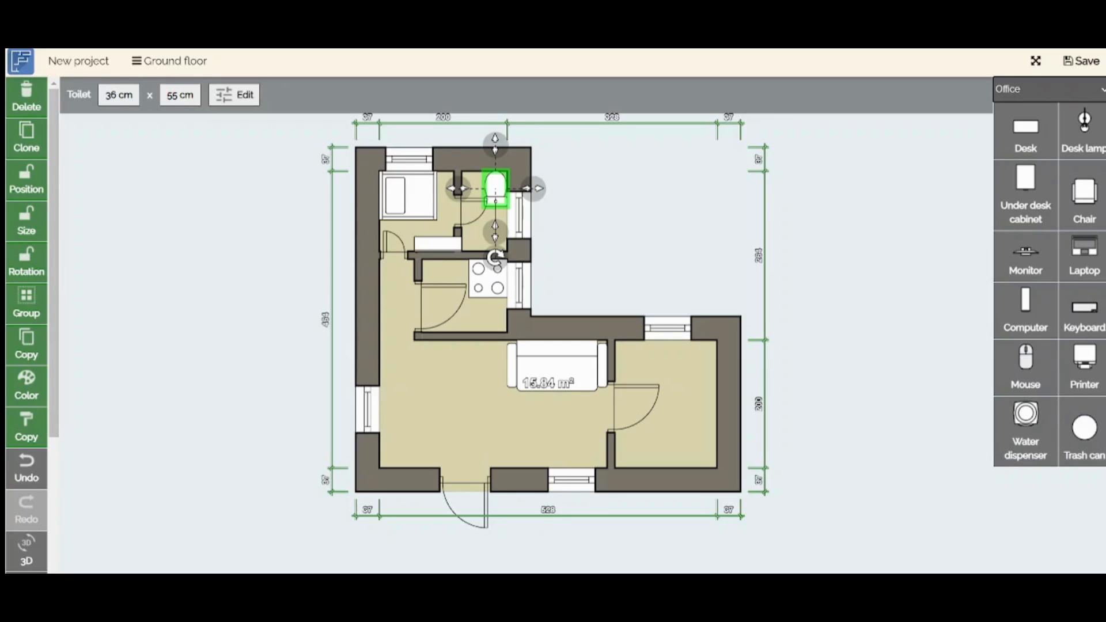
mouse_move(1068, 188)
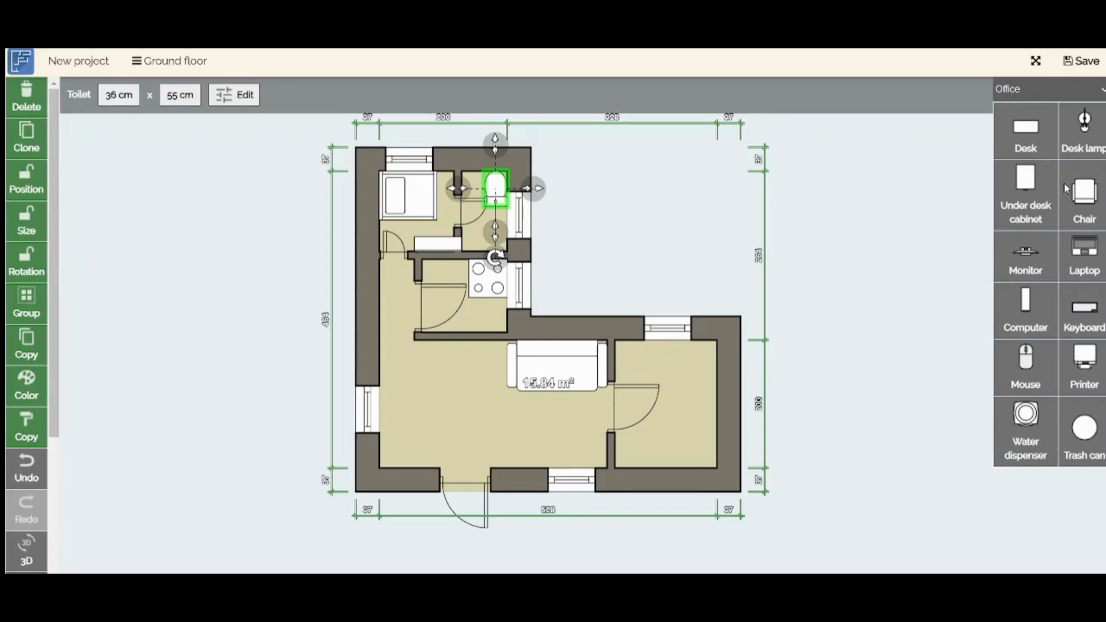
Step: Place an Outdoor 'Tree big' (450 cm) outside the apartment's lower-left corner
click(1044, 89)
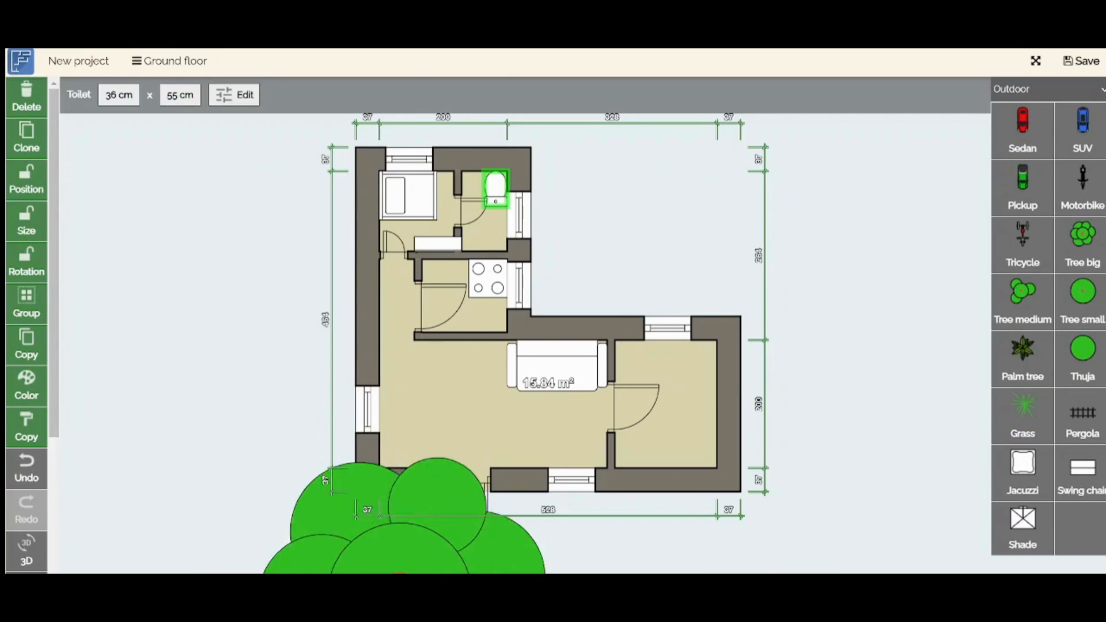
click(196, 515)
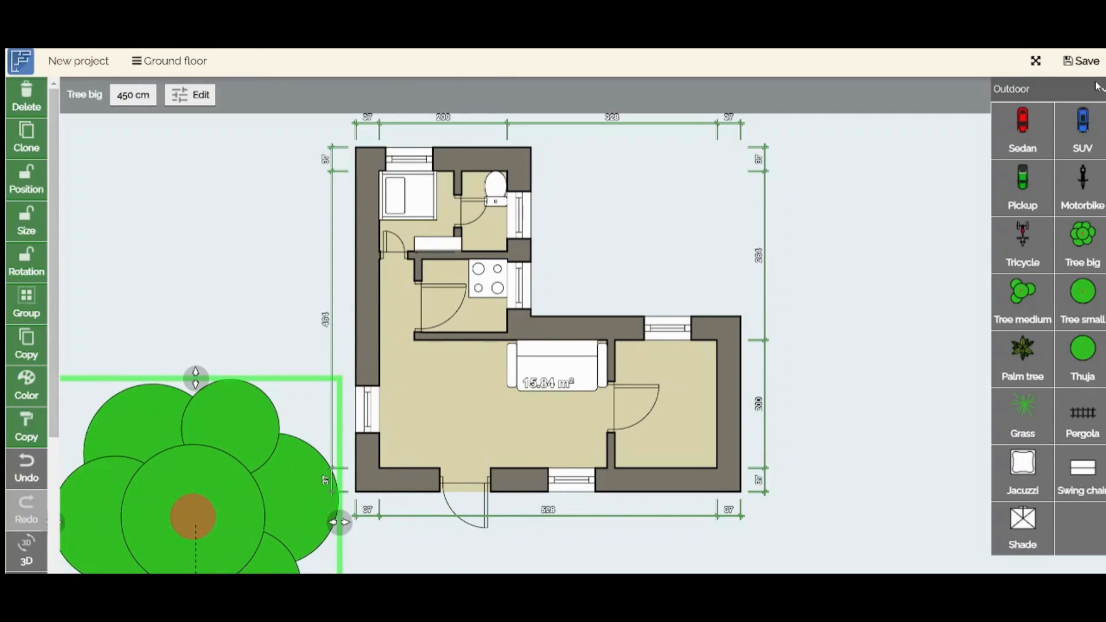
click(1034, 89)
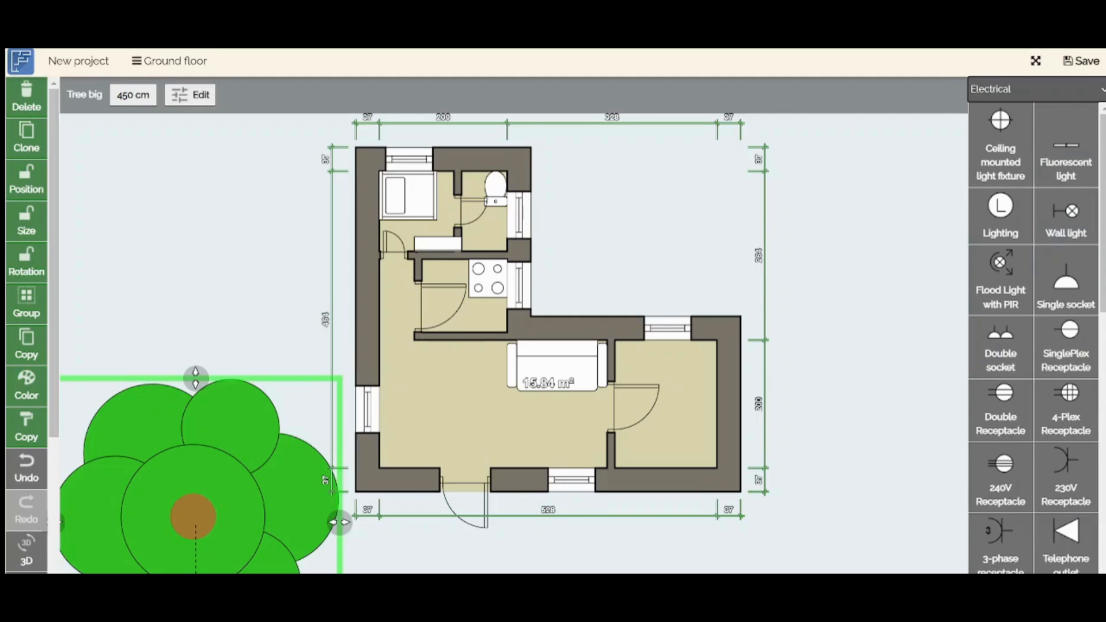
Step: Add an Electrical camera on the bottom wall by the entrance and switch to 3D view
scroll(down, 3)
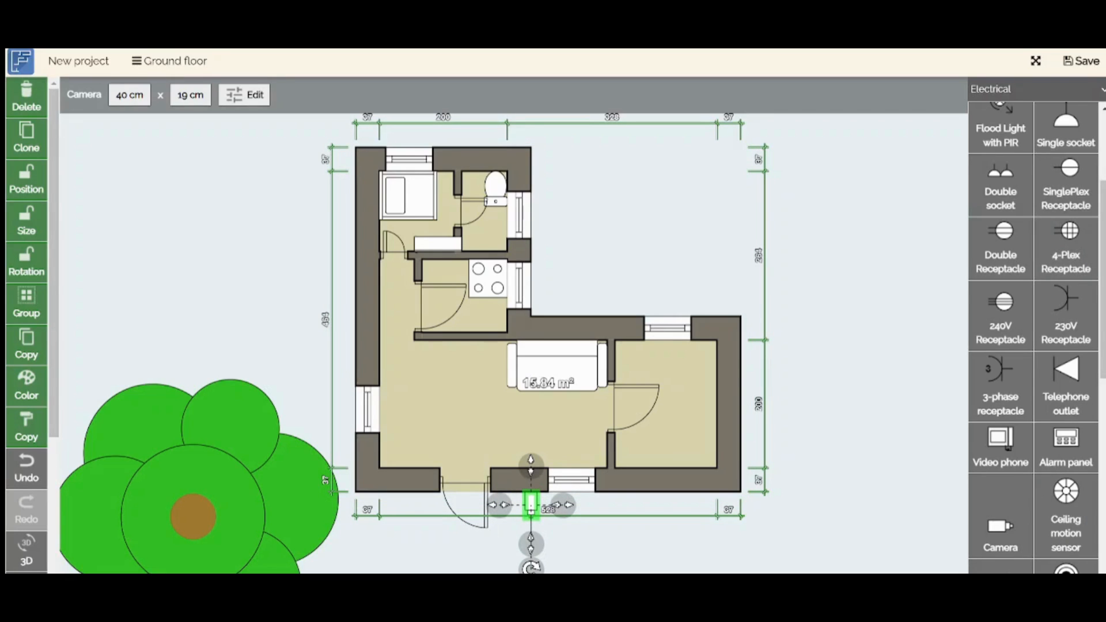
mouse_move(1035, 225)
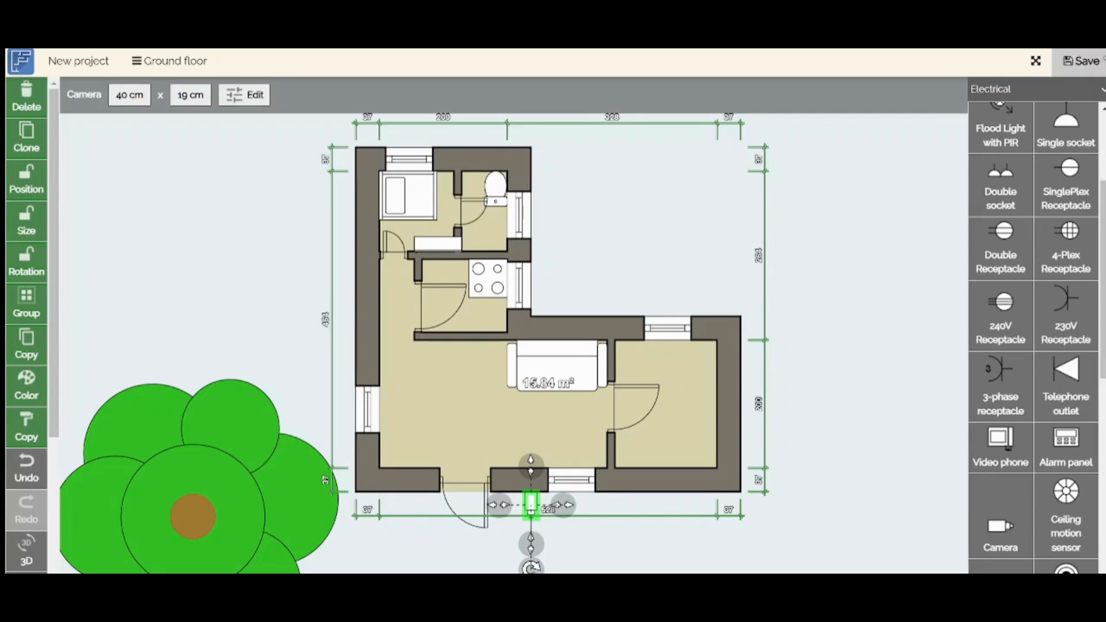
click(574, 126)
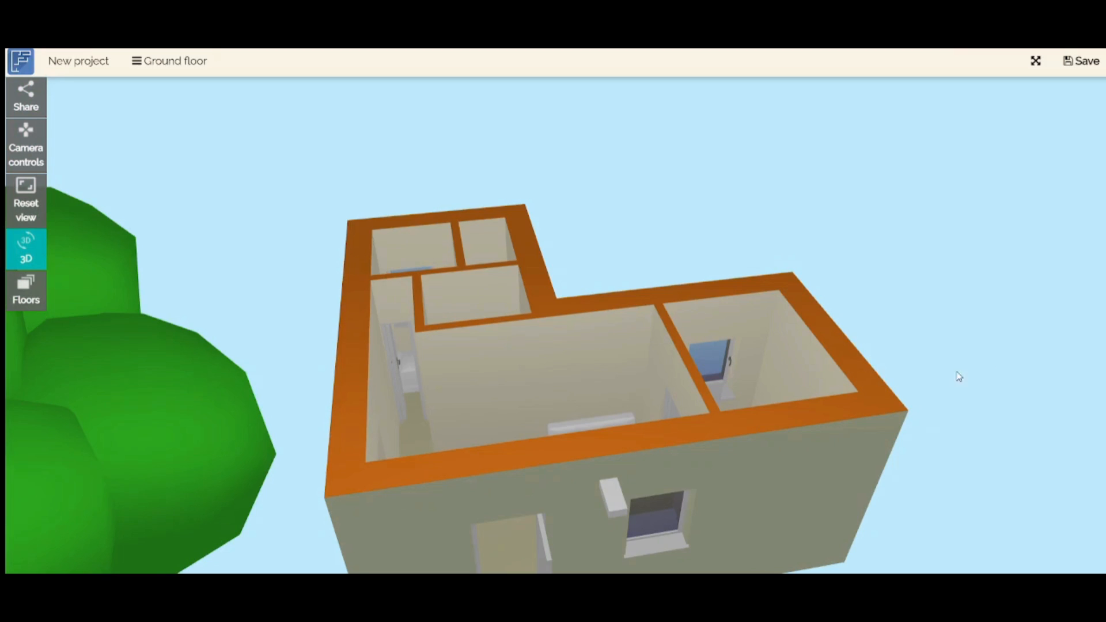
Step: Orbit the 3D apartment to view the rooms, furniture and tree from several sides
drag(960, 376, 812, 492)
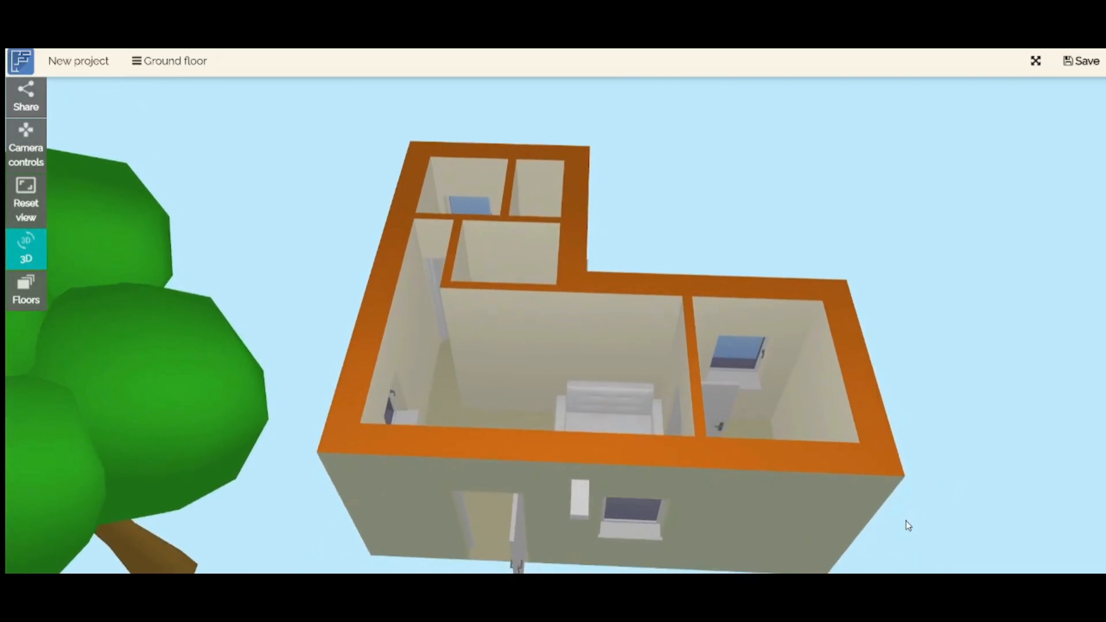
drag(908, 526, 499, 504)
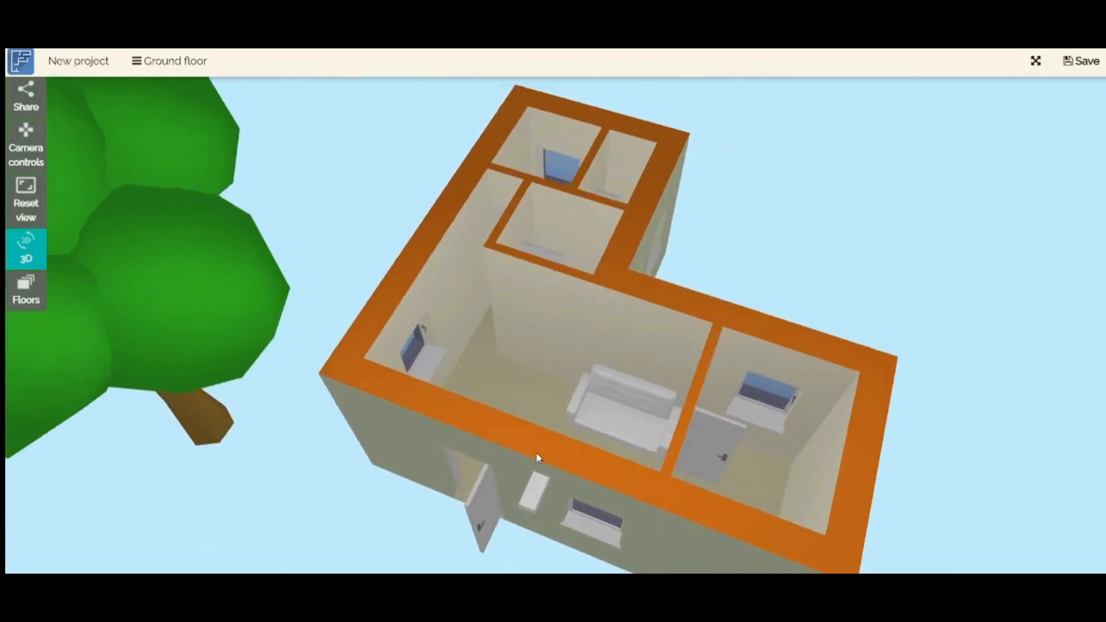
drag(536, 458, 705, 473)
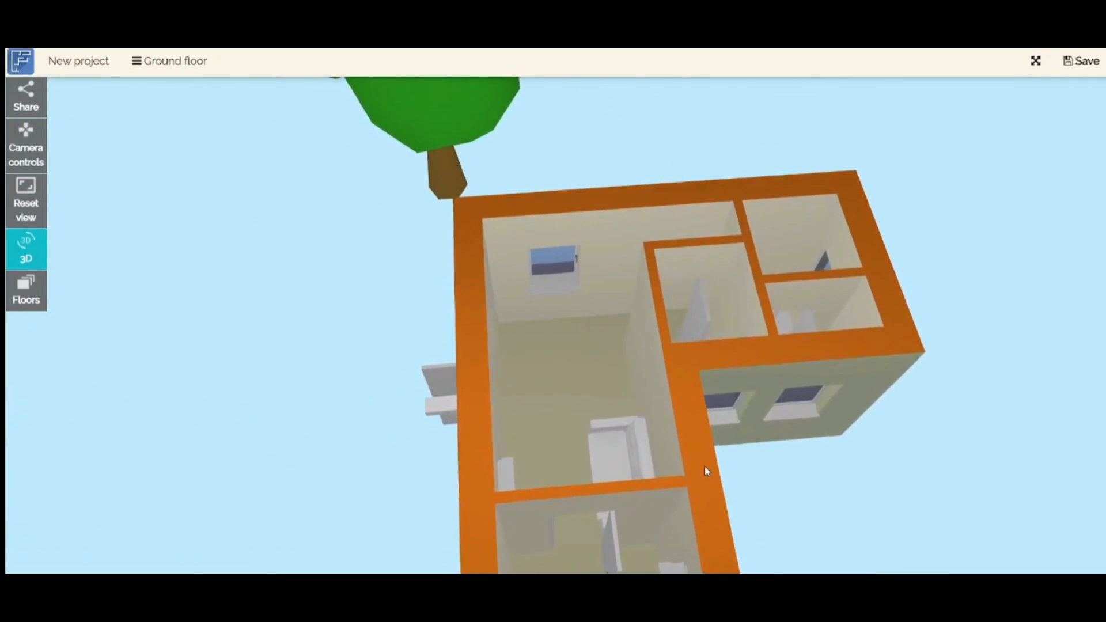